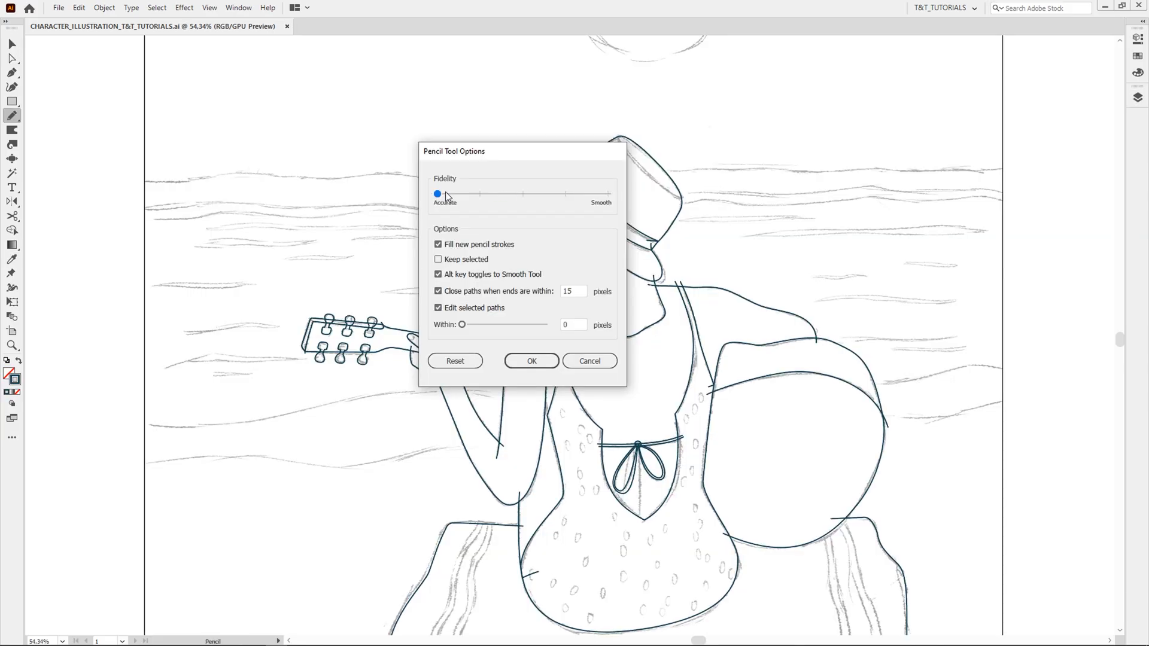
Confirm the Pencil Tool Options so strokes follow the hand accurately
left_click(531, 361)
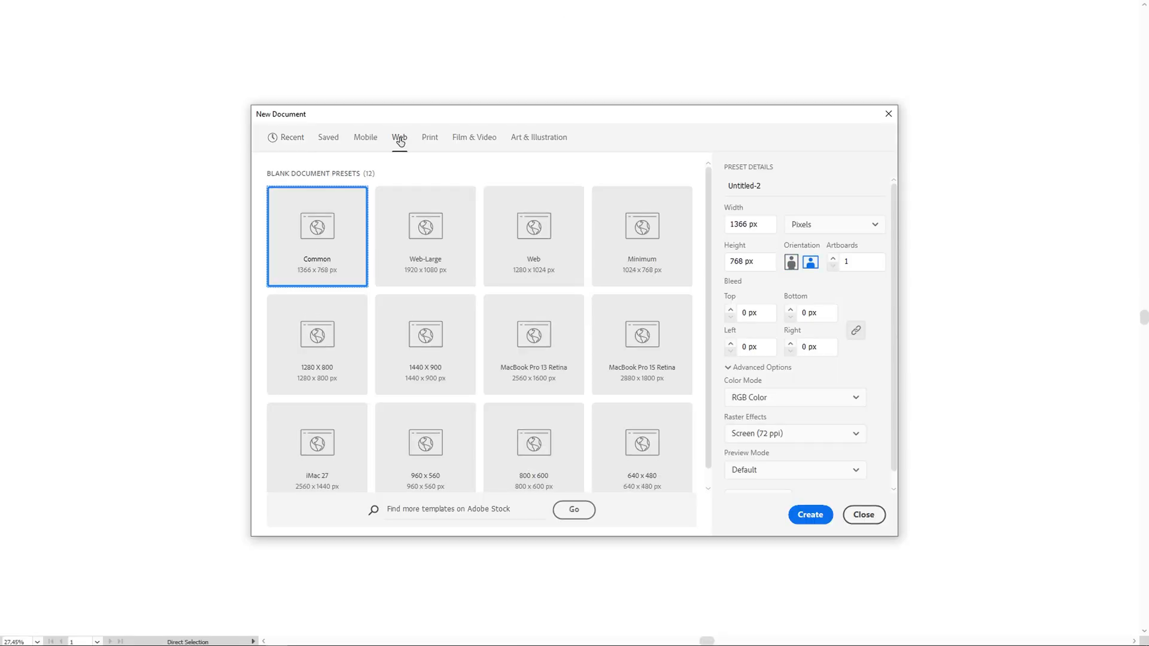
Create a 2000×2000 px document keeping Raster Effects at Screen (72 ppi)
type("2000")
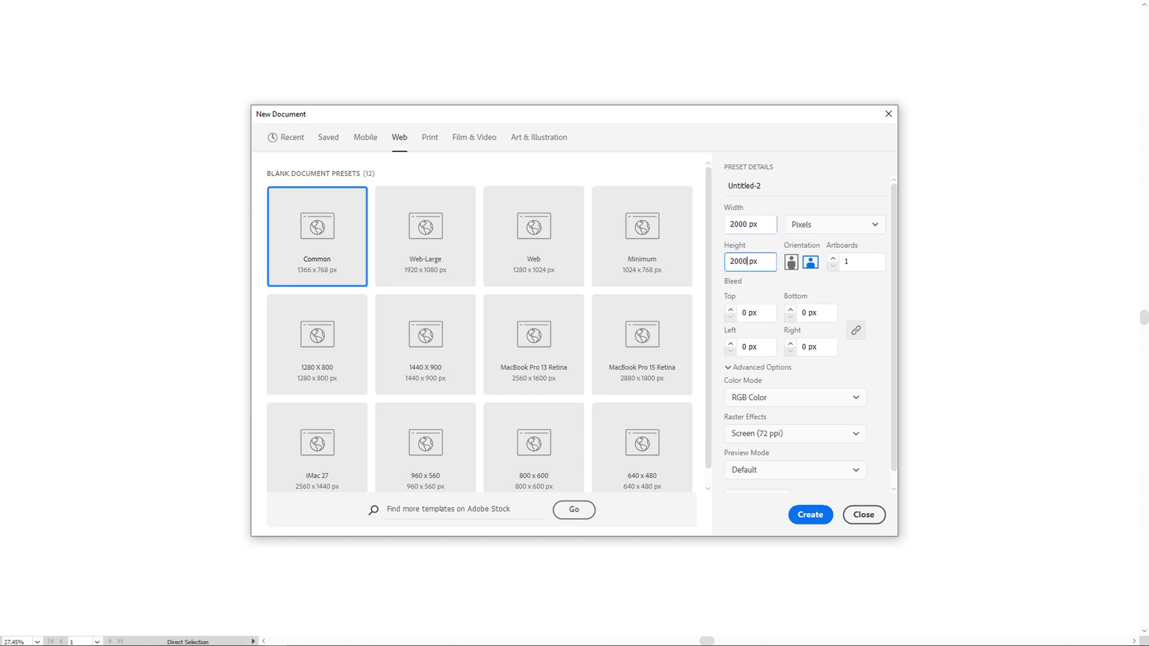
left_click(794, 433)
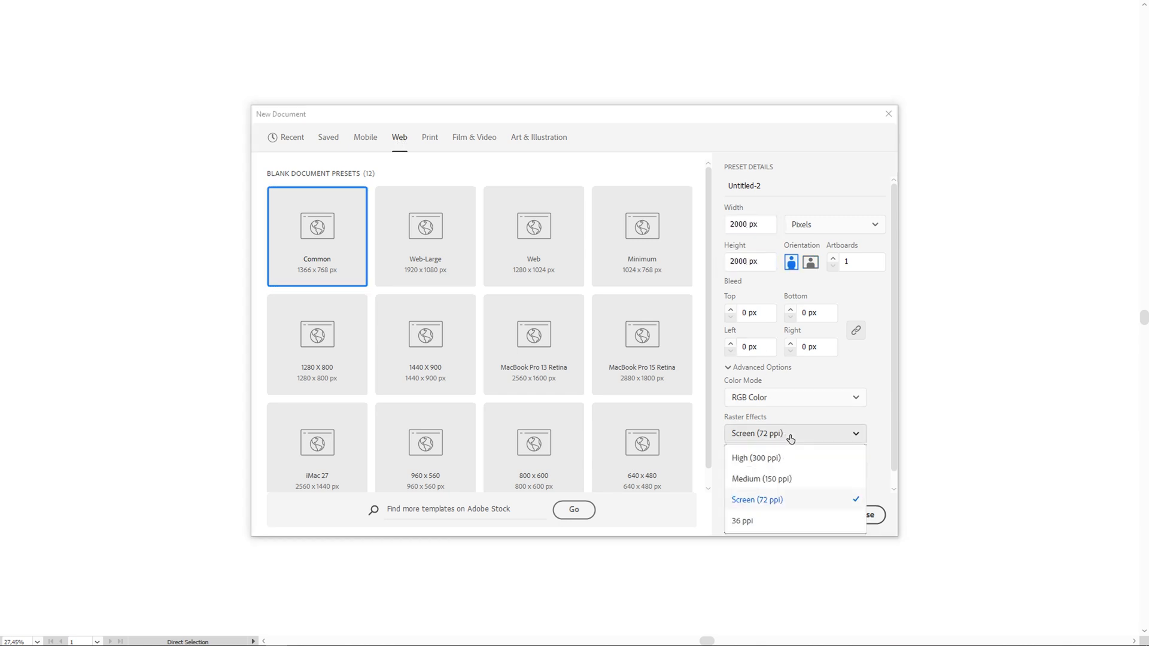
mouse_move(800, 501)
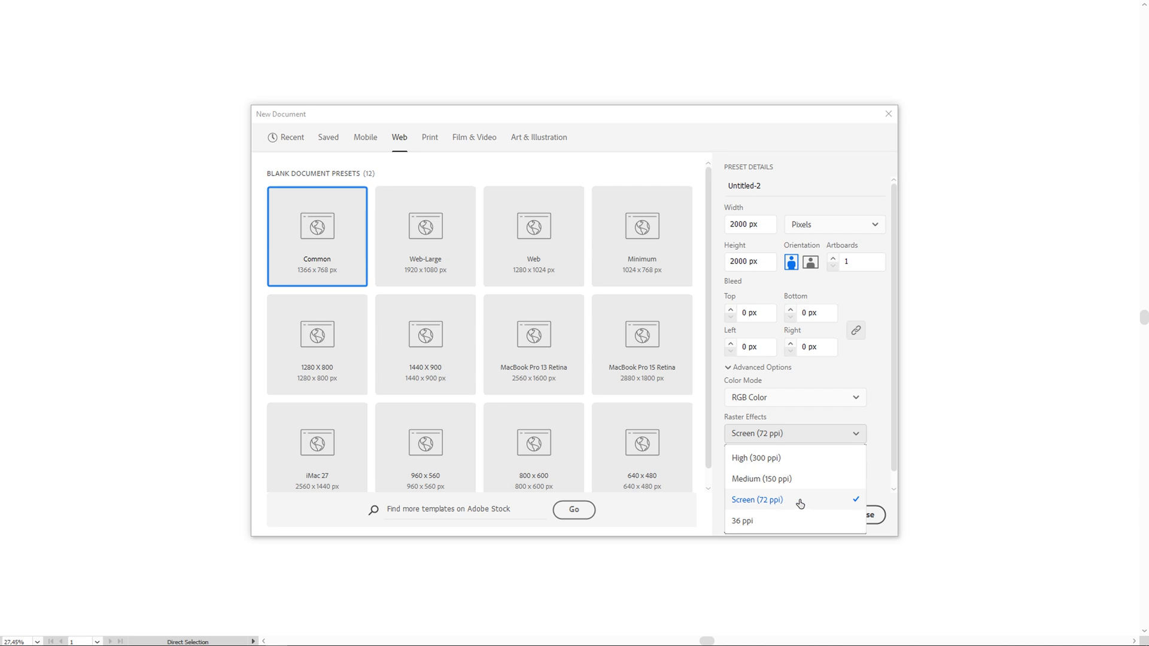
left_click(758, 501)
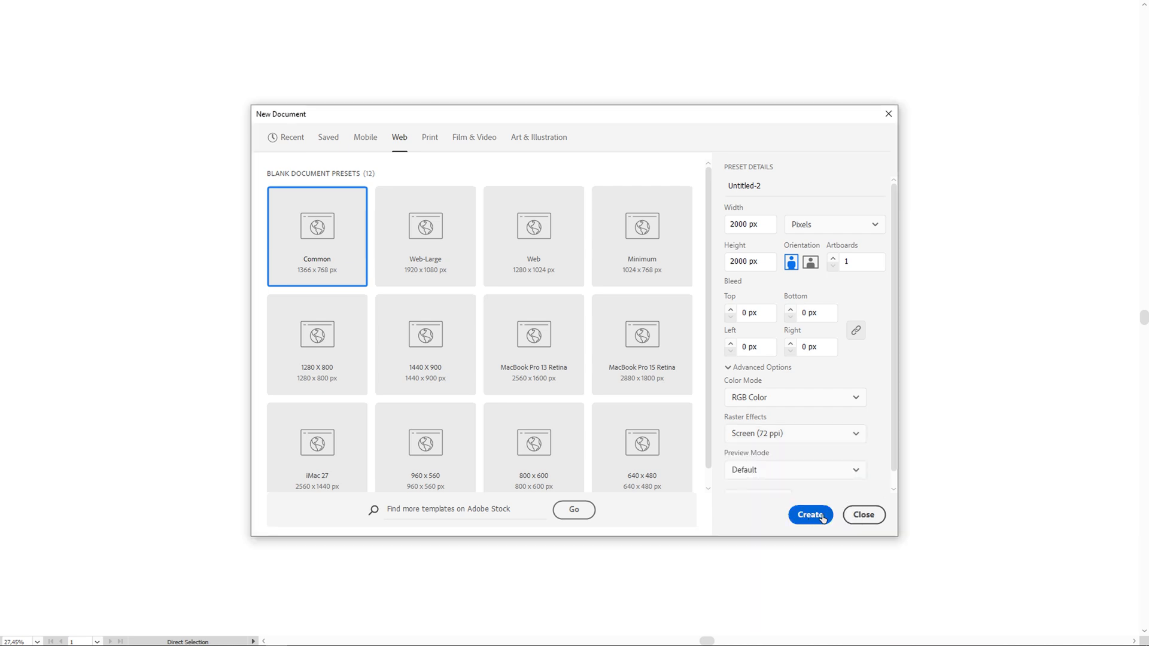
left_click(810, 514)
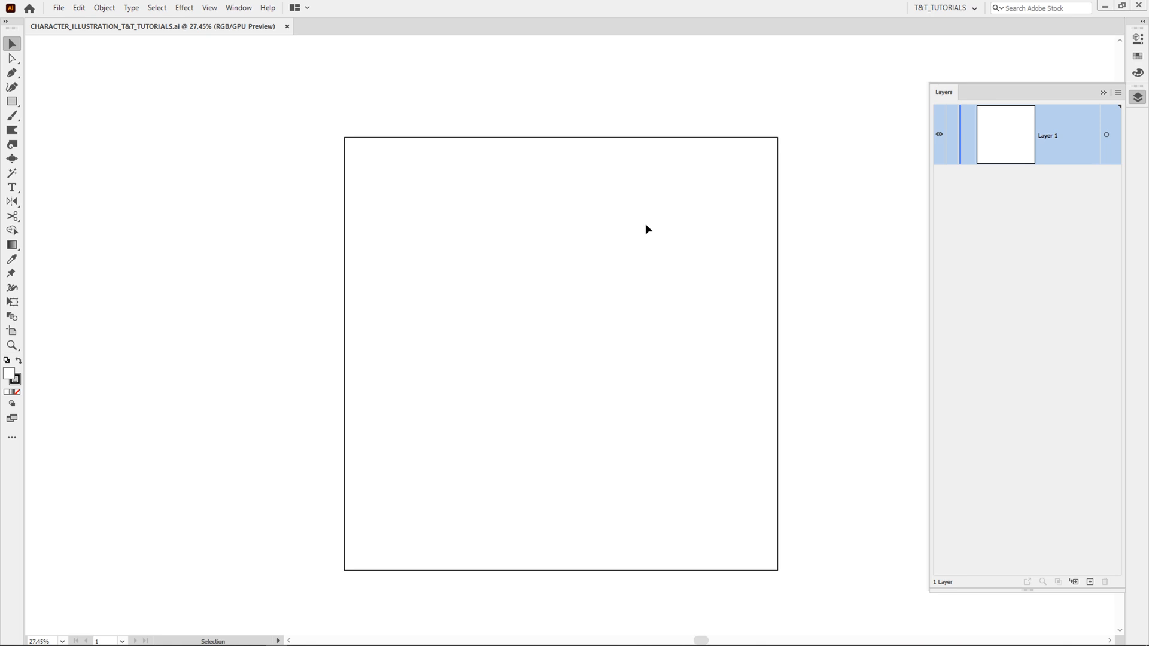
mouse_move(137, 52)
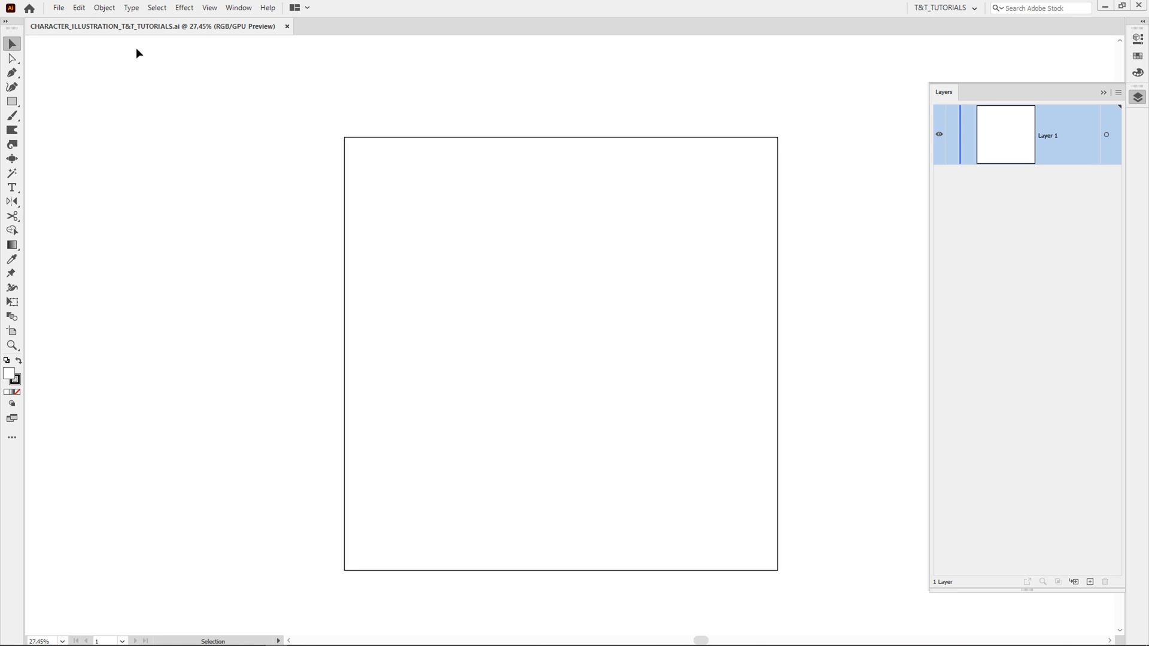
Place the beach guitar sketch image onto the artboard via File > Place
left_click(62, 9)
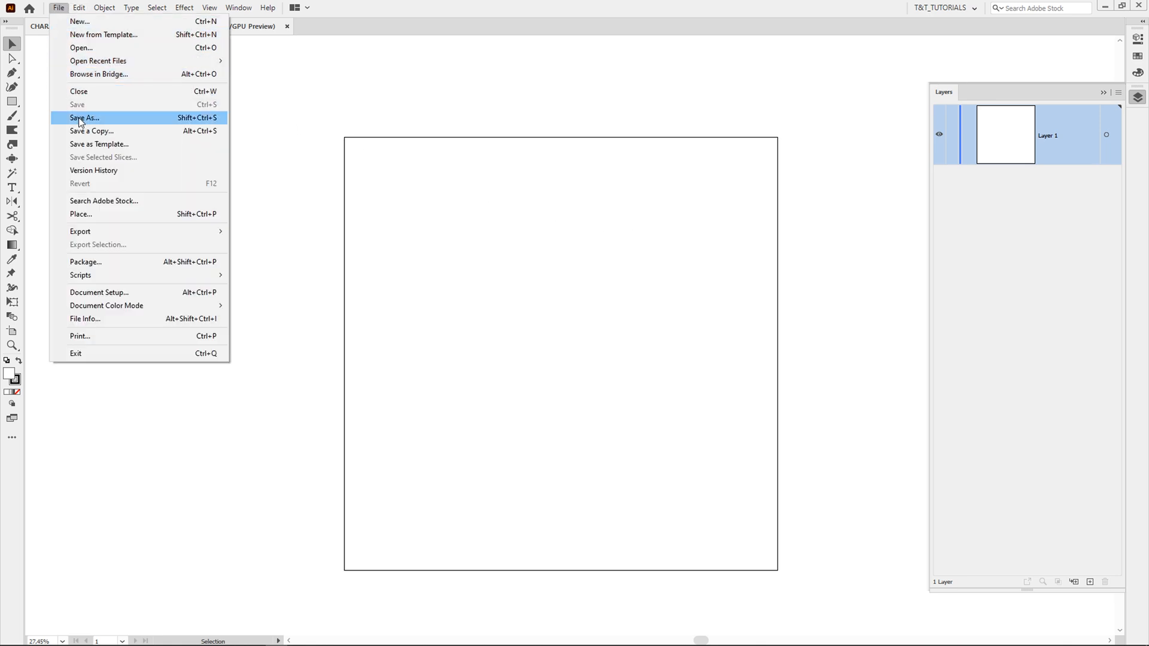
mouse_move(89, 216)
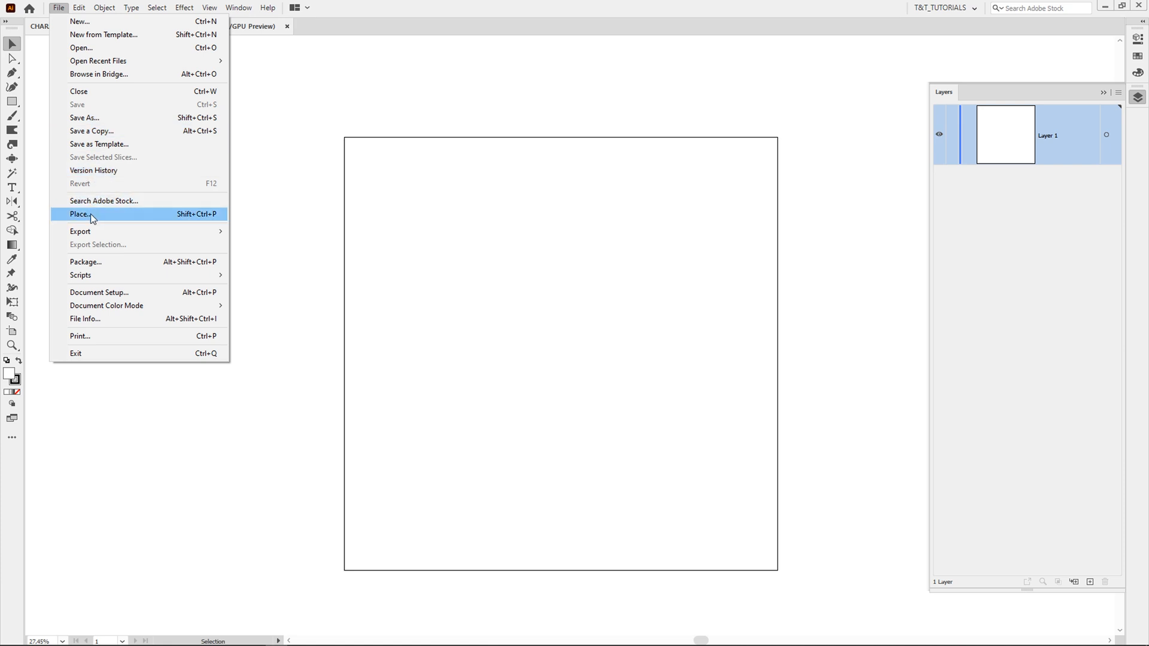
left_click(77, 215)
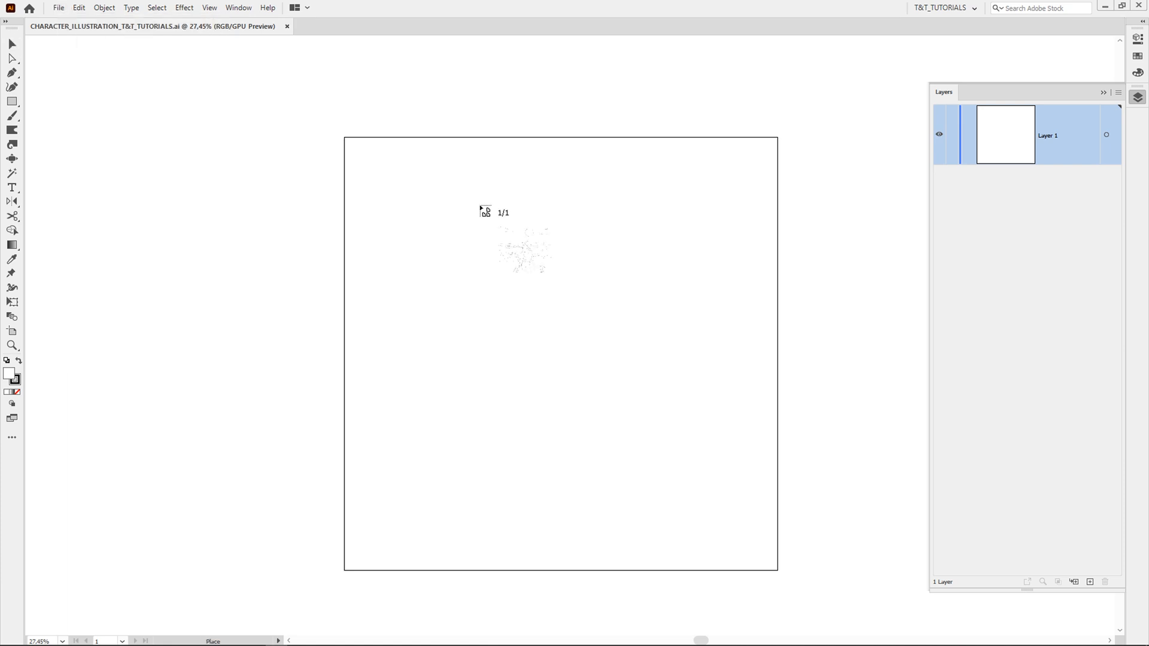
mouse_move(346, 139)
type("SKETCH")
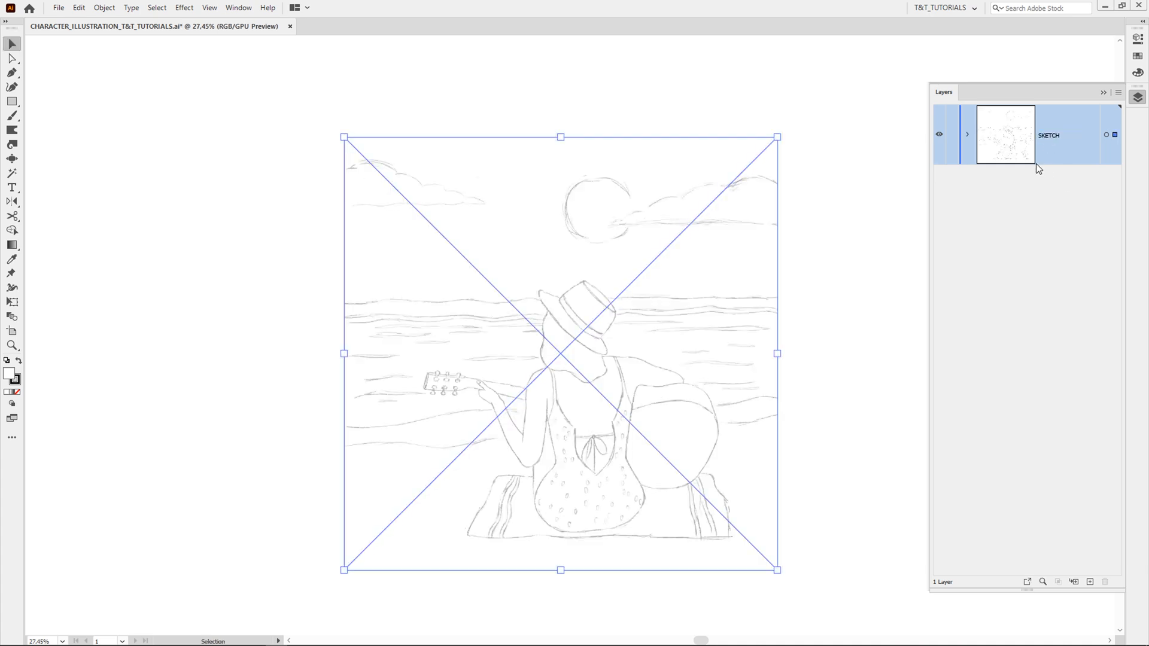
Lock the SKETCH layer and add an empty Layer 2 above it
left_click(953, 134)
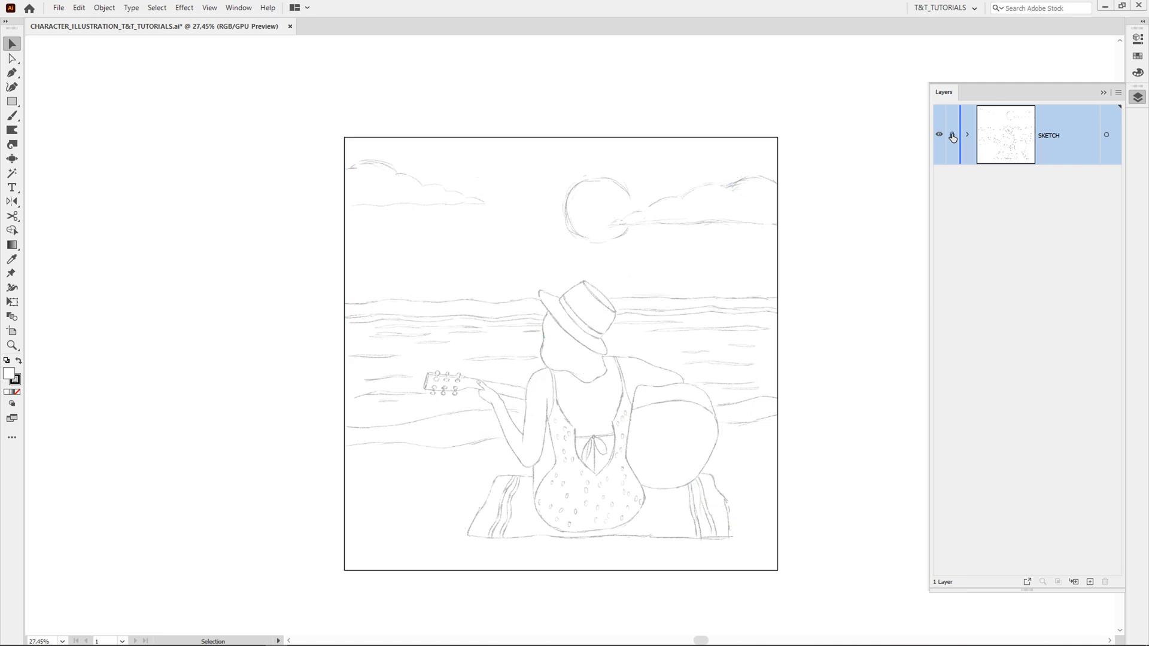
left_click(952, 134)
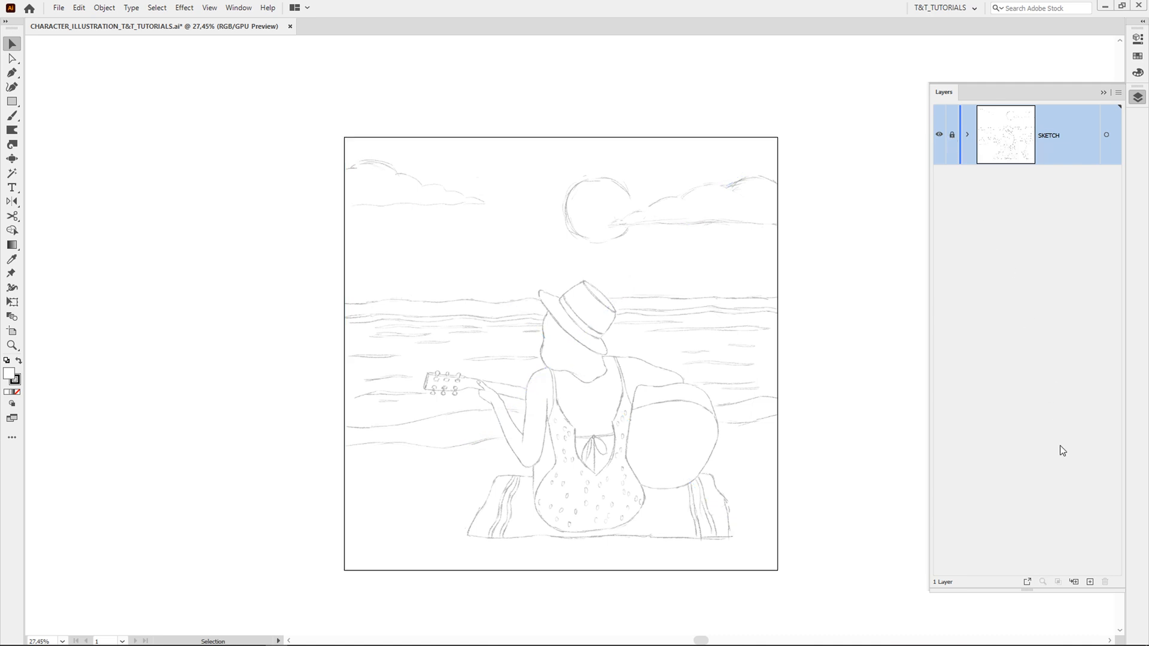
mouse_move(1090, 581)
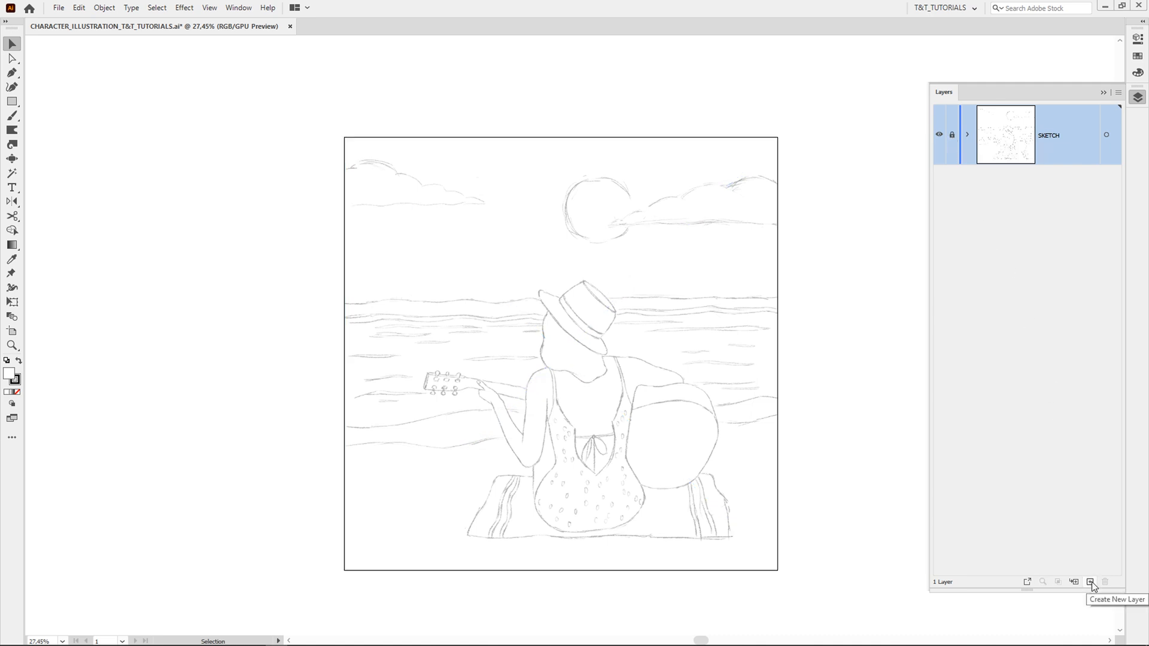
left_click(1089, 582)
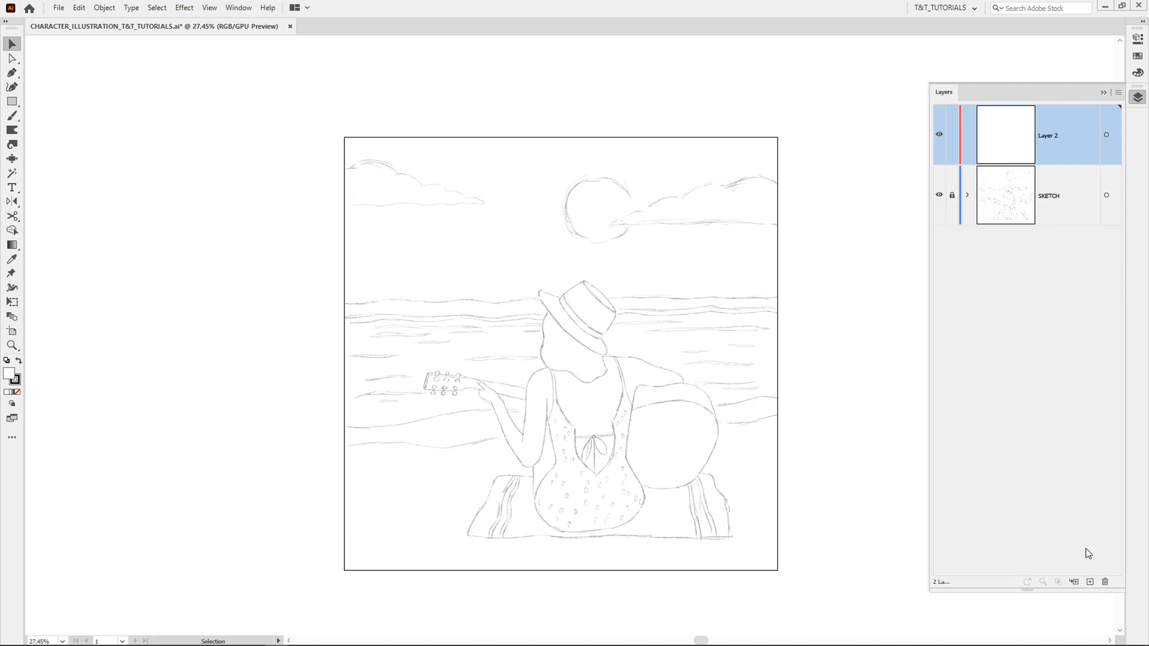
mouse_move(569, 420)
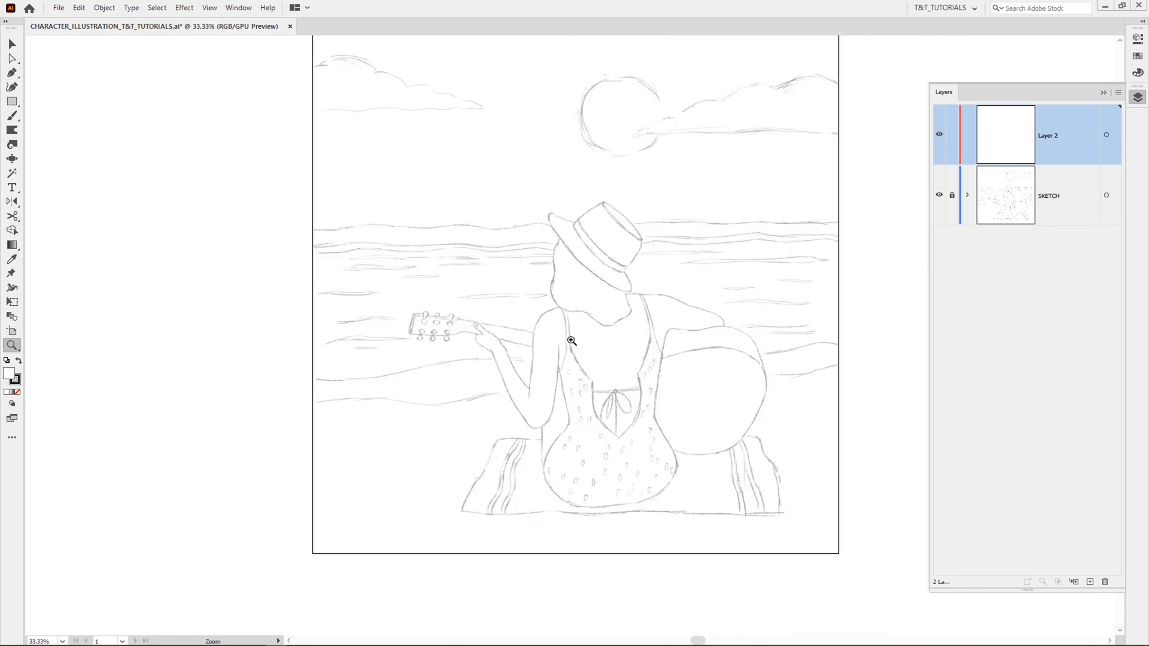
mouse_move(572, 342)
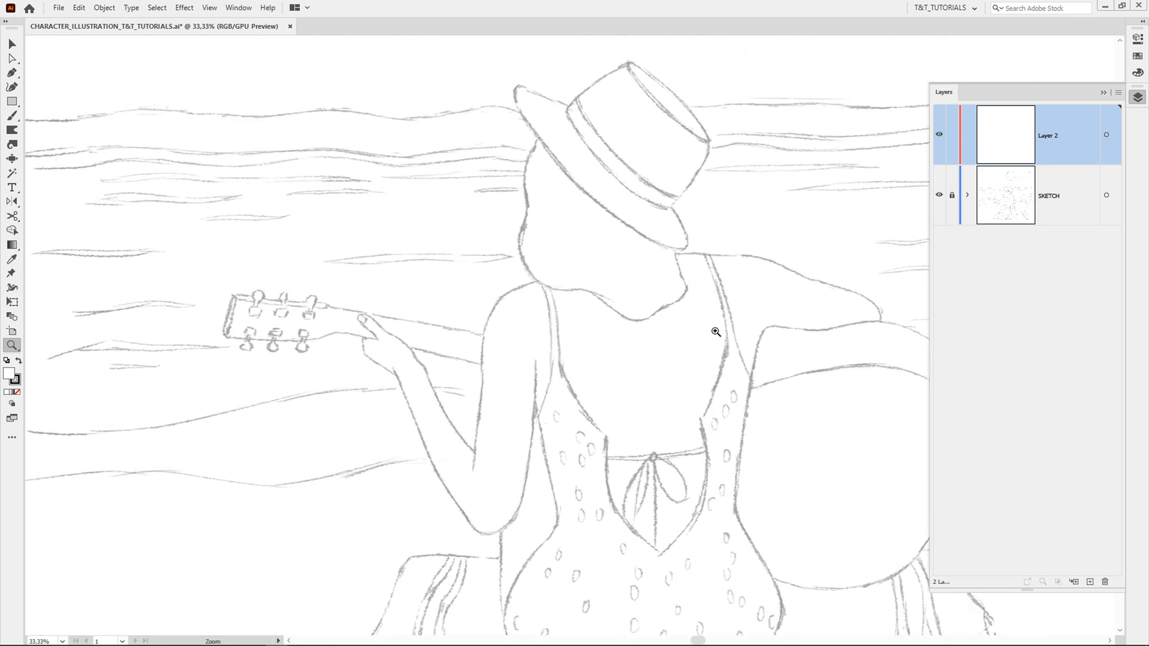
Zoom in on the girl's upper back and pan the swimsuit and towel into view
left_click(713, 333)
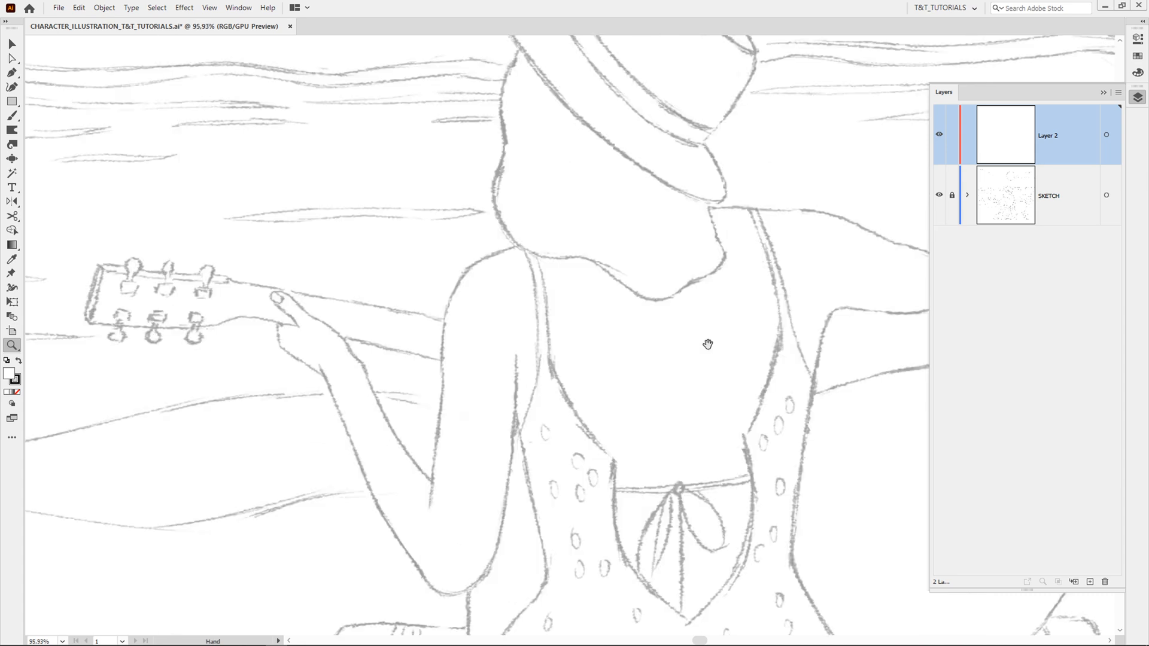
left_click_drag(707, 344, 619, 320)
type("T&T_TUTORIALS")
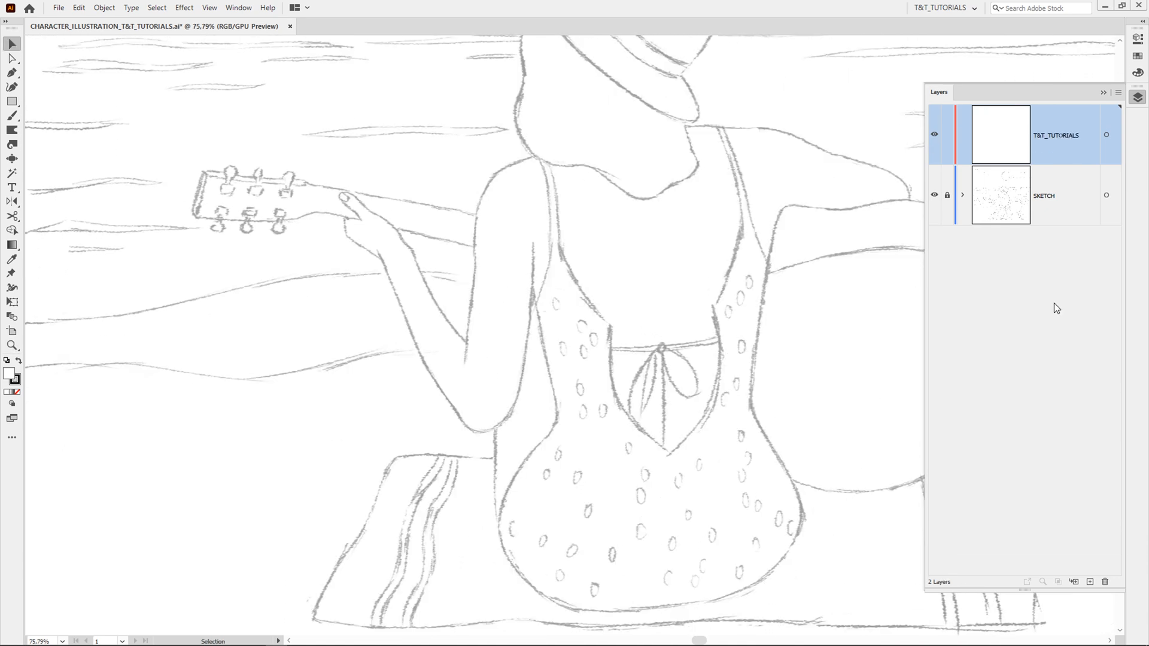
With the Pen tool and no fill, give the first chest curves a heavier stroke weight
left_click(10, 74)
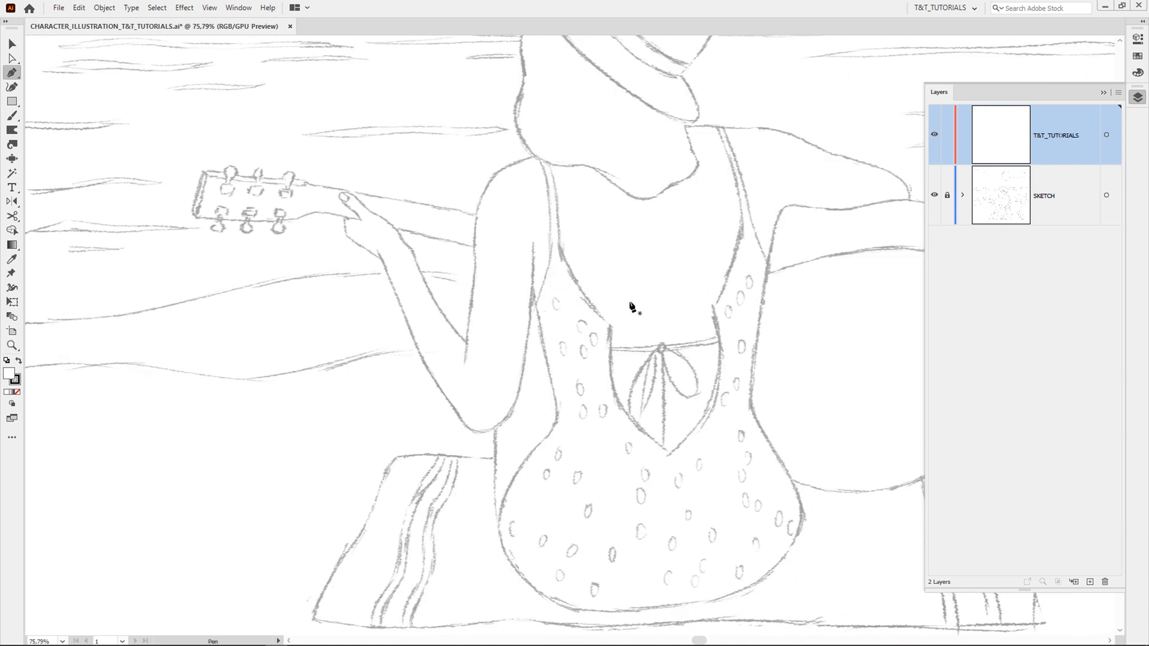
mouse_move(10, 373)
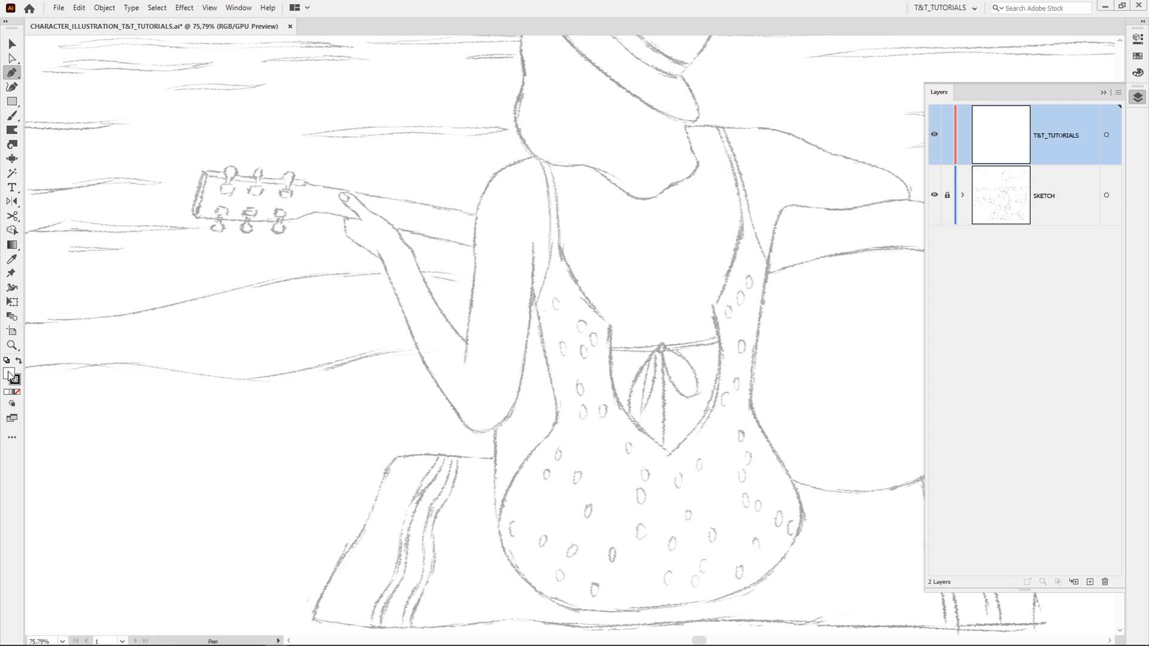
mouse_move(17, 392)
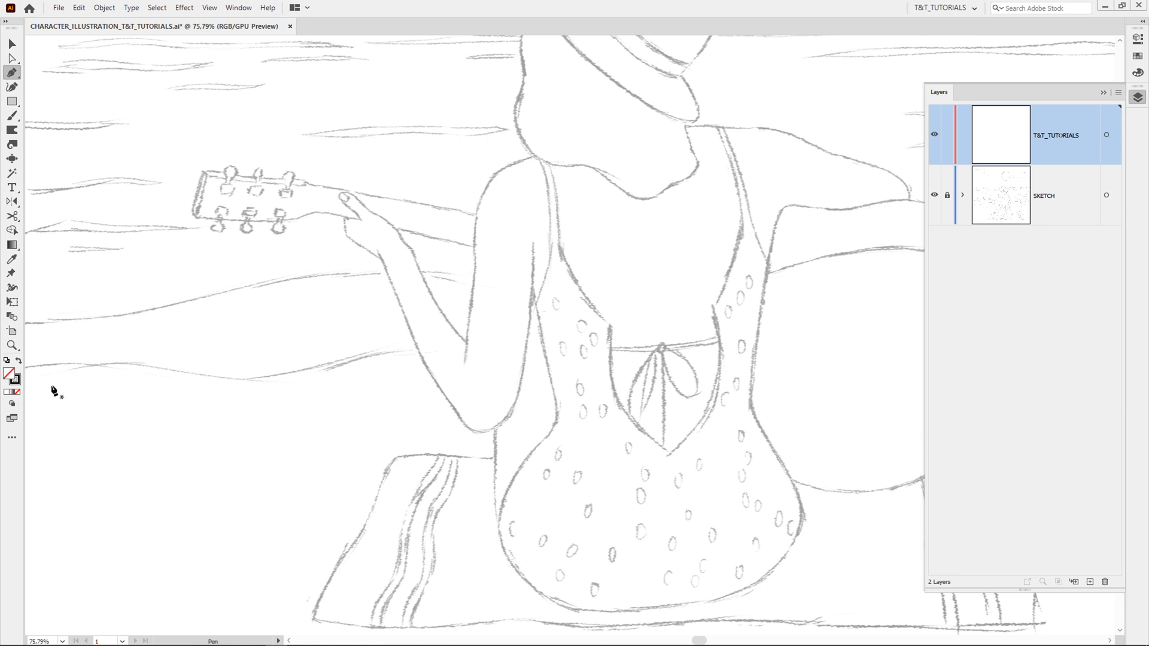
mouse_move(1137, 41)
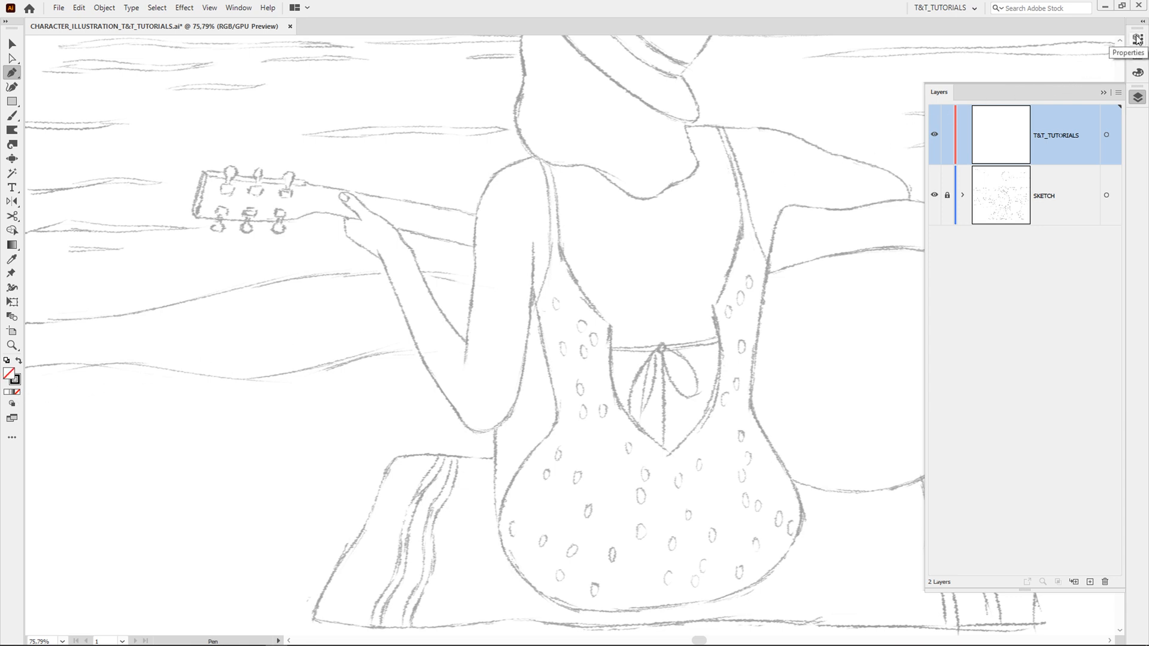
left_click(1135, 40)
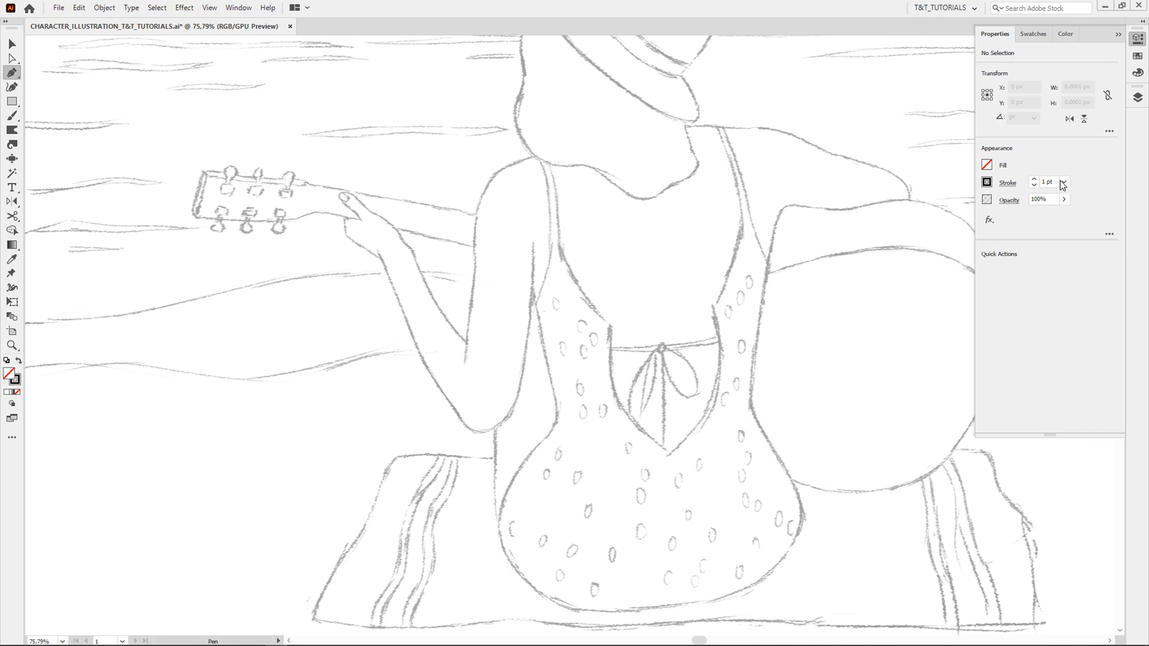
left_click(1008, 182)
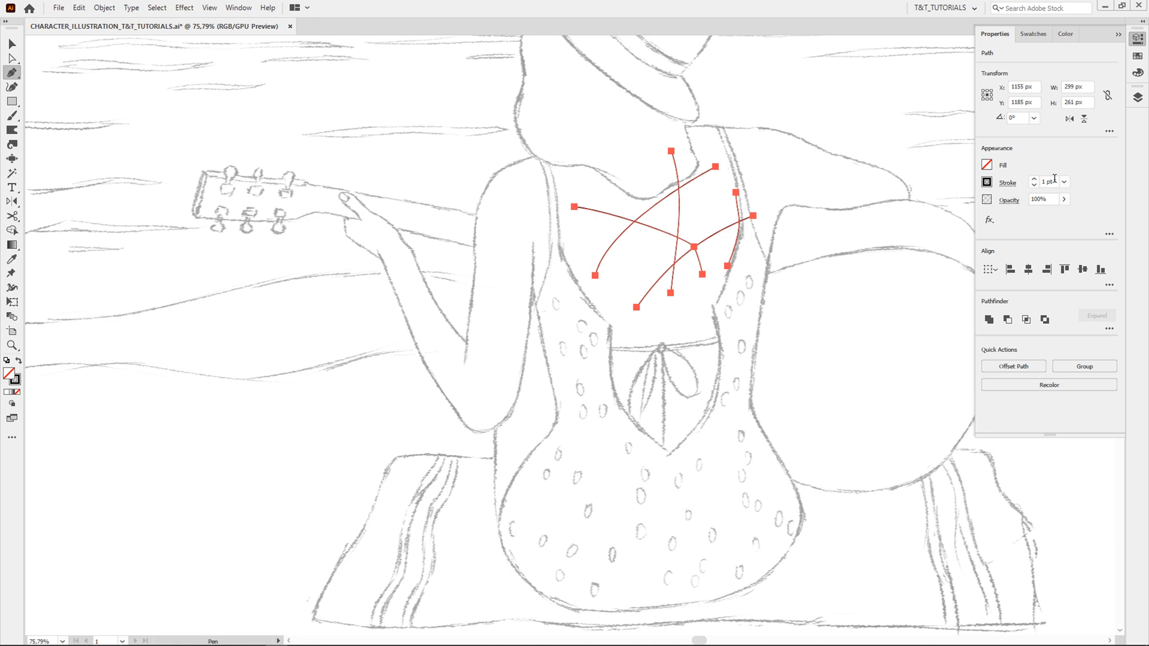
left_click(1066, 181)
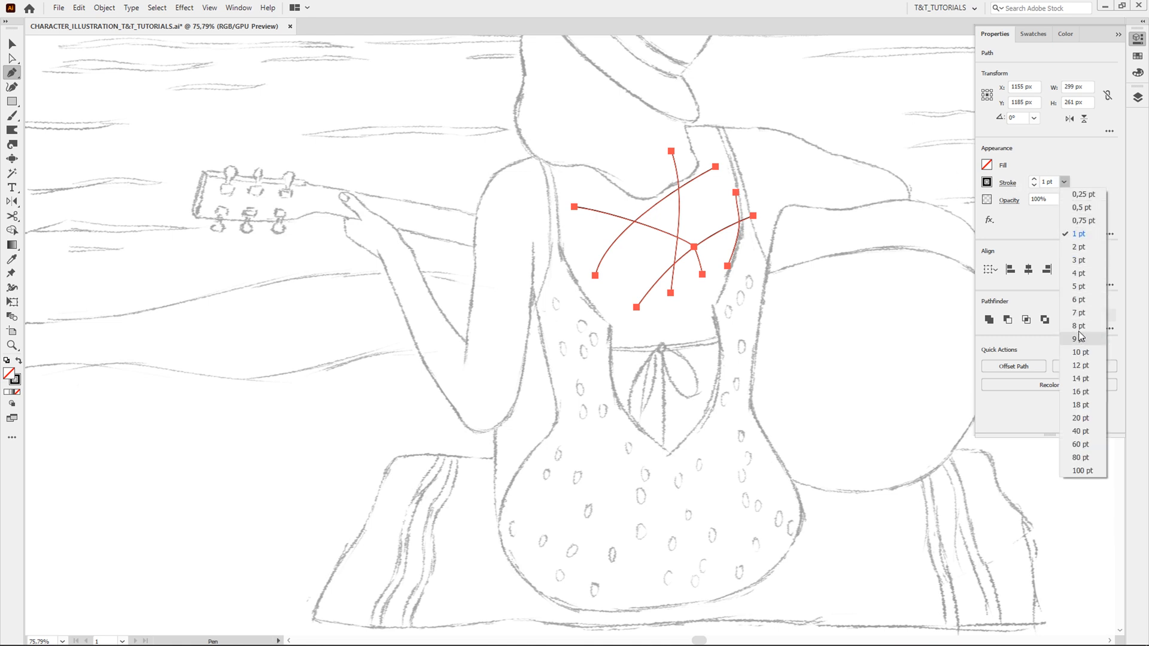
left_click(1077, 326)
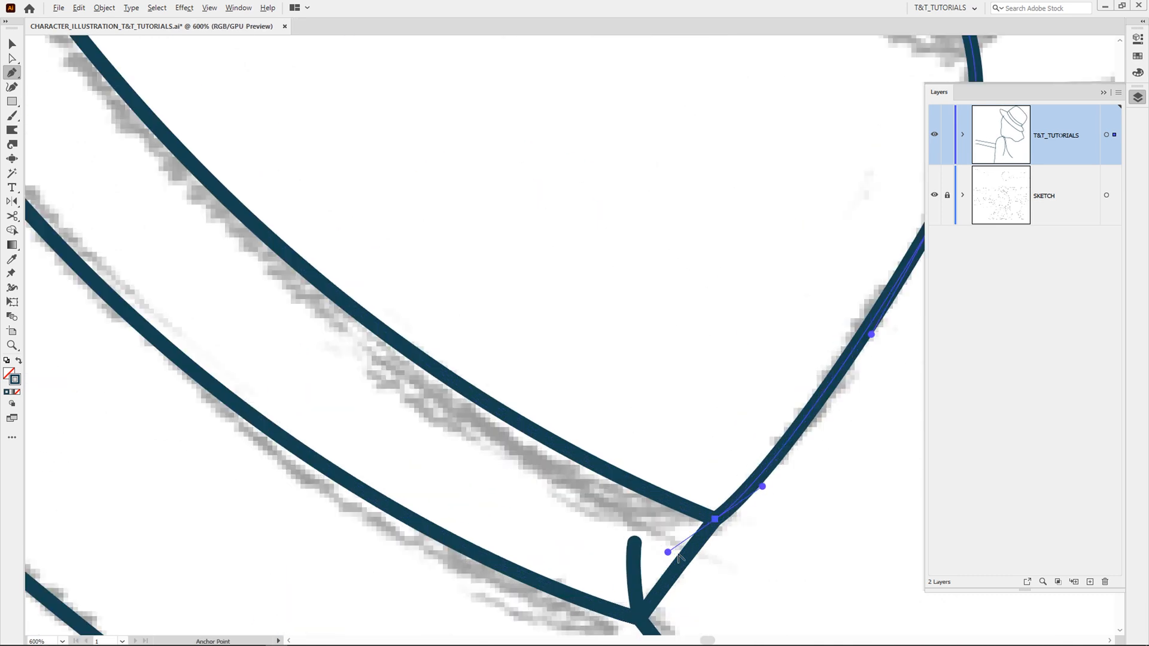
Reshape the curve where the hat and body outlines meet using the Anchor Point tool
left_click_drag(666, 552, 647, 511)
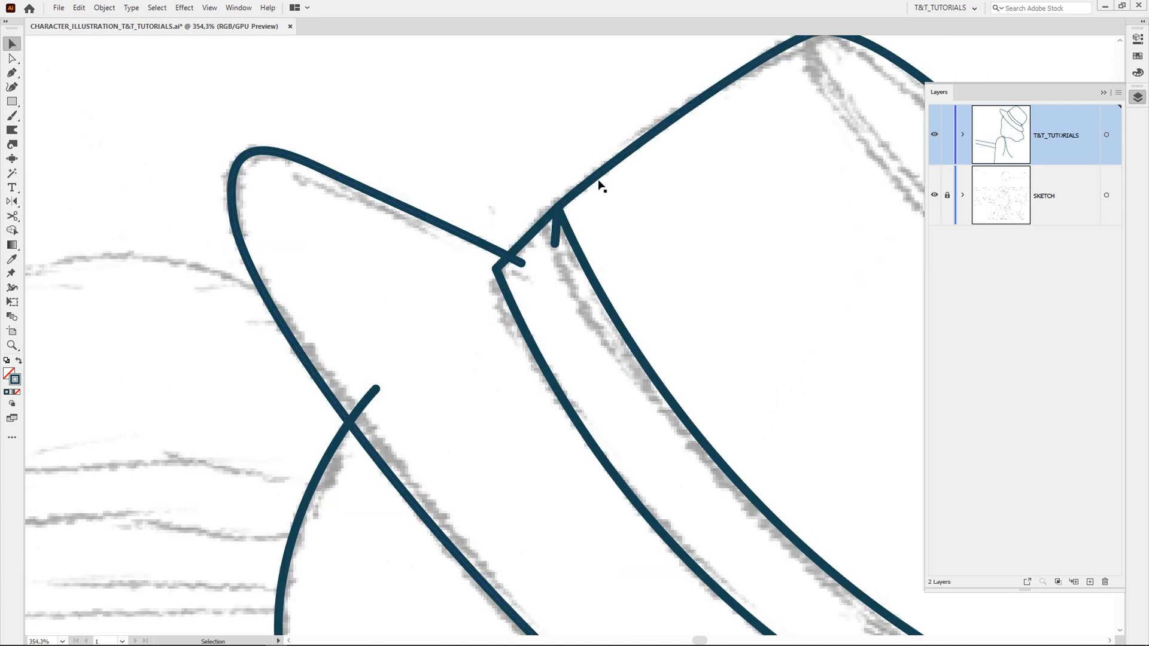
mouse_move(560, 241)
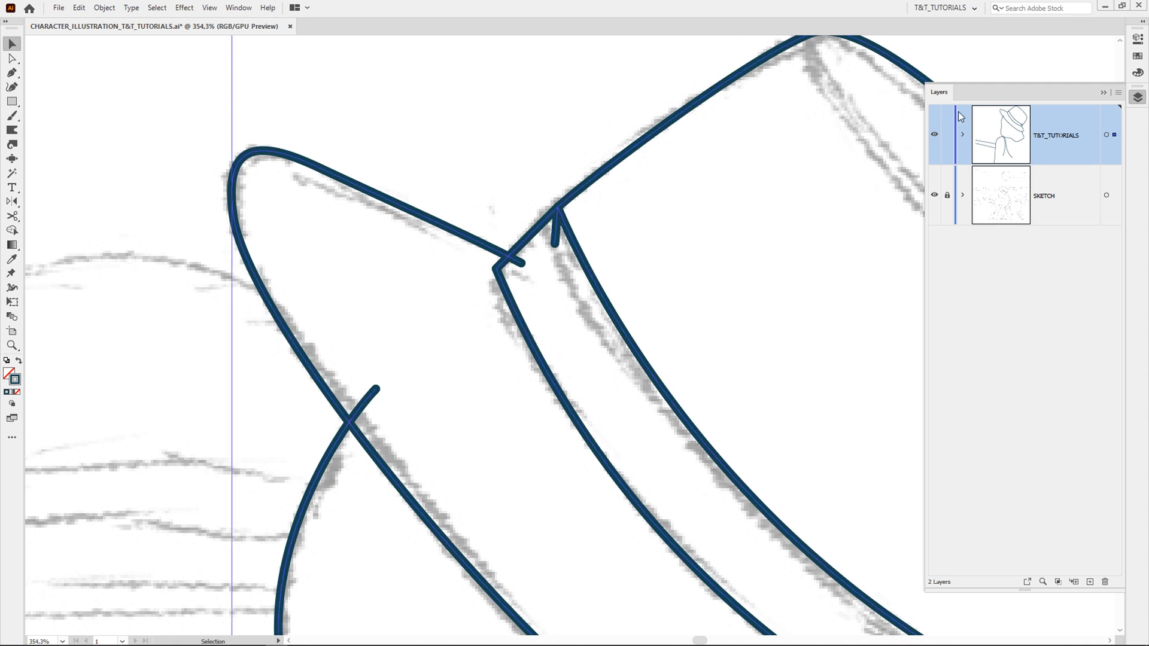
Select all artwork on the T&T_TUTORIALS layer to show its 3 pt stroke properties
left_click(1134, 38)
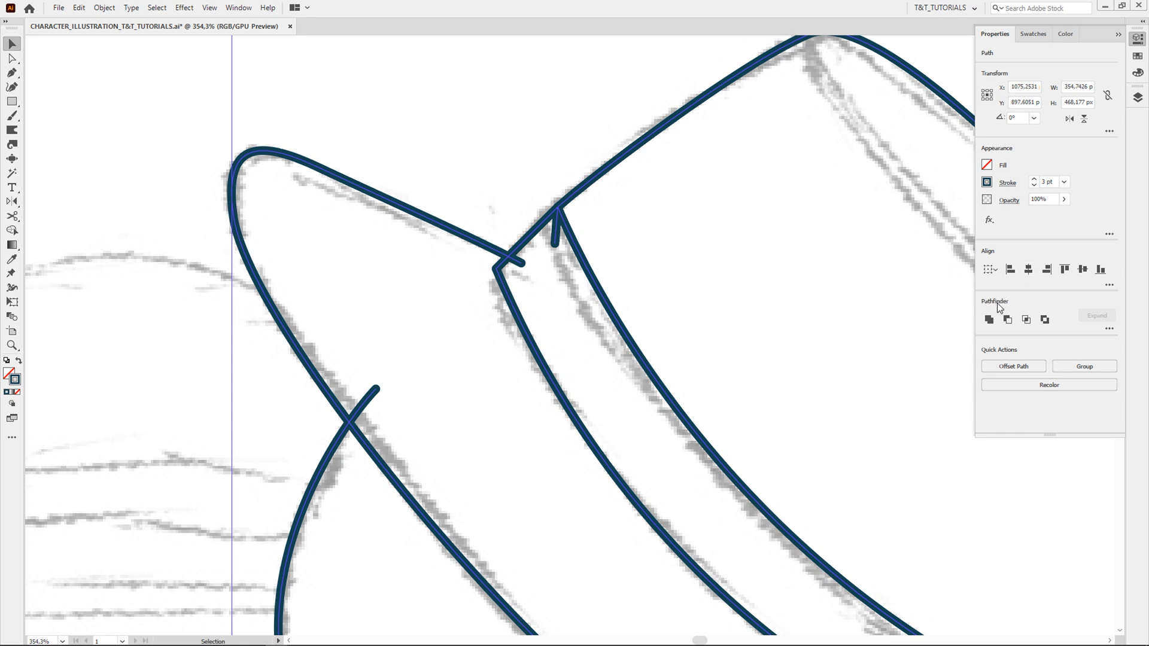
mouse_move(1005, 309)
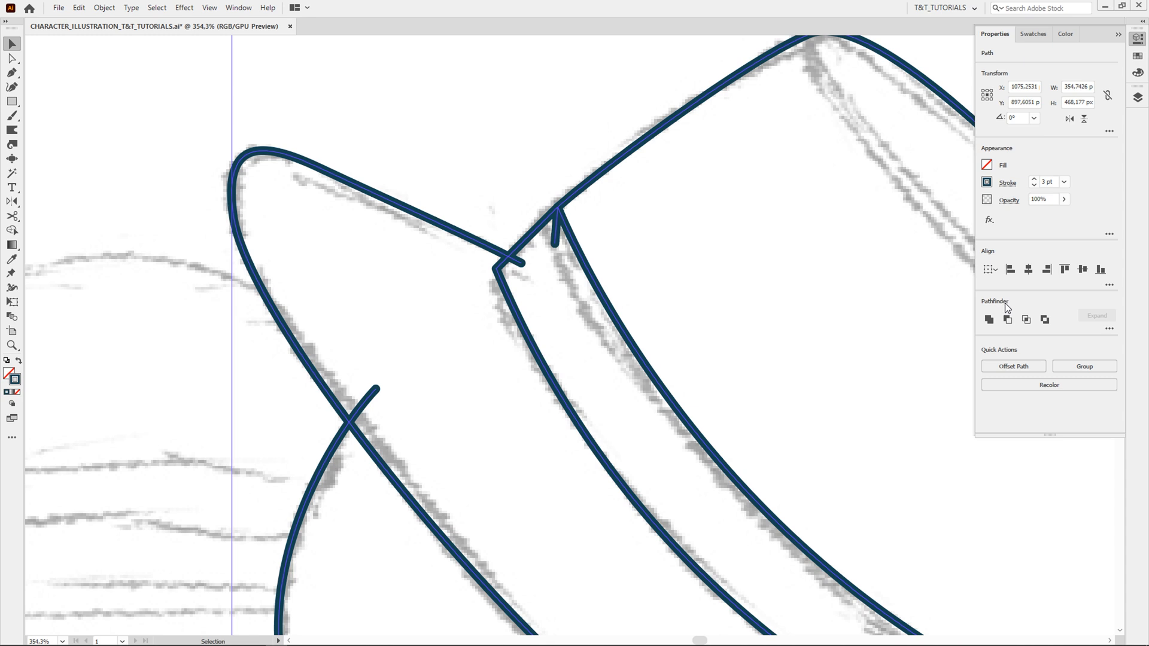
mouse_move(1007, 308)
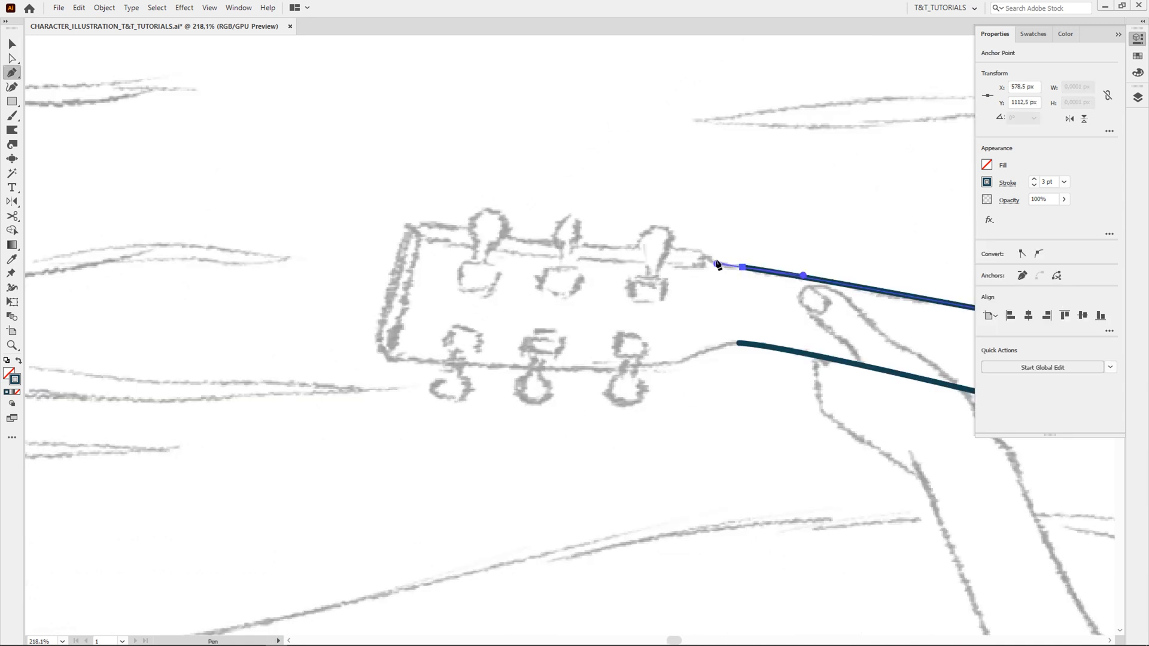
Trace the guitar headstock from the neck line, then the hand and forearm down to the elbow
left_click(439, 227)
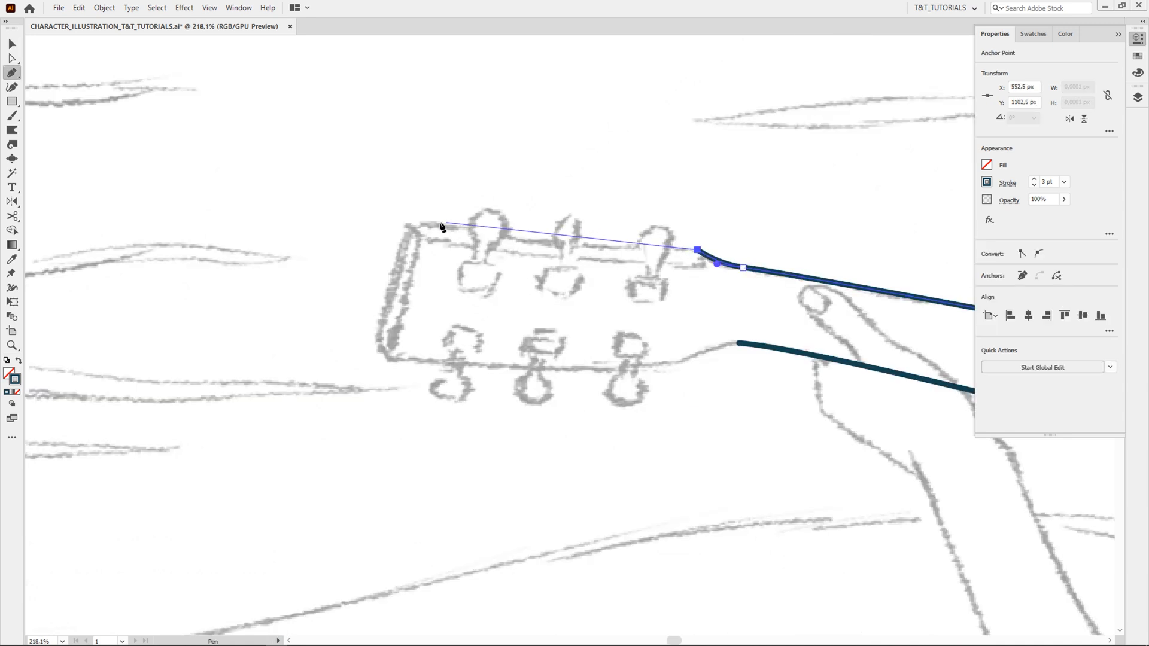
left_click(739, 342)
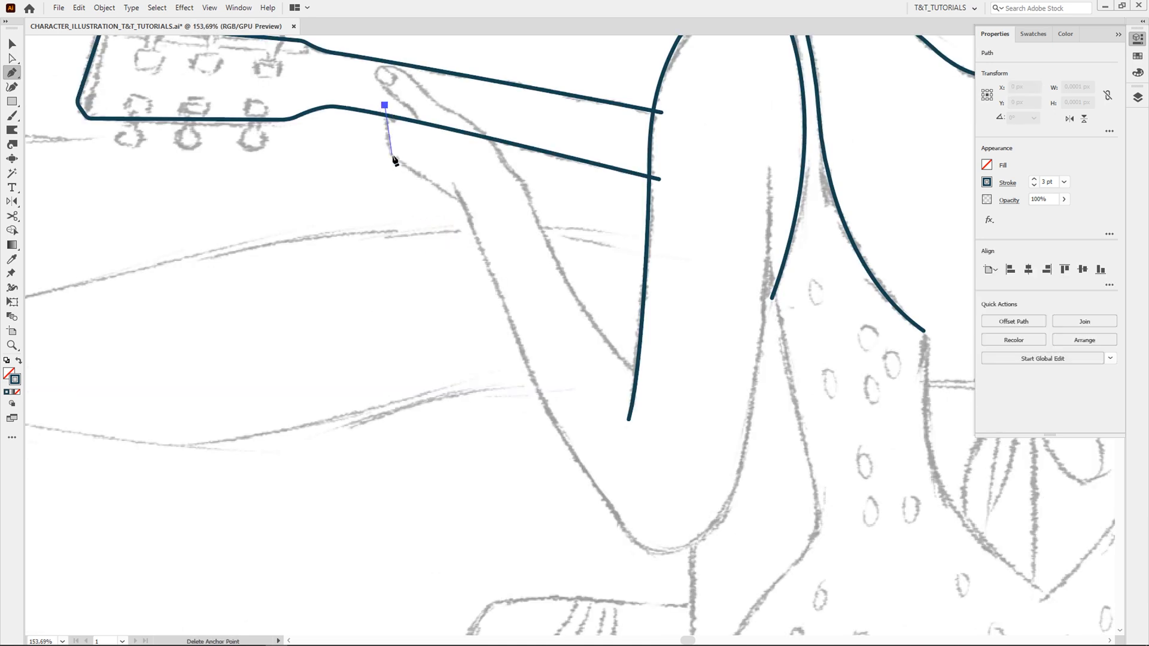
left_click(465, 201)
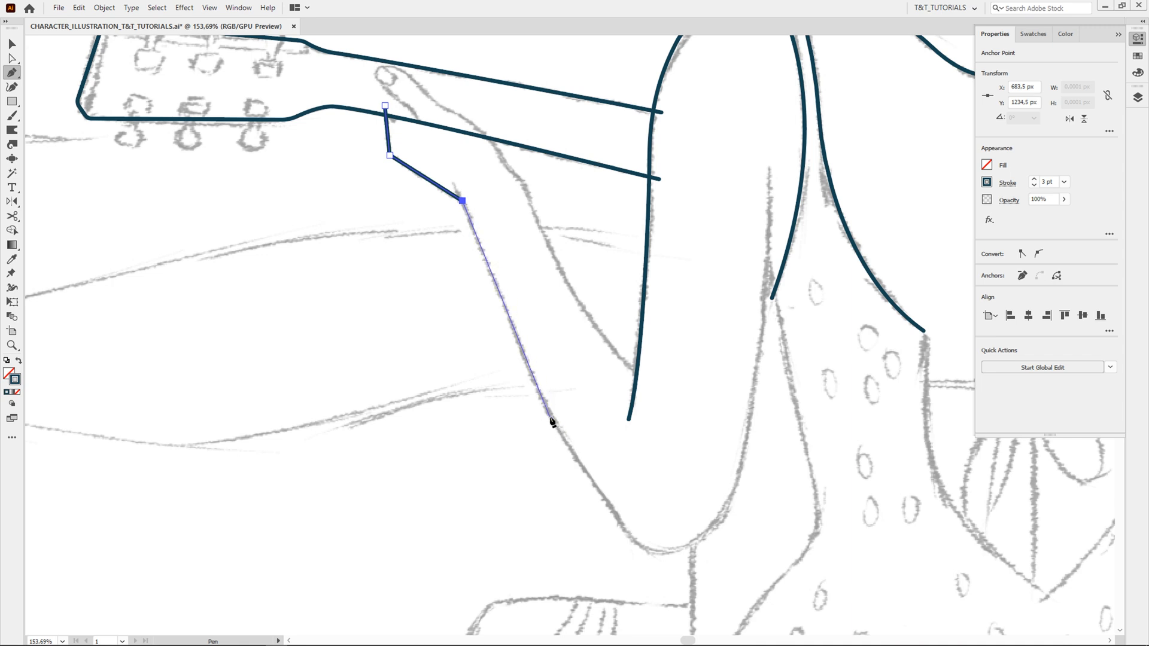
left_click(670, 554)
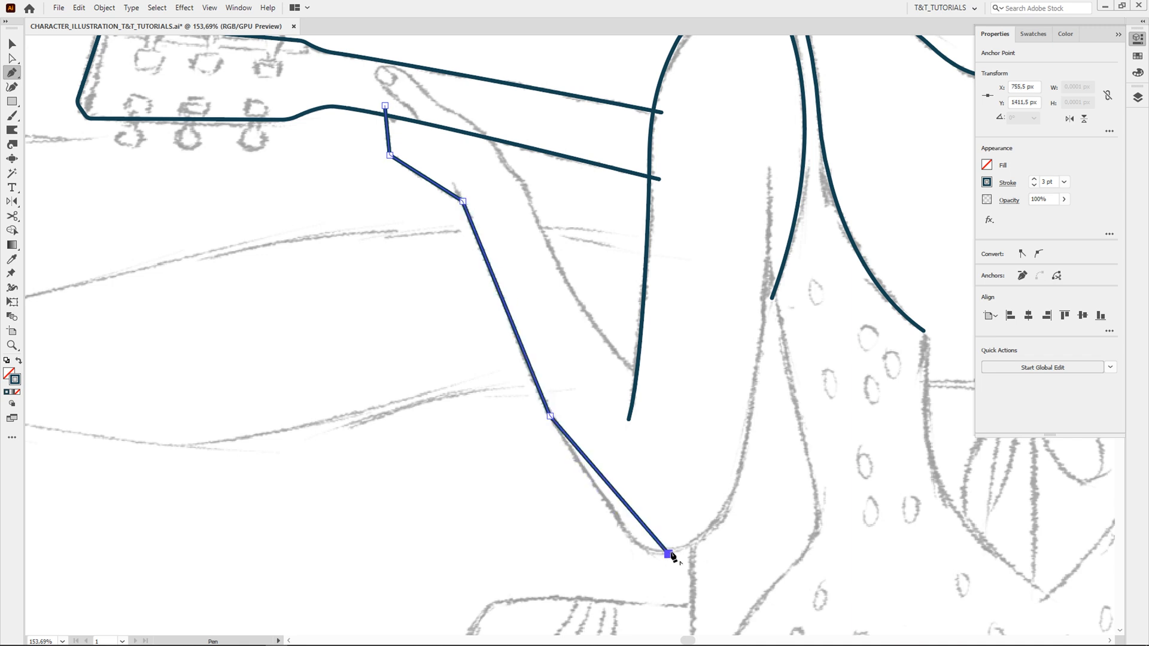
left_click(769, 165)
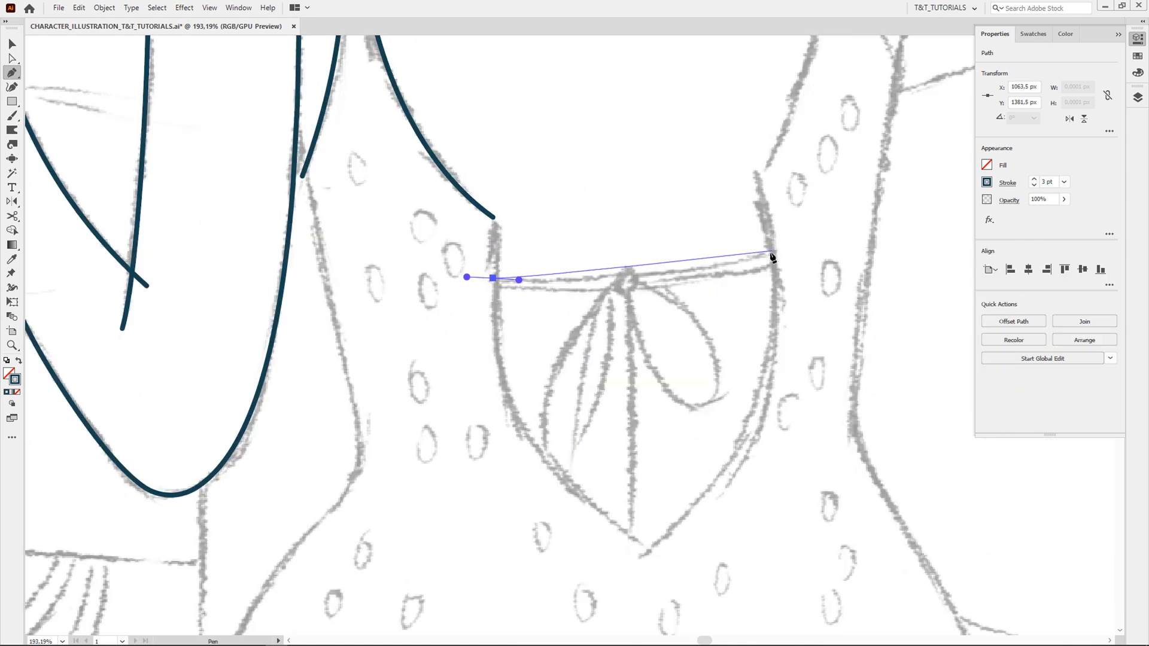
Draw the curved back strap and the bow loops hanging from the knot
left_click_drag(769, 253, 840, 215)
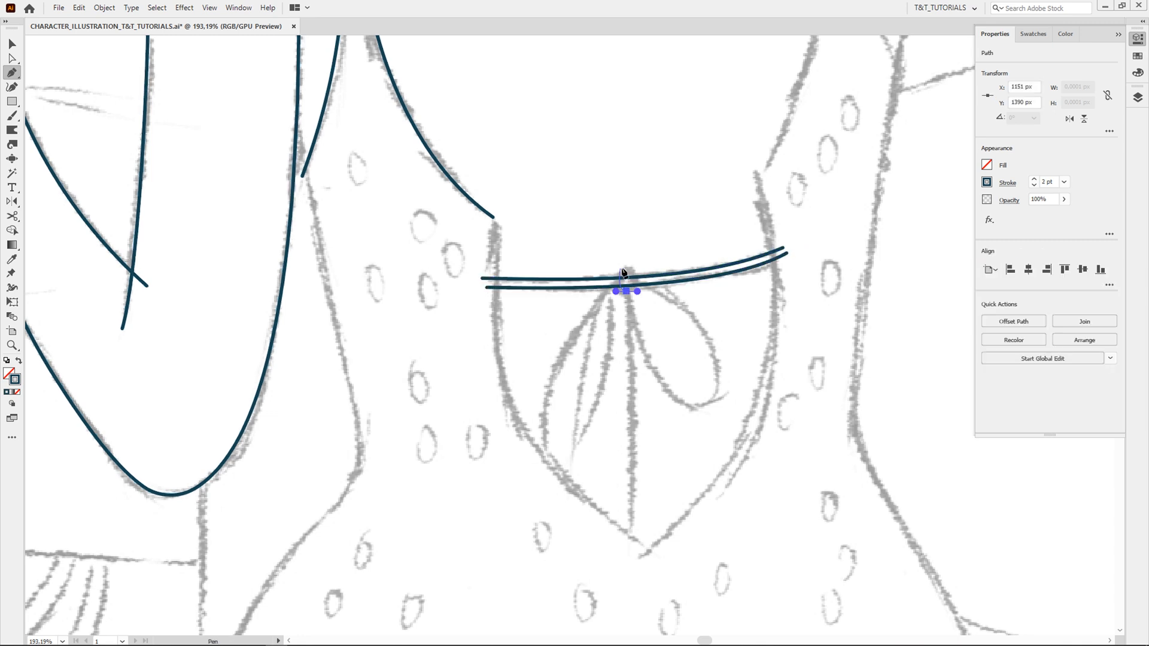
left_click_drag(622, 282, 556, 454)
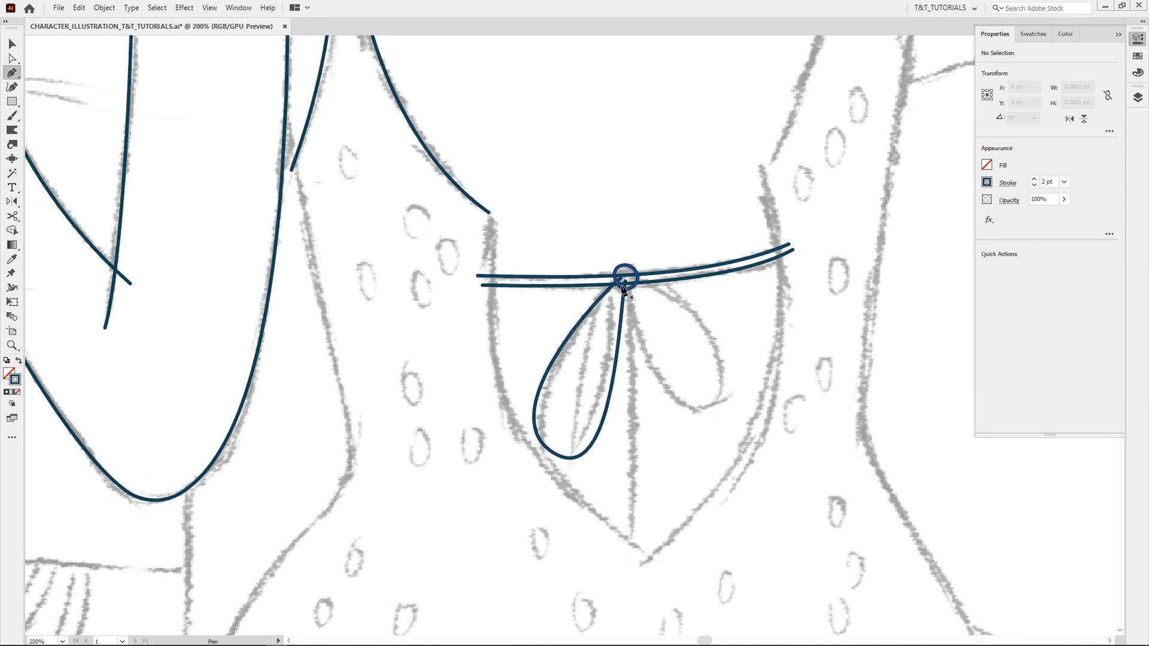
left_click(623, 285)
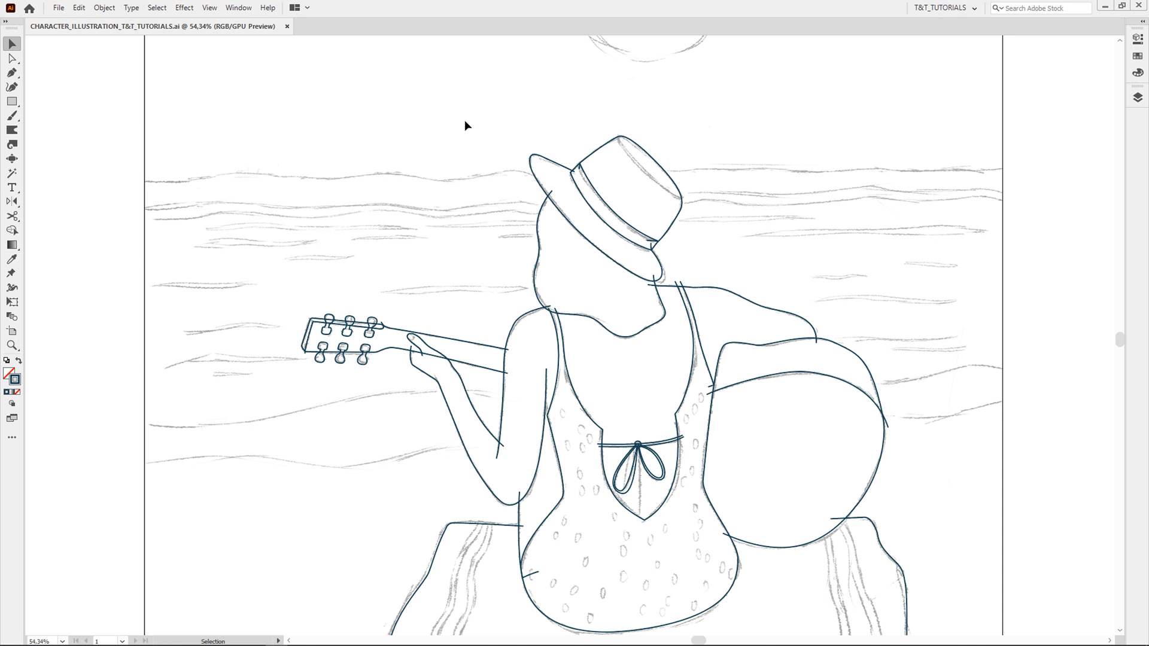
mouse_move(433, 179)
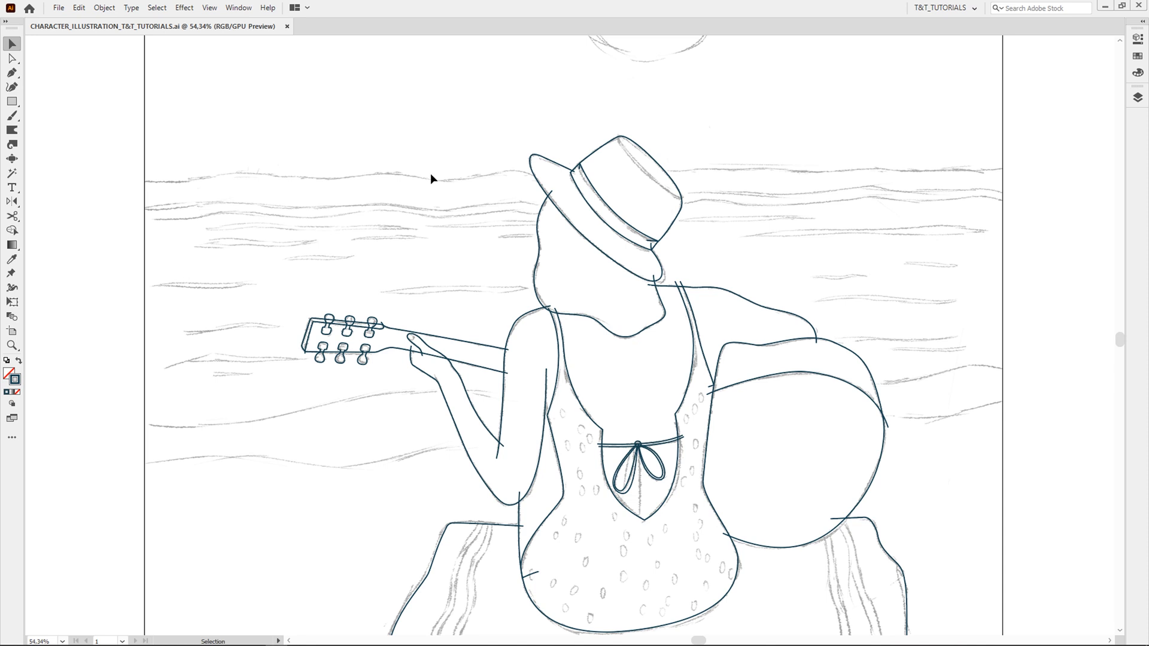
Set the Pencil fidelity one step below Smooth and confirm the options
left_click(11, 116)
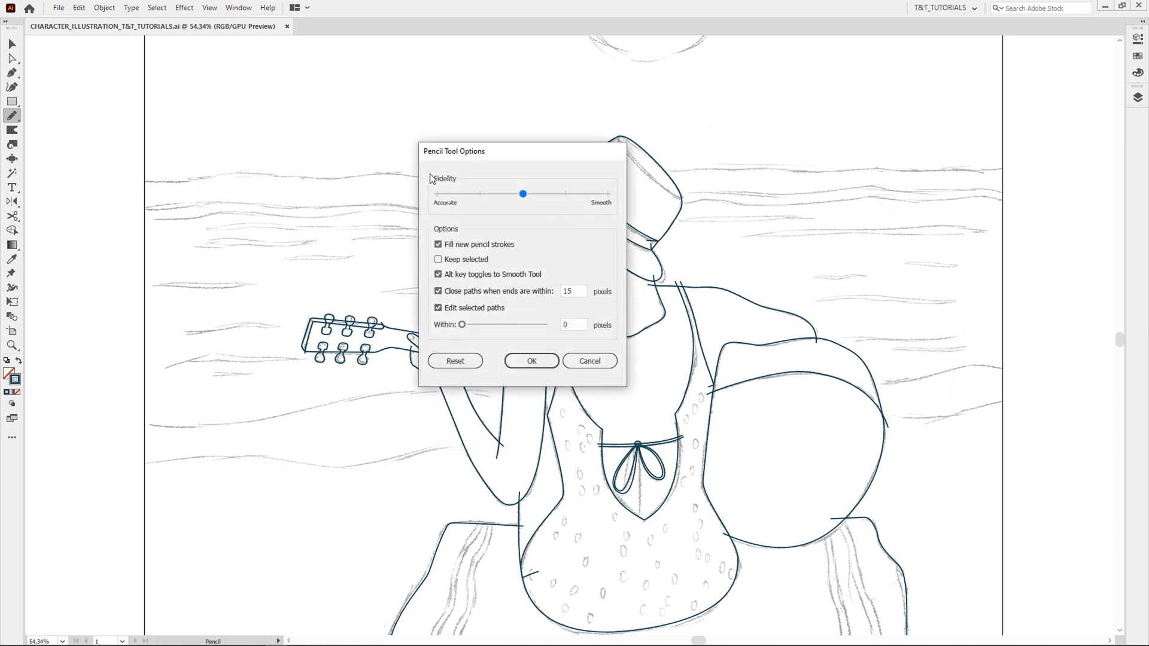
mouse_move(436, 177)
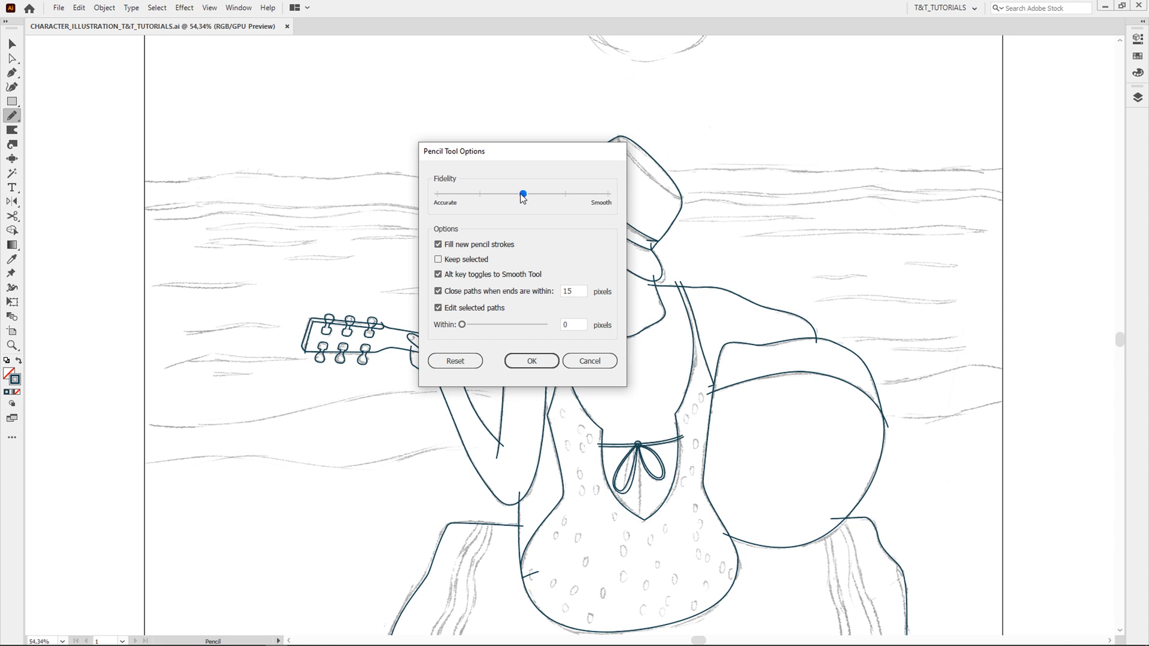
left_click_drag(523, 194, 438, 194)
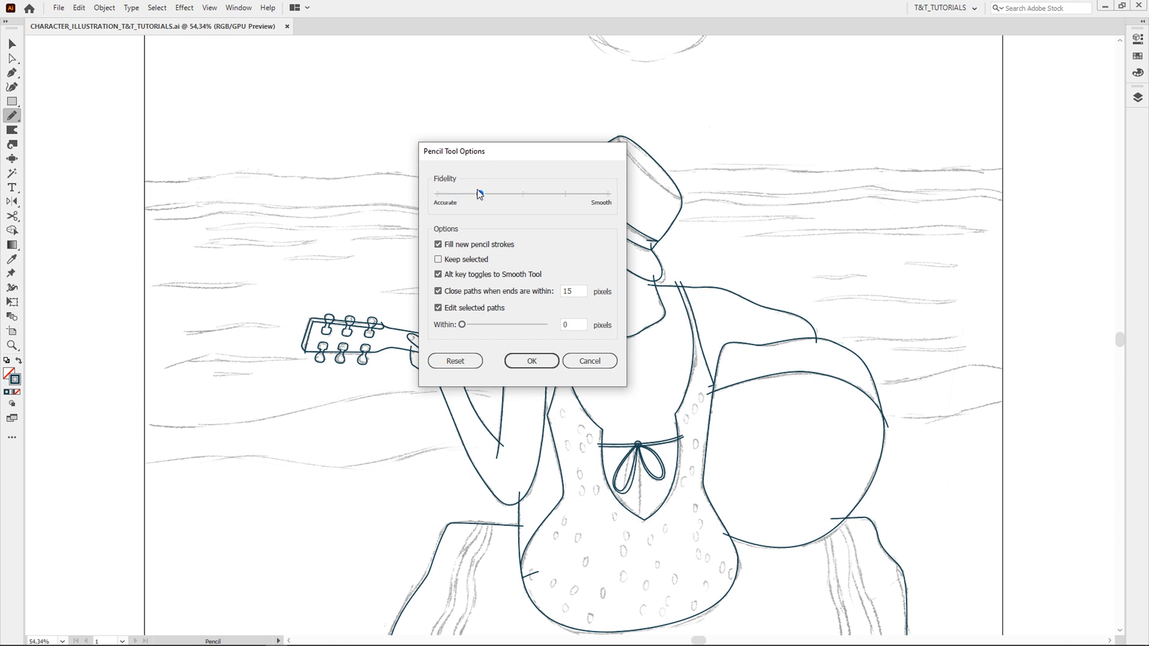
left_click_drag(480, 193, 607, 194)
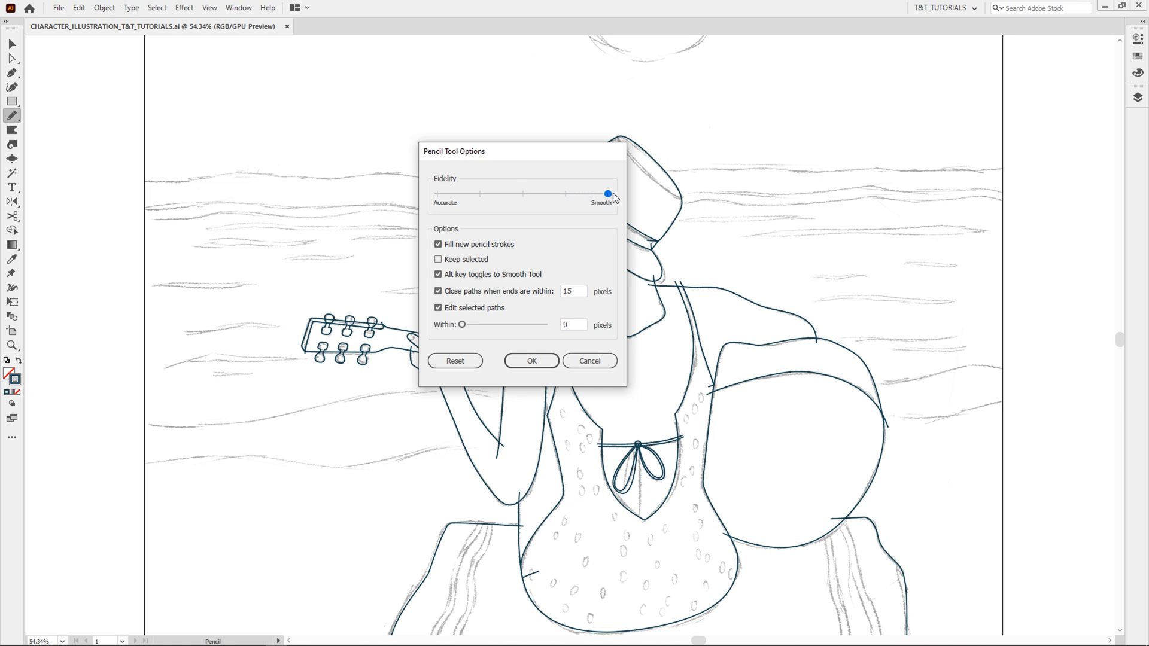
left_click_drag(607, 194, 565, 194)
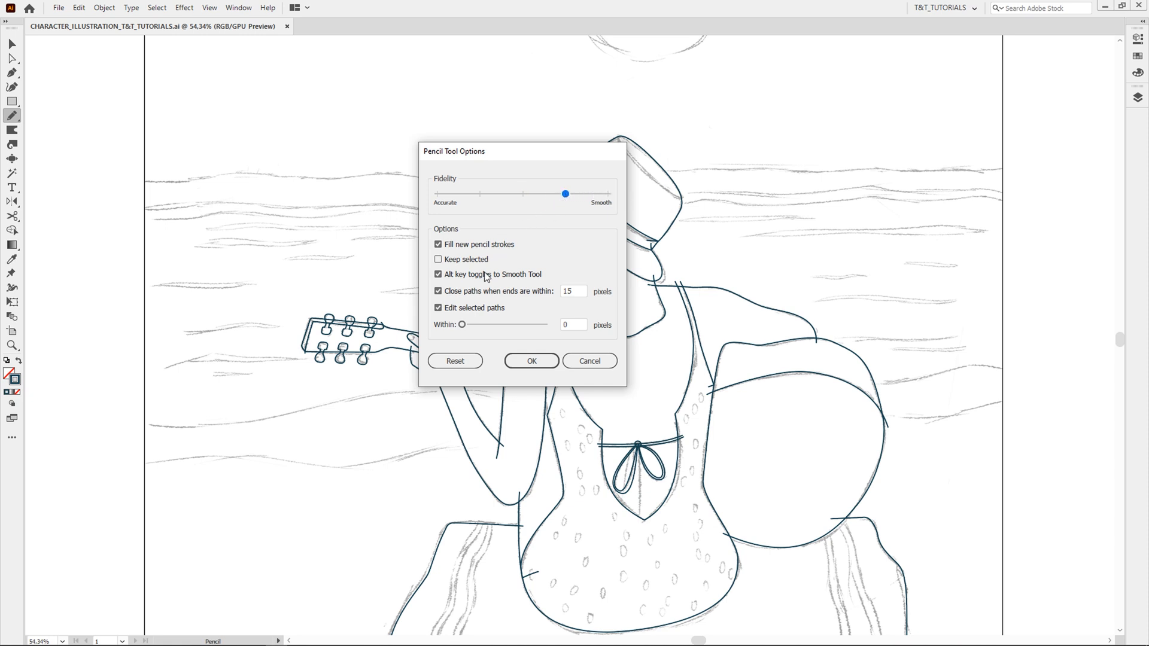
mouse_move(492, 220)
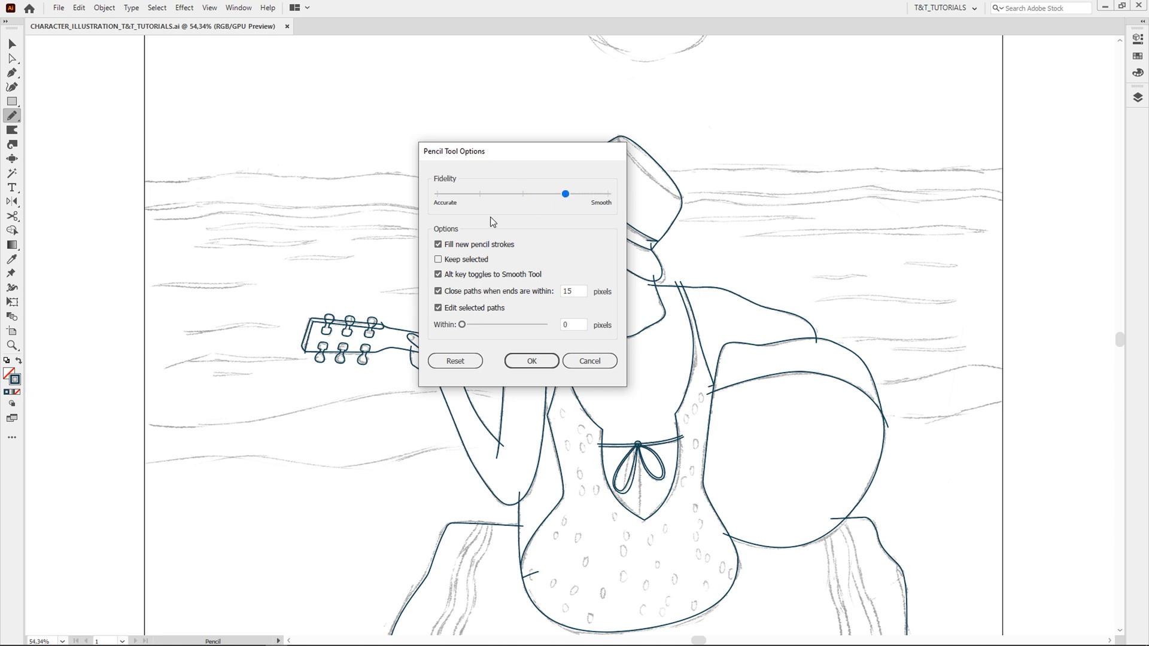
left_click(531, 361)
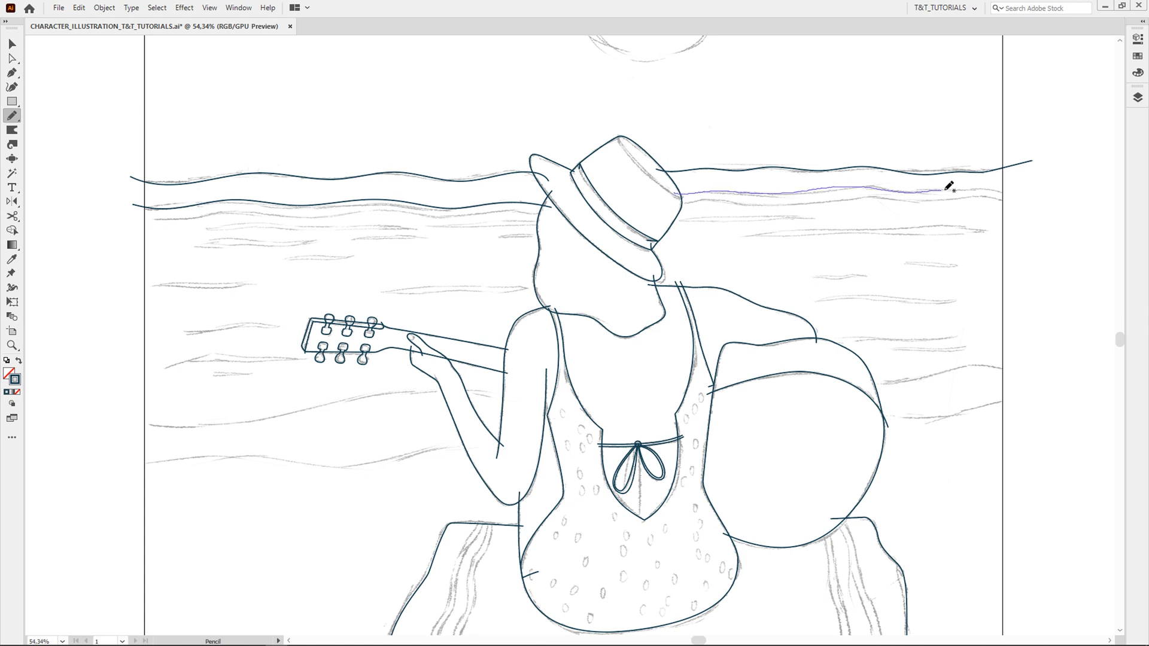
Draw a wavy sea line across the horizon with the Pencil tool
left_click_drag(674, 192, 1011, 196)
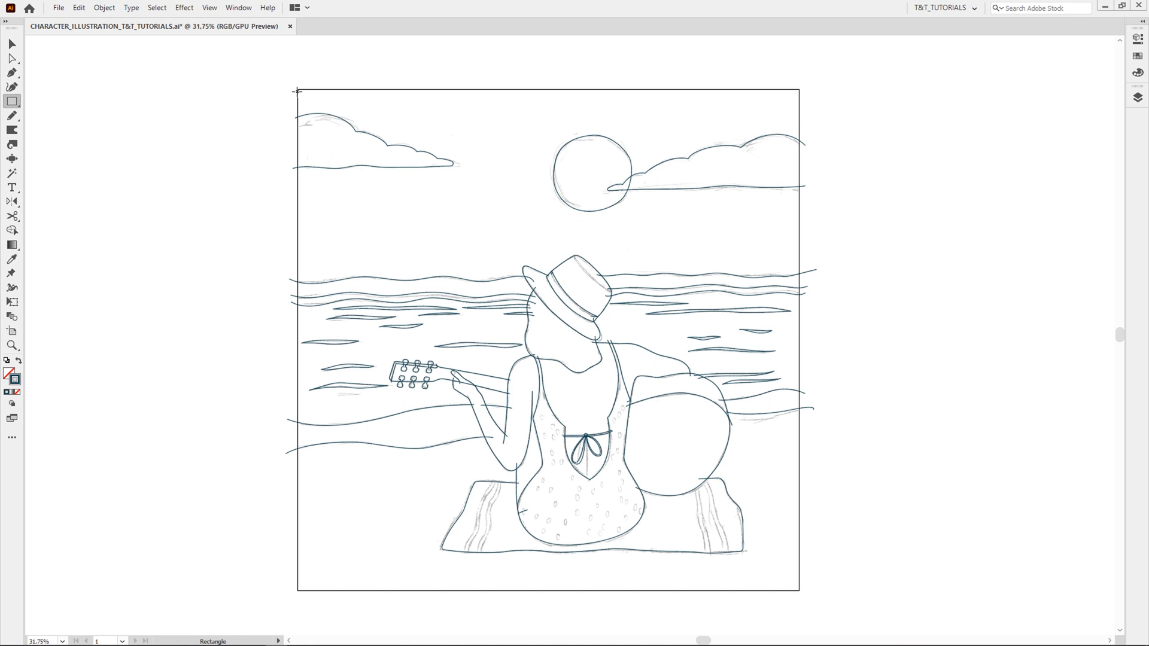
Draw an artboard-sized rectangle, select all and reach the Pathfinder options in Properties
left_click_drag(298, 91, 556, 284)
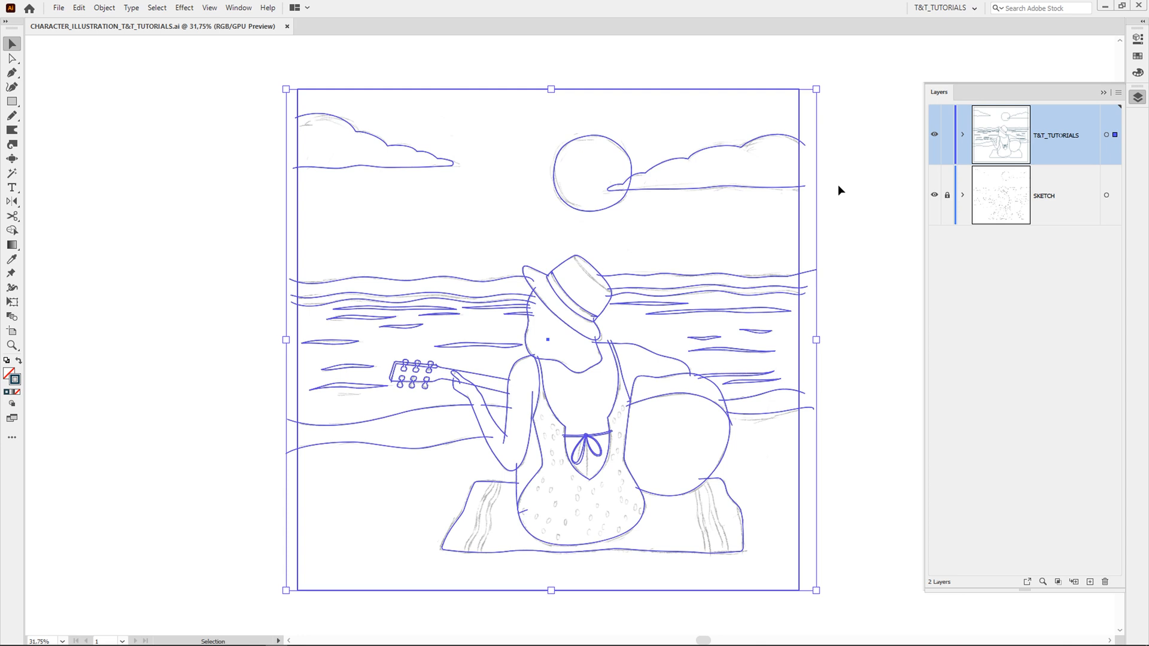
mouse_move(1137, 41)
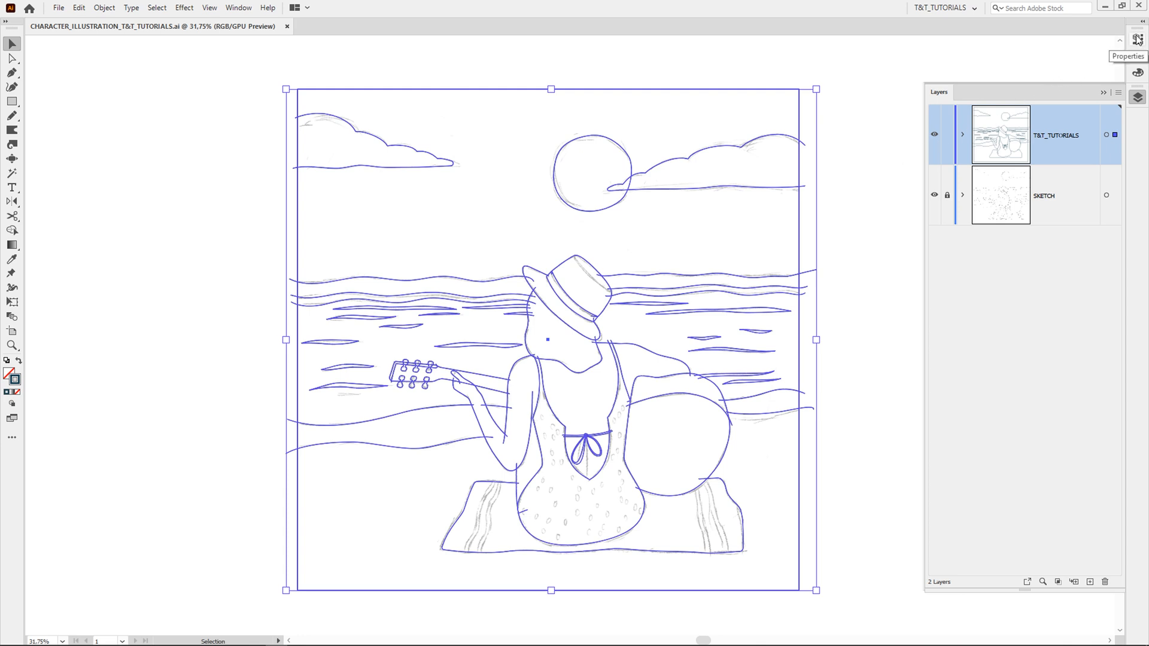
left_click(1136, 41)
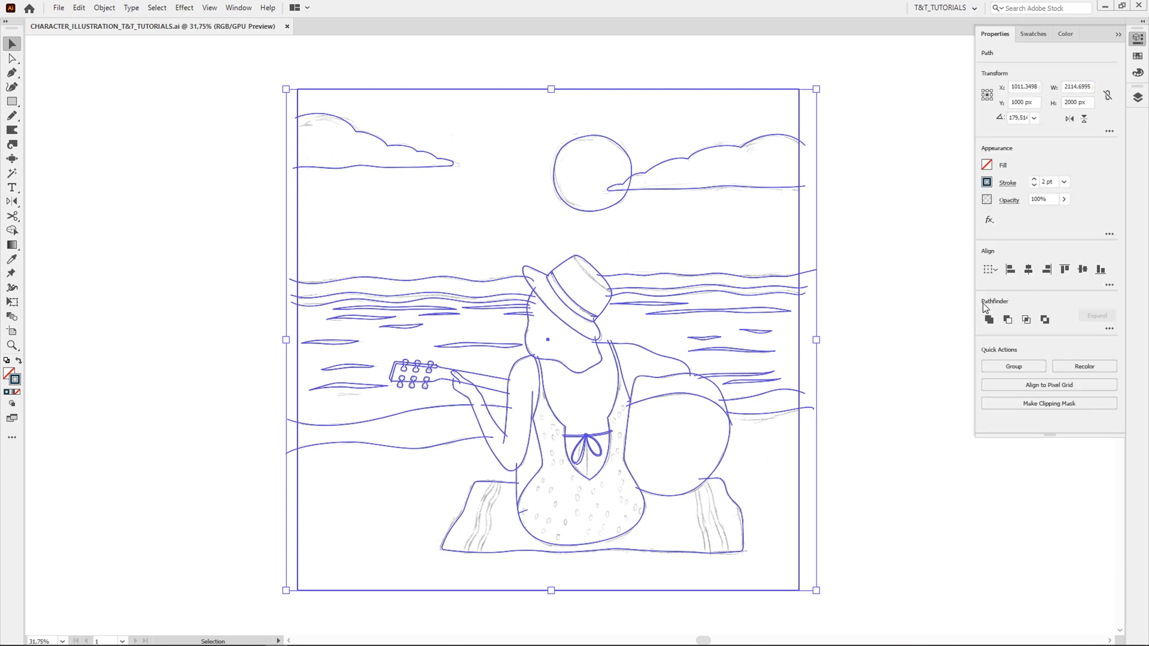
mouse_move(1108, 332)
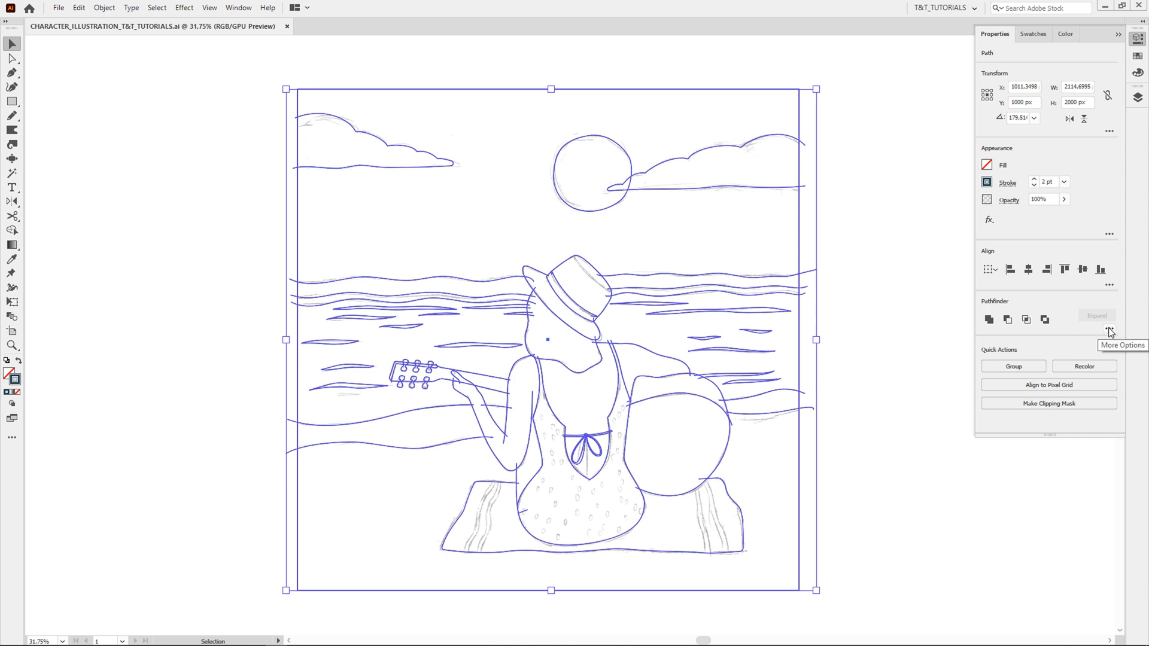
left_click(1108, 328)
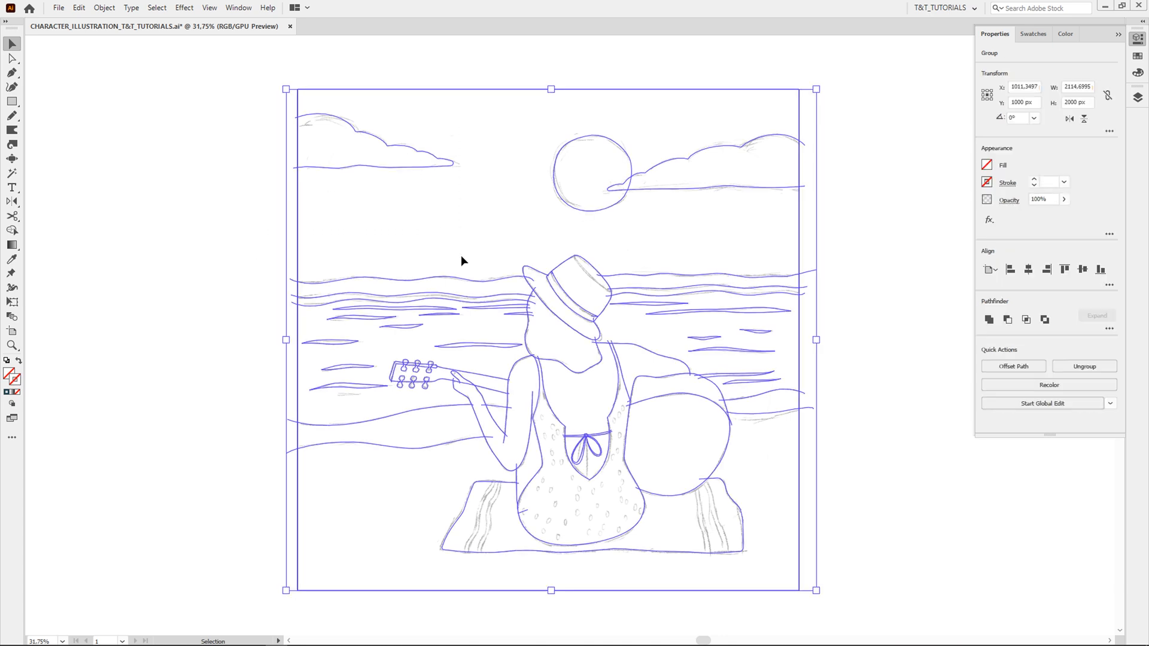
Set the stroke weight of the grouped line art to 3 pt
left_click(1066, 182)
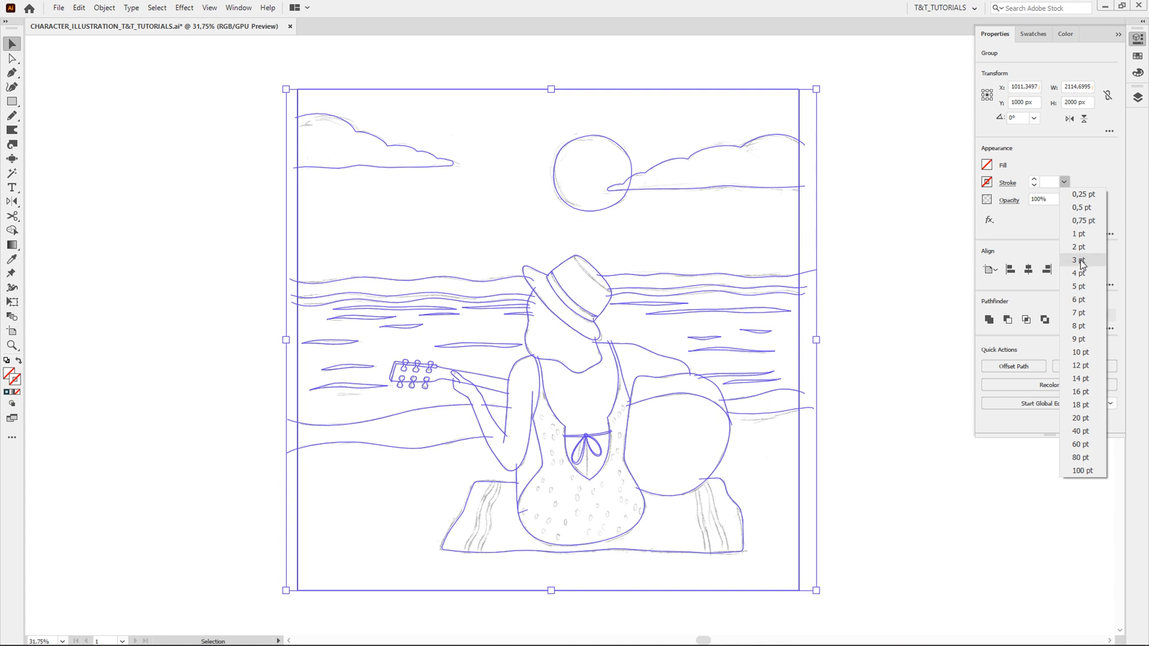
left_click(1077, 260)
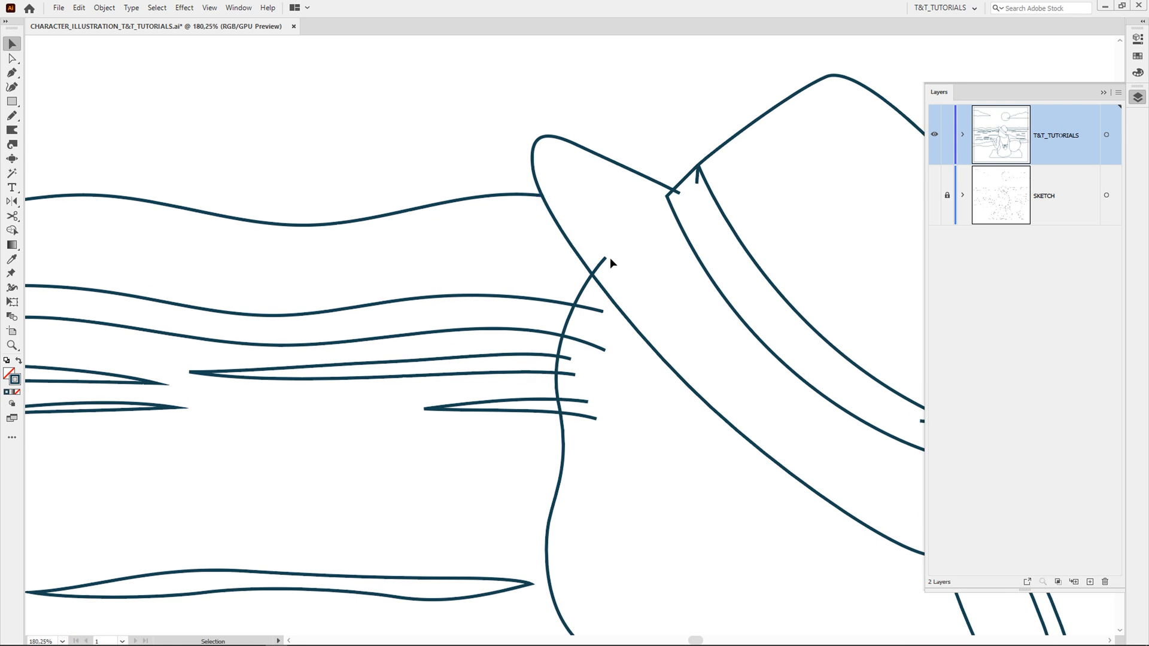
Lasso and delete the stray line ends around the hair outline and hat band
left_click(674, 192)
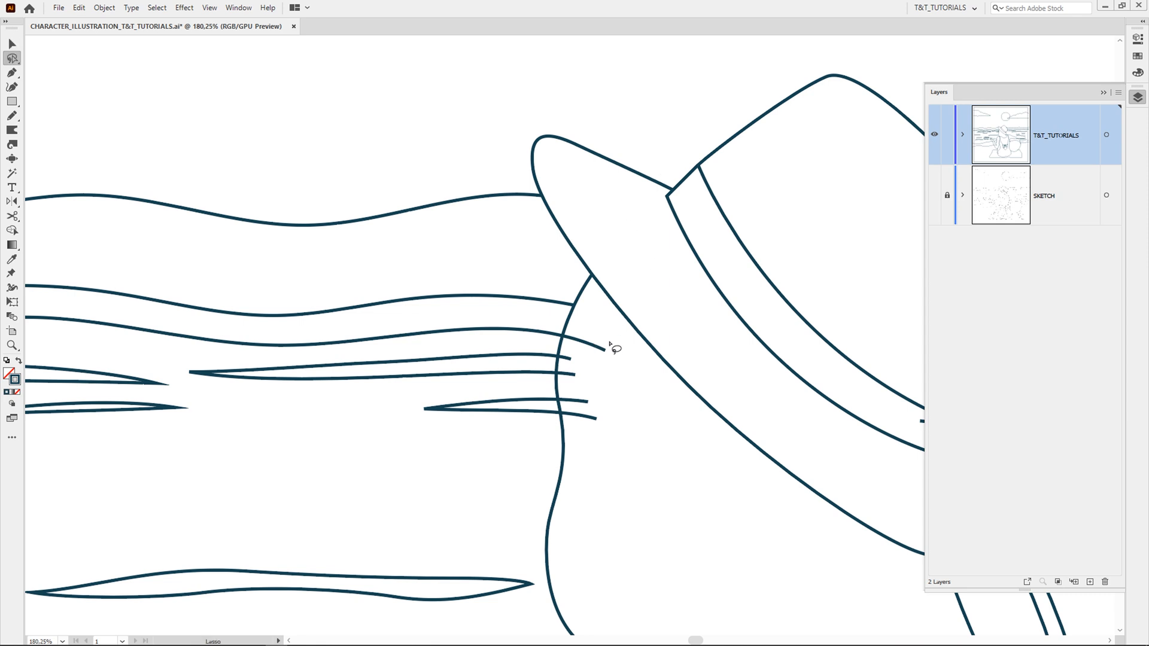
left_click_drag(575, 349, 604, 341)
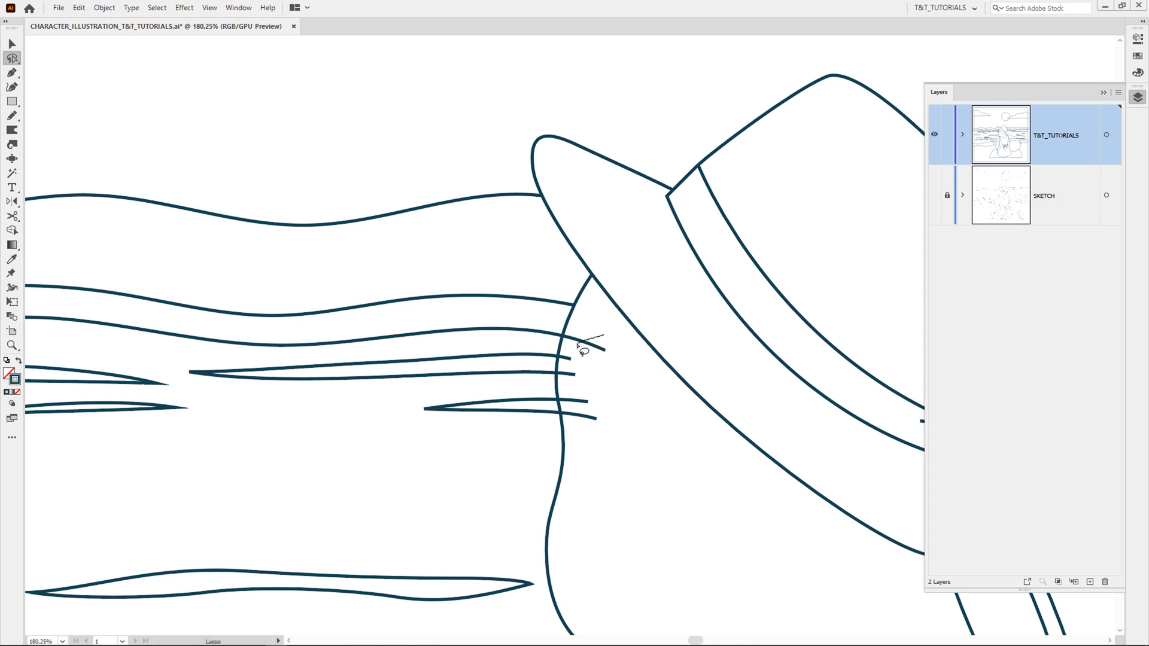
left_click_drag(580, 341, 594, 428)
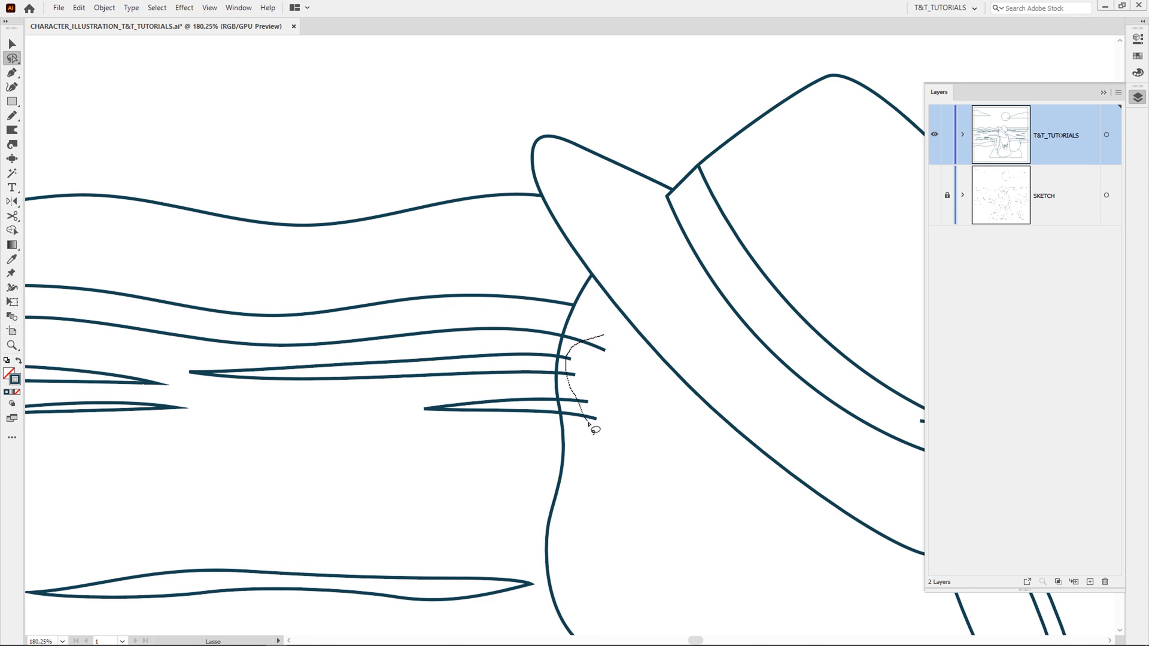
left_click_drag(572, 345, 593, 425)
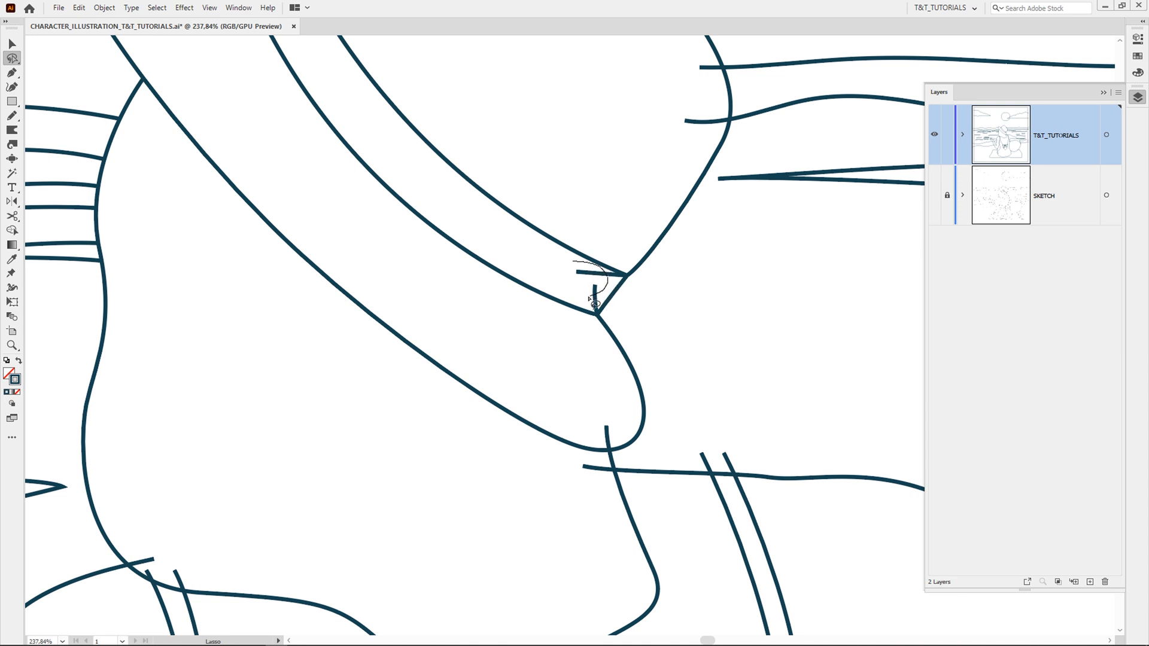
left_click(594, 317)
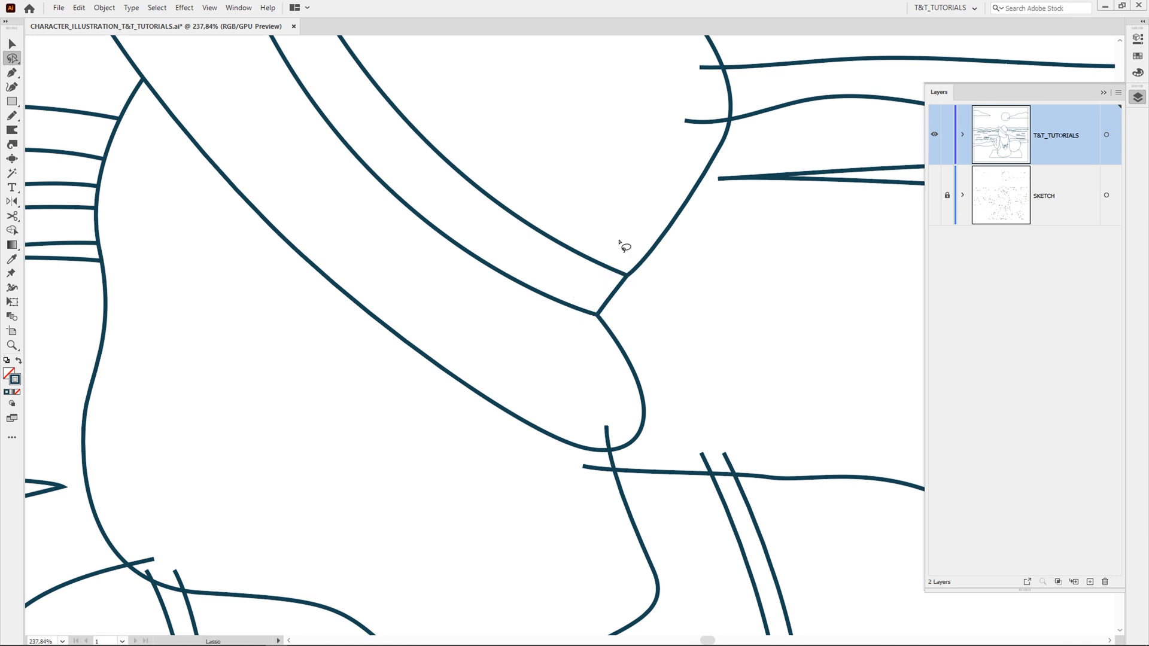
mouse_move(693, 478)
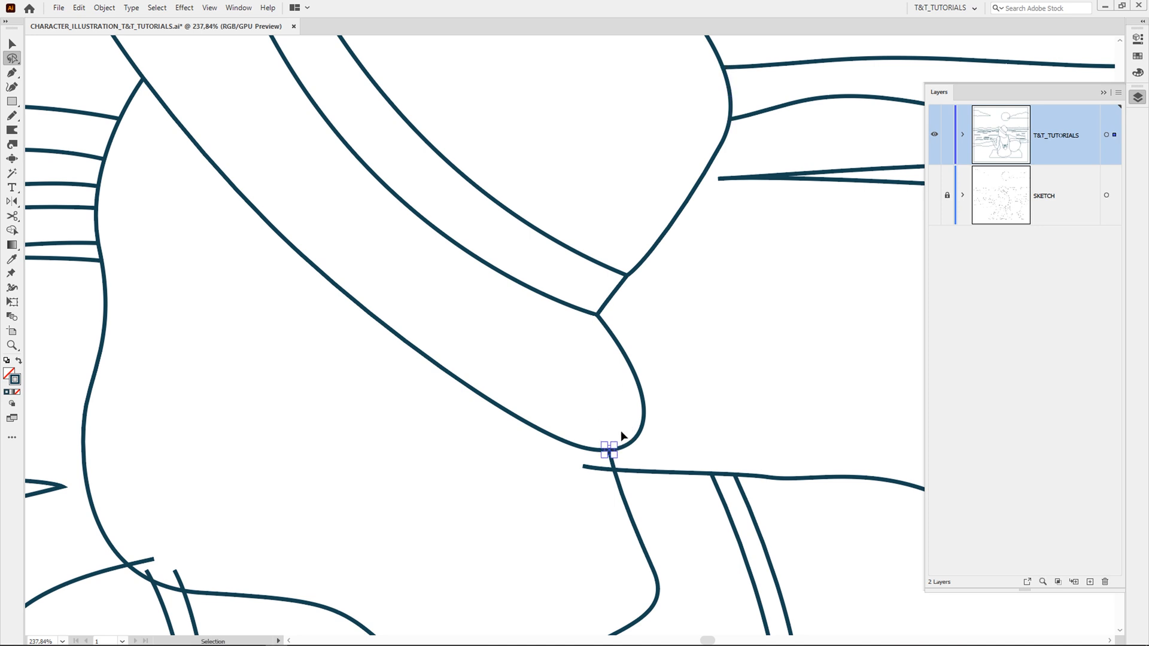
Lasso and delete the overlapping ends at the brim, shoulder and strap junctions
left_click_drag(609, 450, 612, 469)
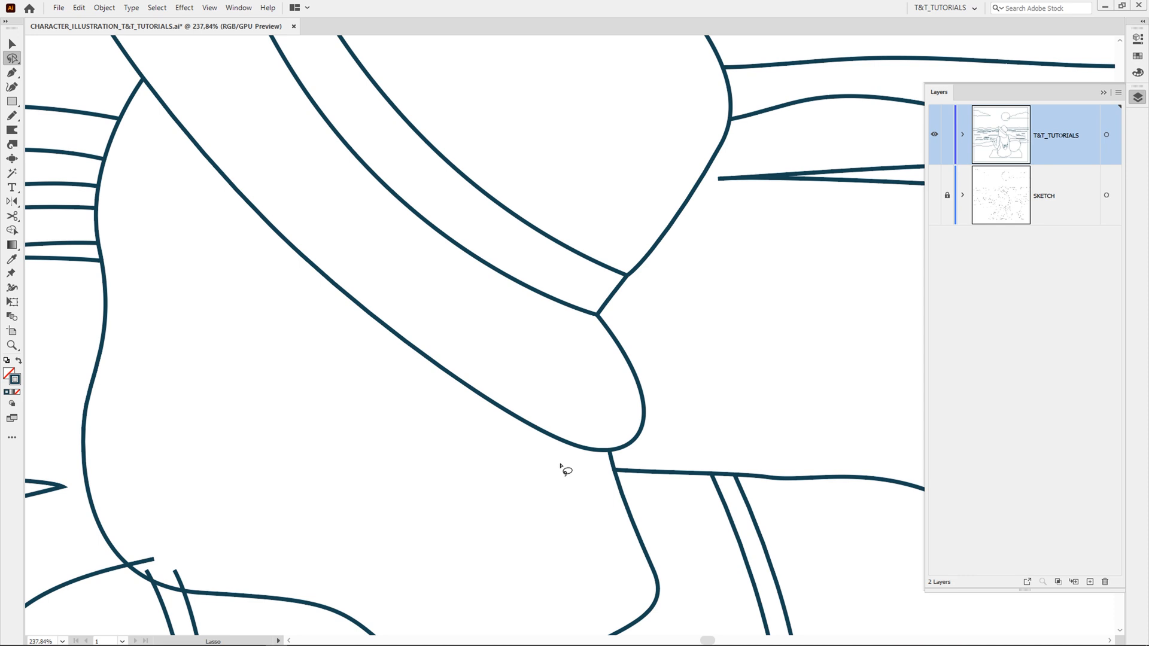
left_click_drag(563, 469, 509, 293)
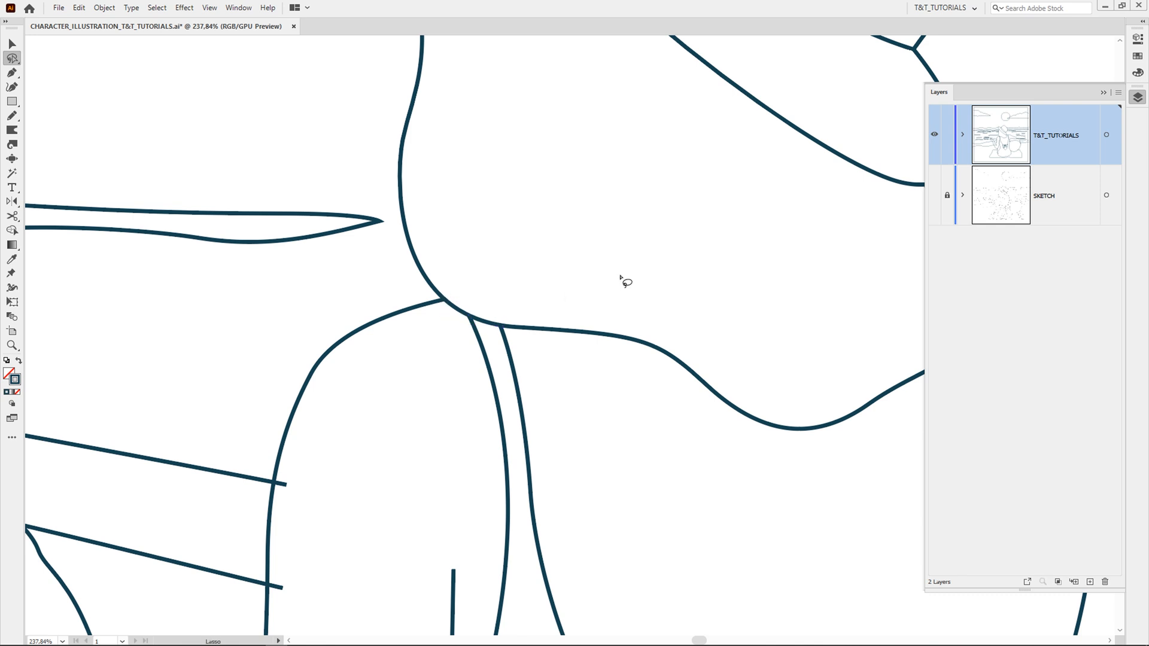
left_click_drag(623, 280, 645, 348)
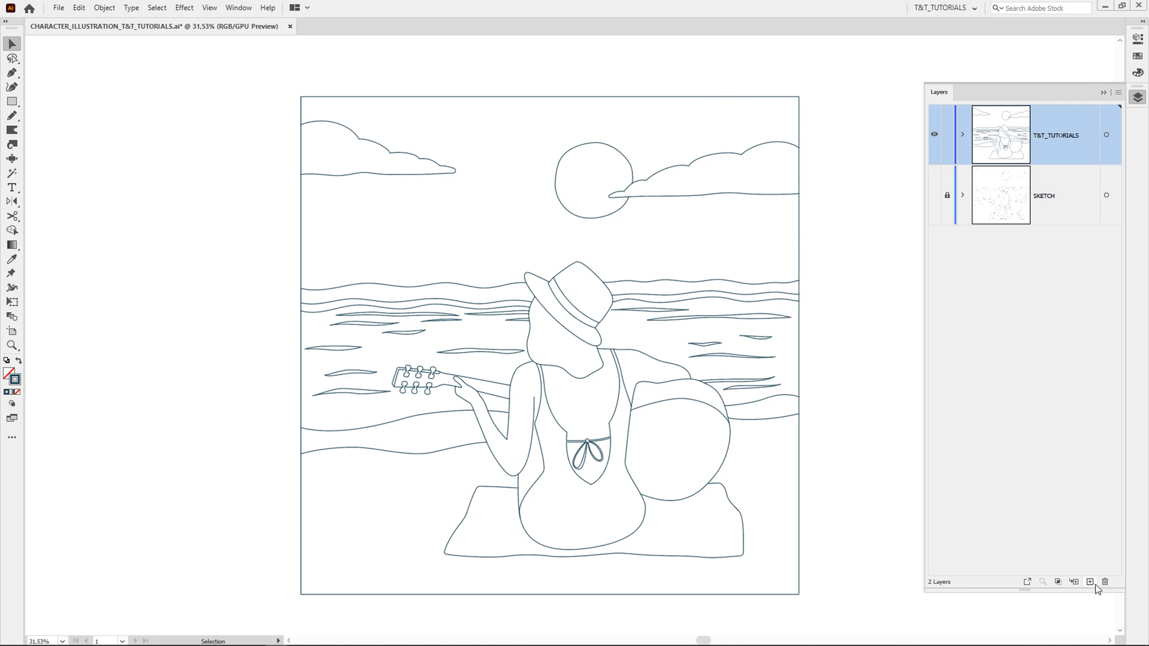
Create the LINES layer with the pasted line art, then lock and hide it
left_click(1089, 581)
type("LINES")
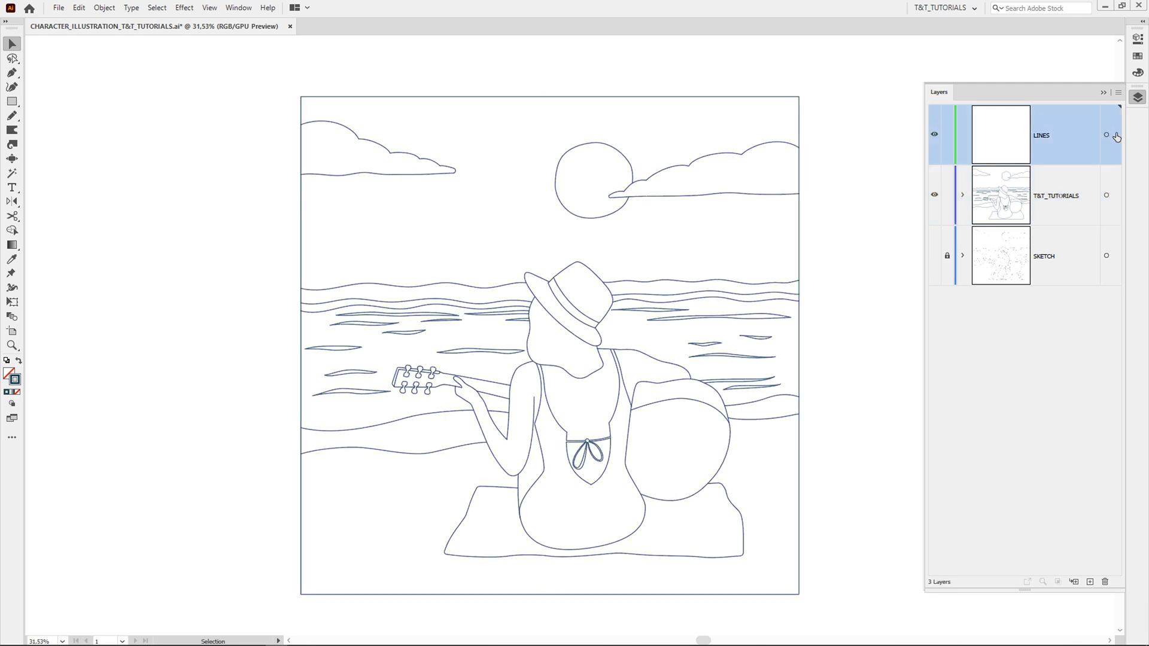
mouse_move(978, 134)
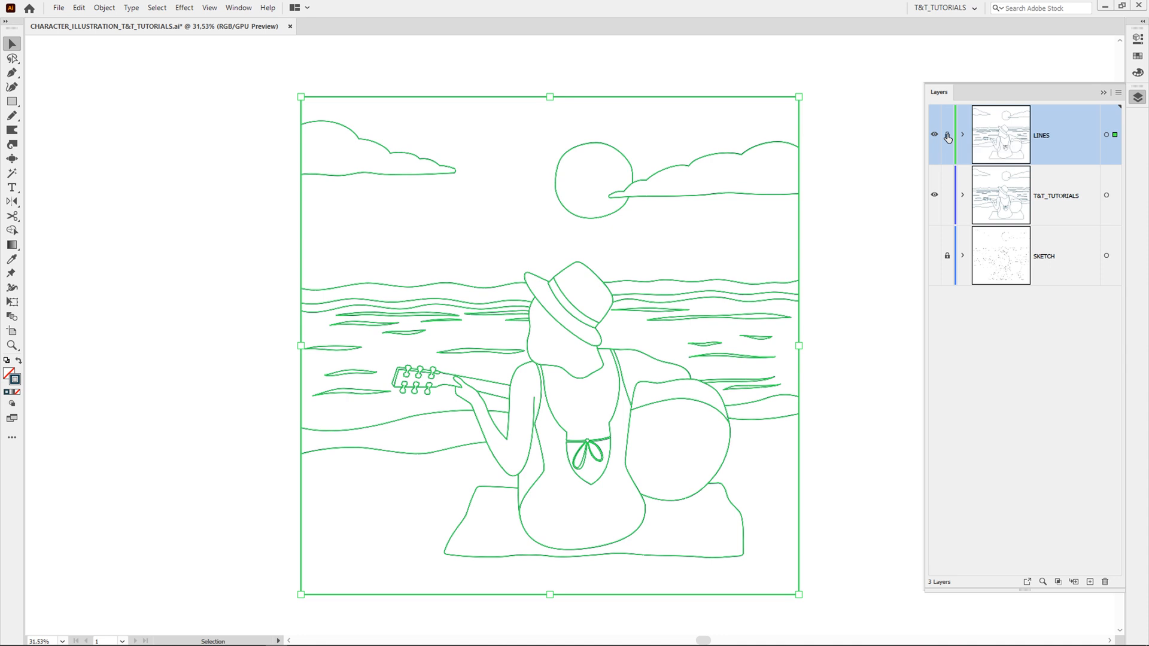
left_click(948, 135)
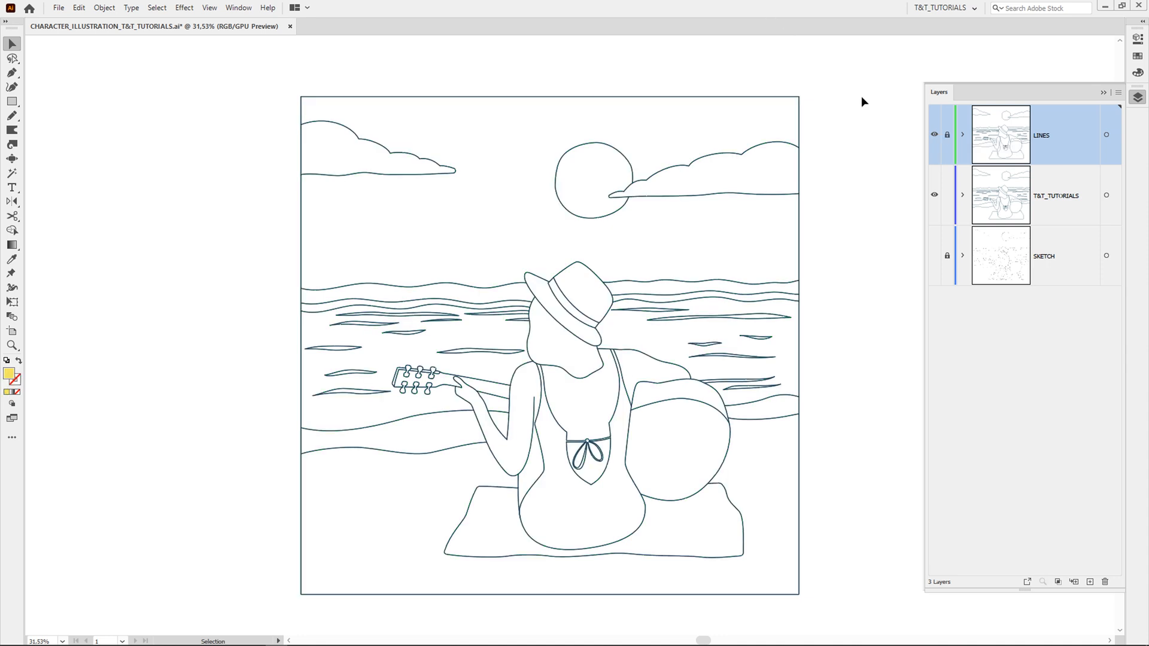
mouse_move(934, 138)
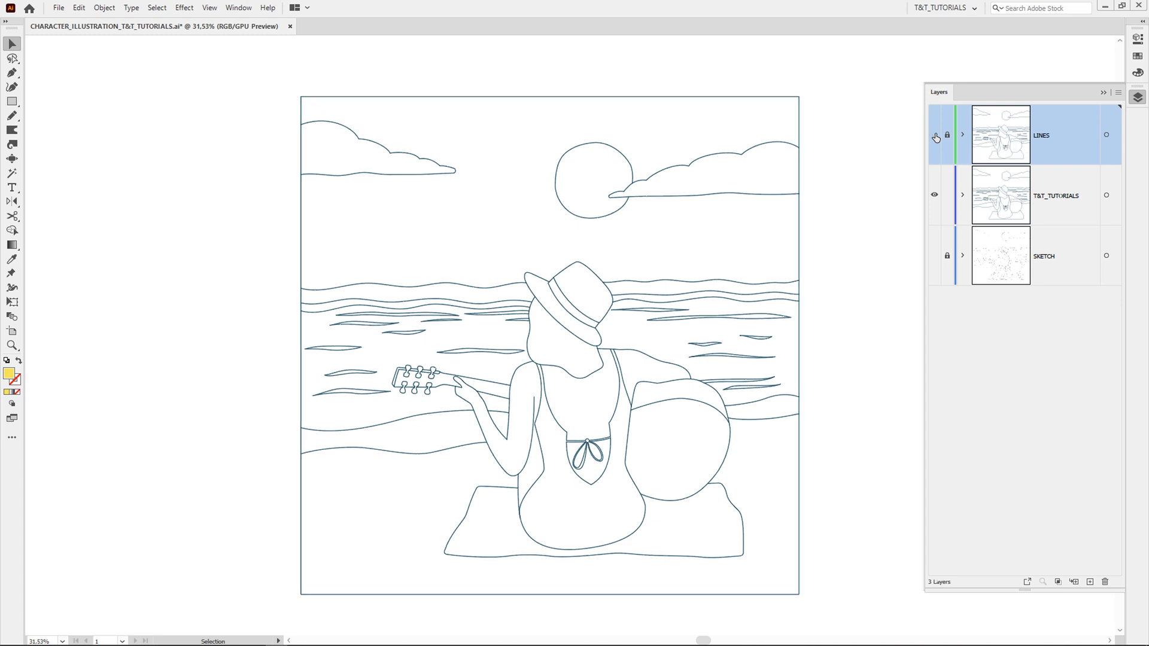
left_click(1067, 196)
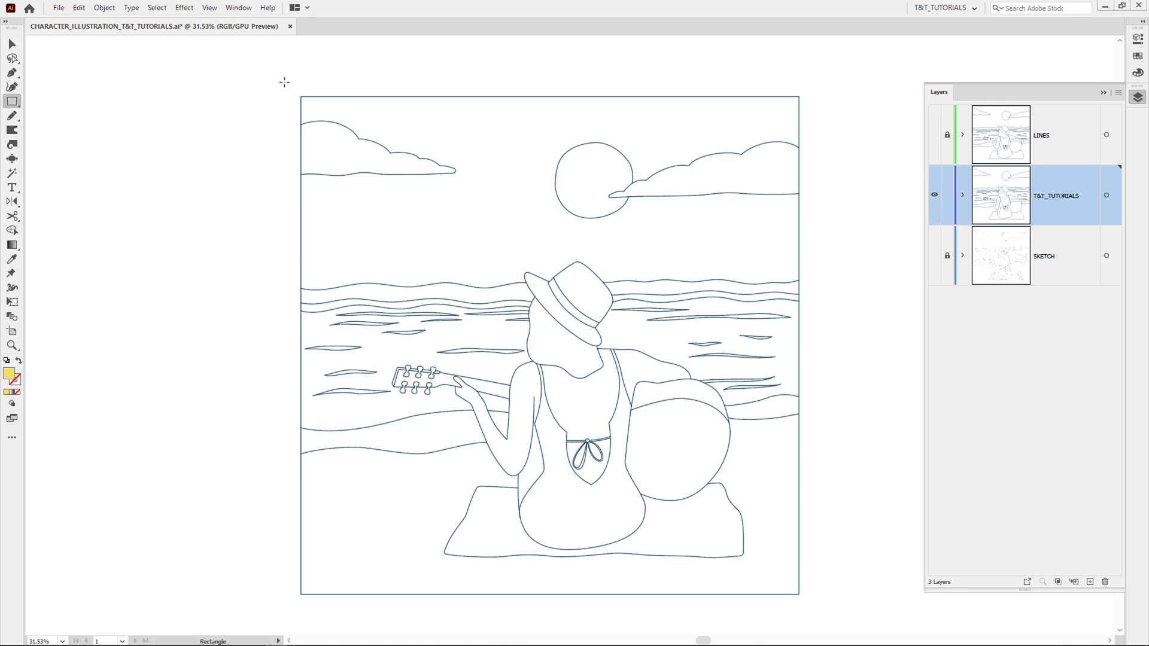
Draw a yellow artboard-sized rectangle, select all and apply Pathfinder Divide
left_click_drag(276, 70, 745, 521)
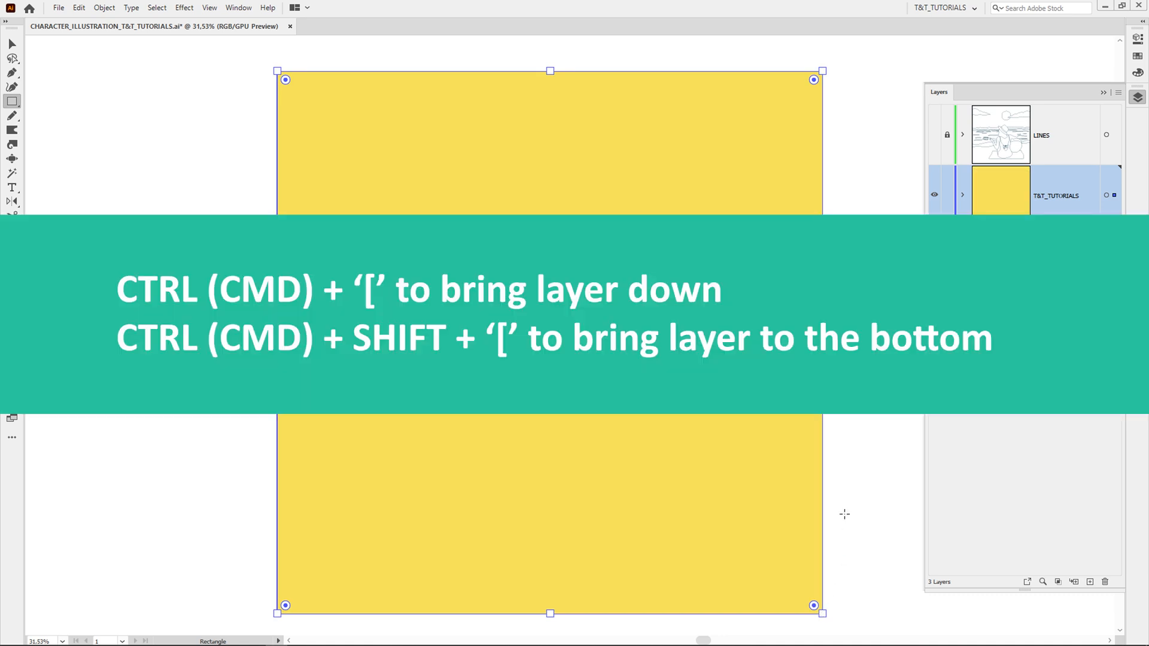
mouse_move(845, 511)
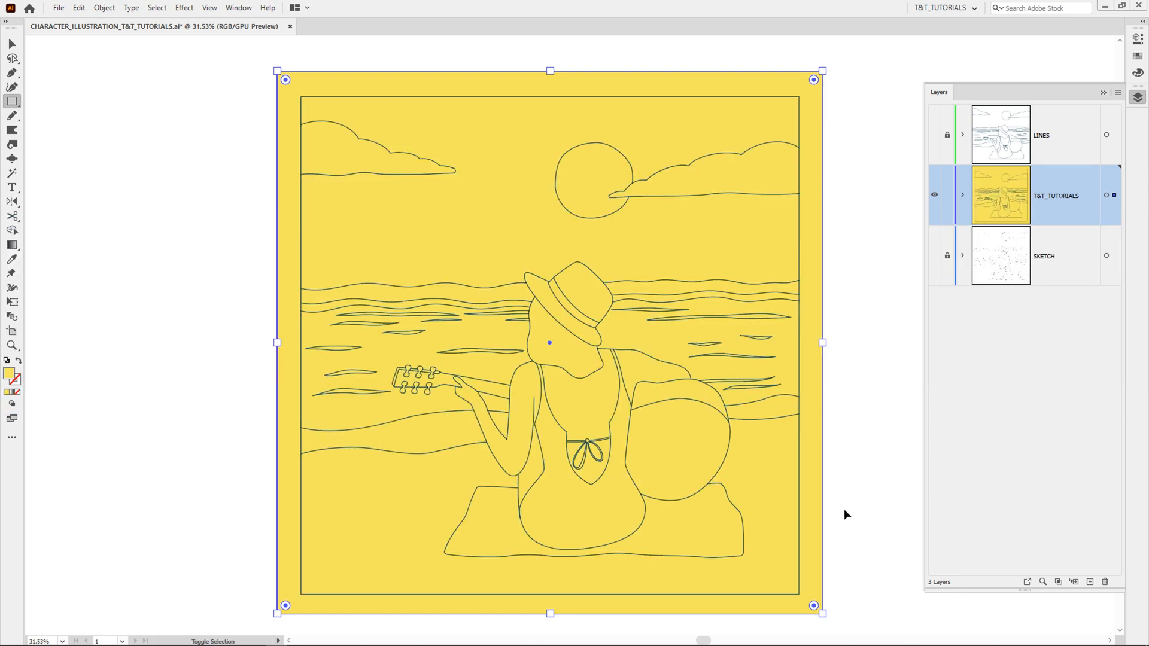
left_click(11, 43)
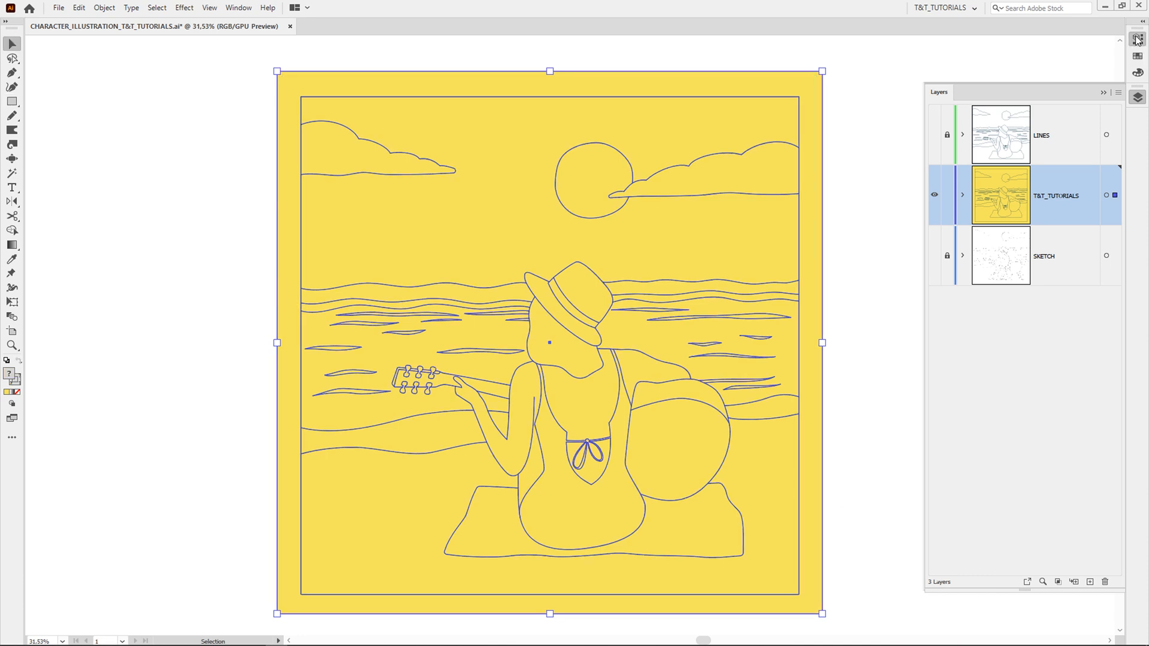
left_click(1135, 40)
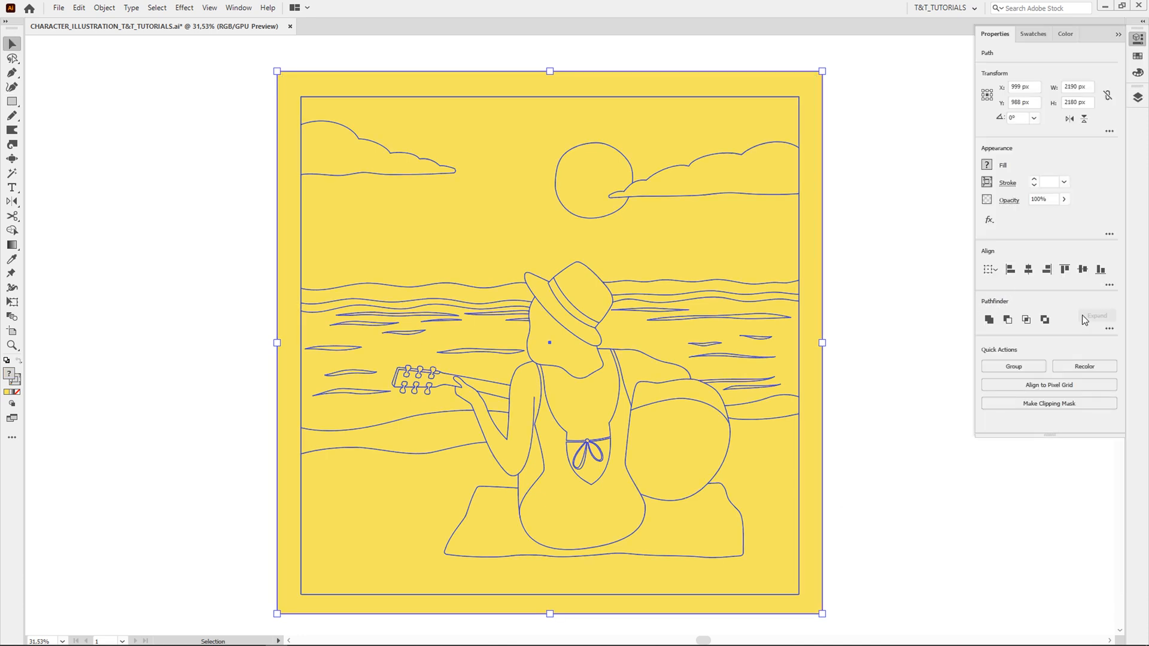
left_click(1108, 328)
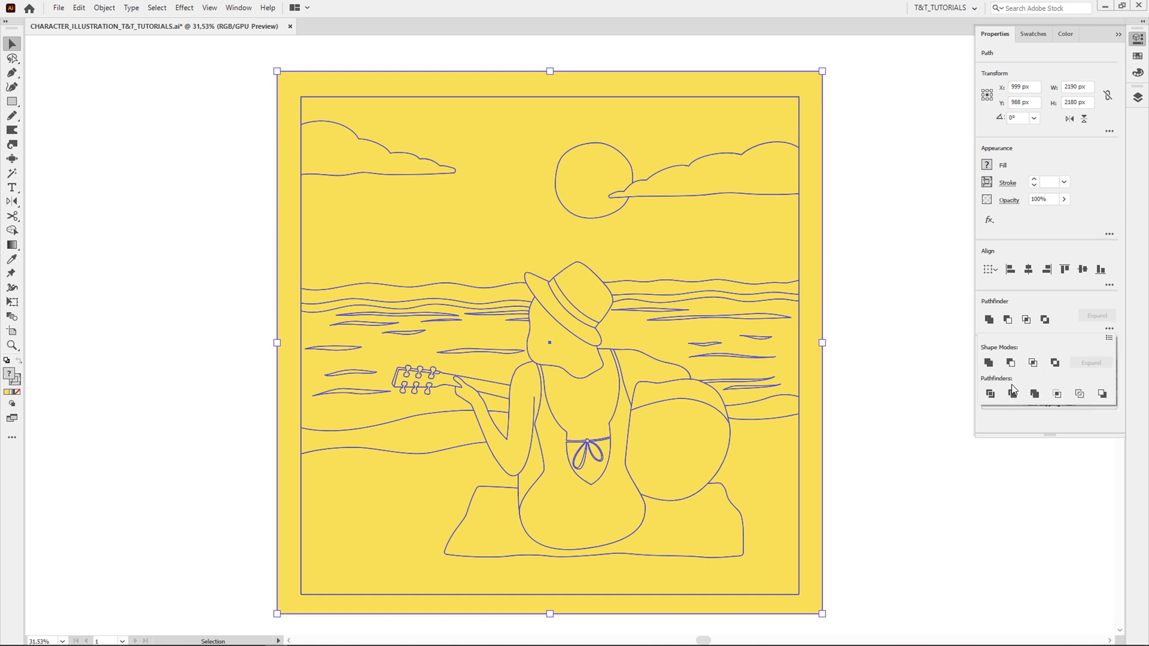
mouse_move(990, 394)
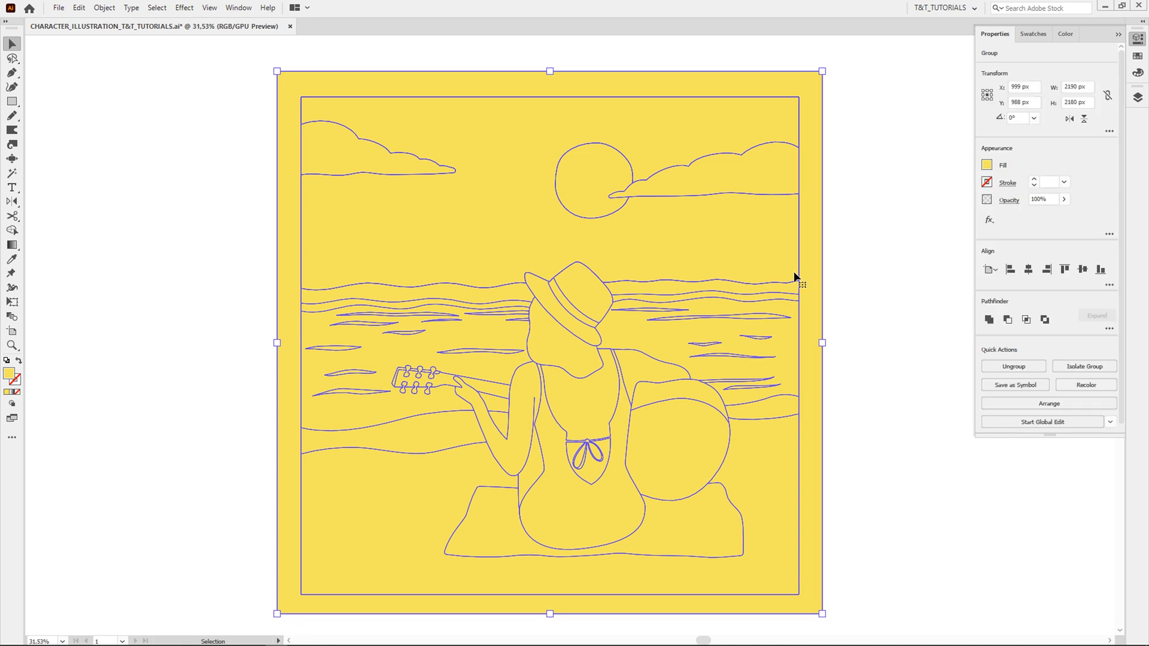
Ungroup the divided yellow pieces and return to the Layers panel
right_click(794, 280)
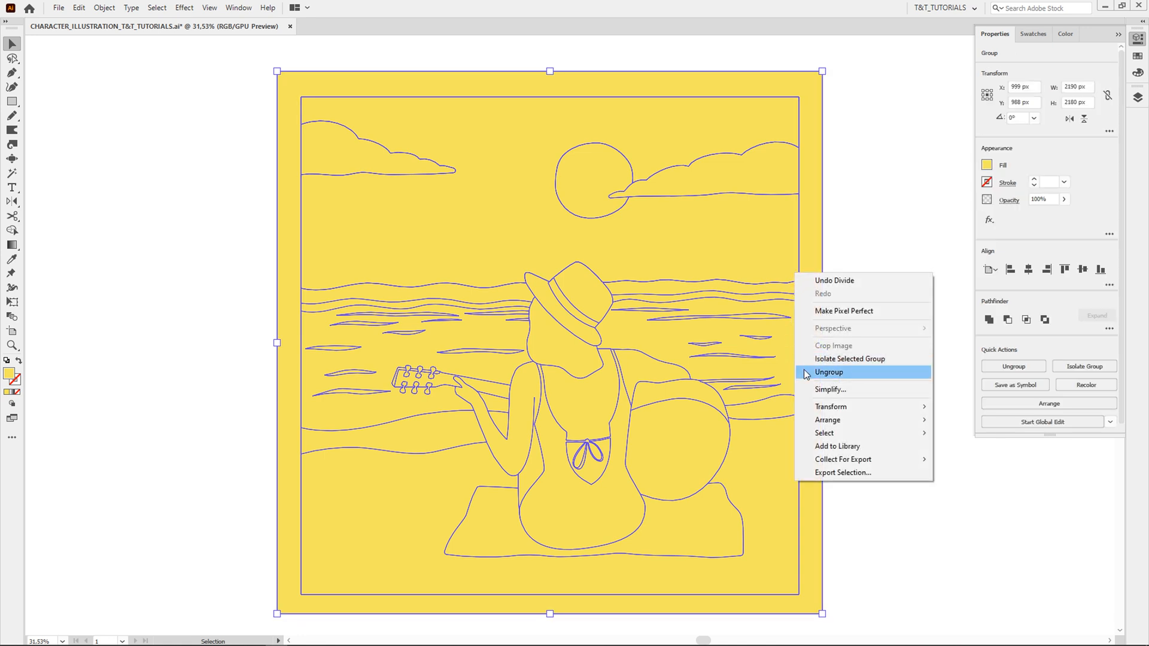
left_click(827, 371)
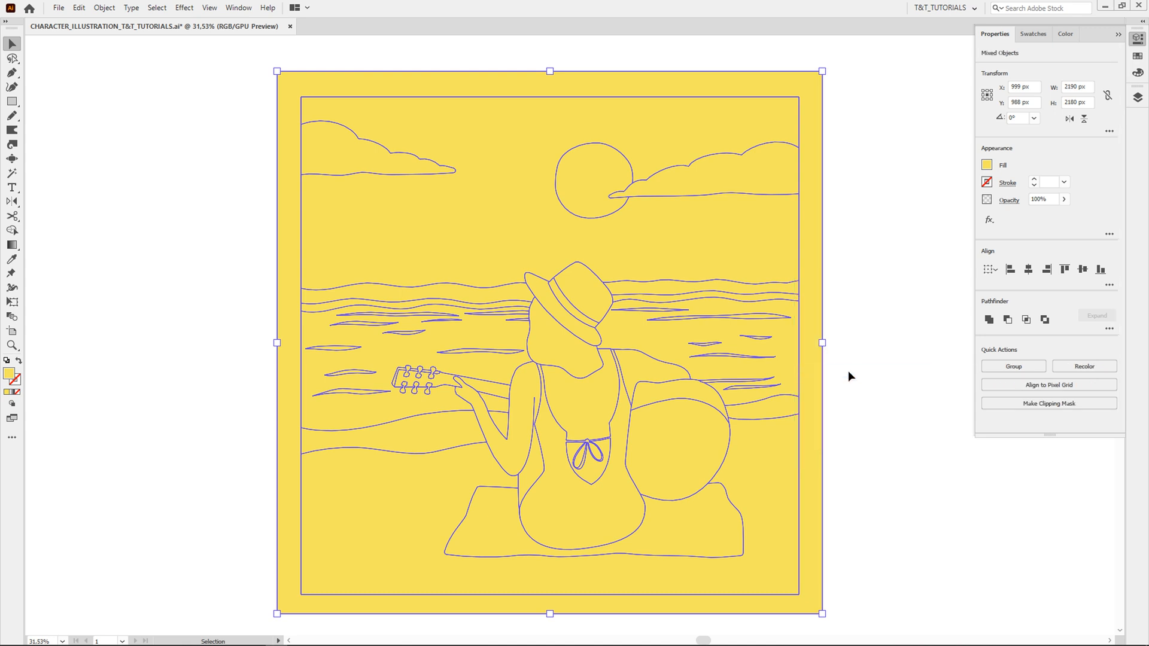
left_click(1136, 100)
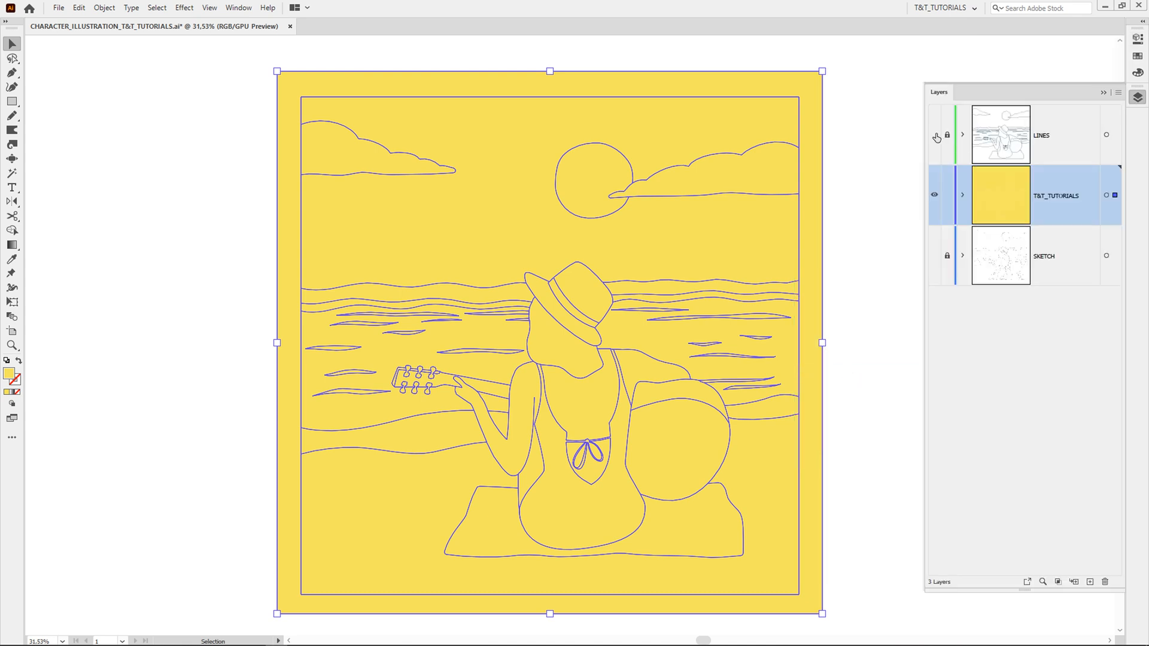
Show the LINES layer and fill sky coral and blanket and hair blue from the palette
left_click(934, 135)
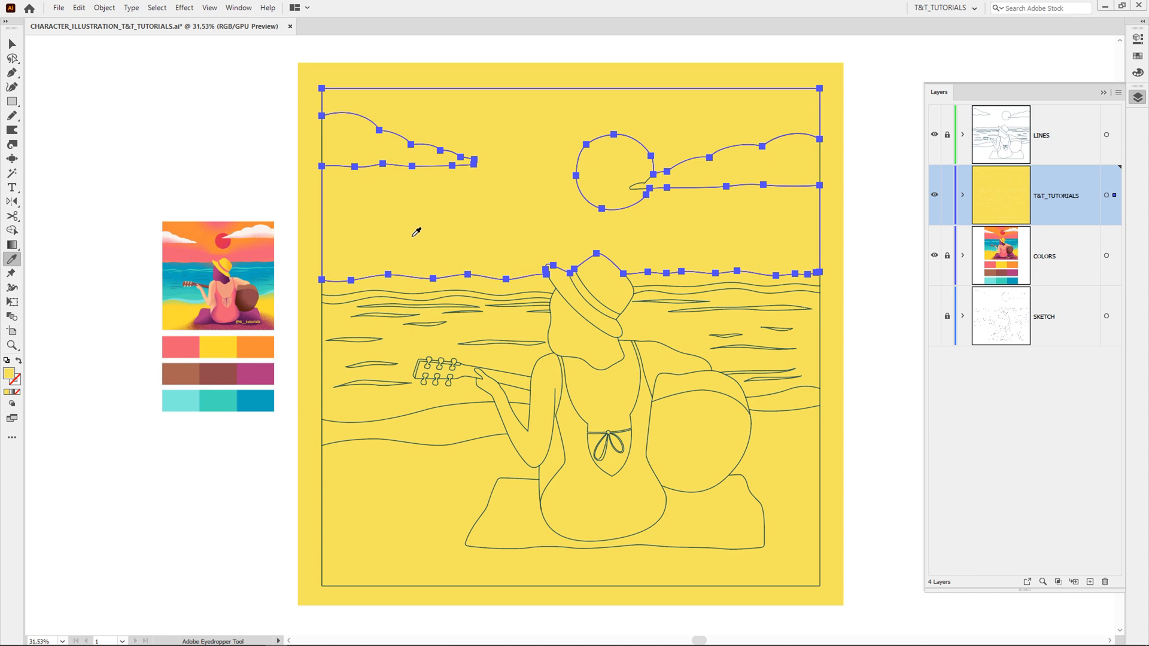
left_click(181, 347)
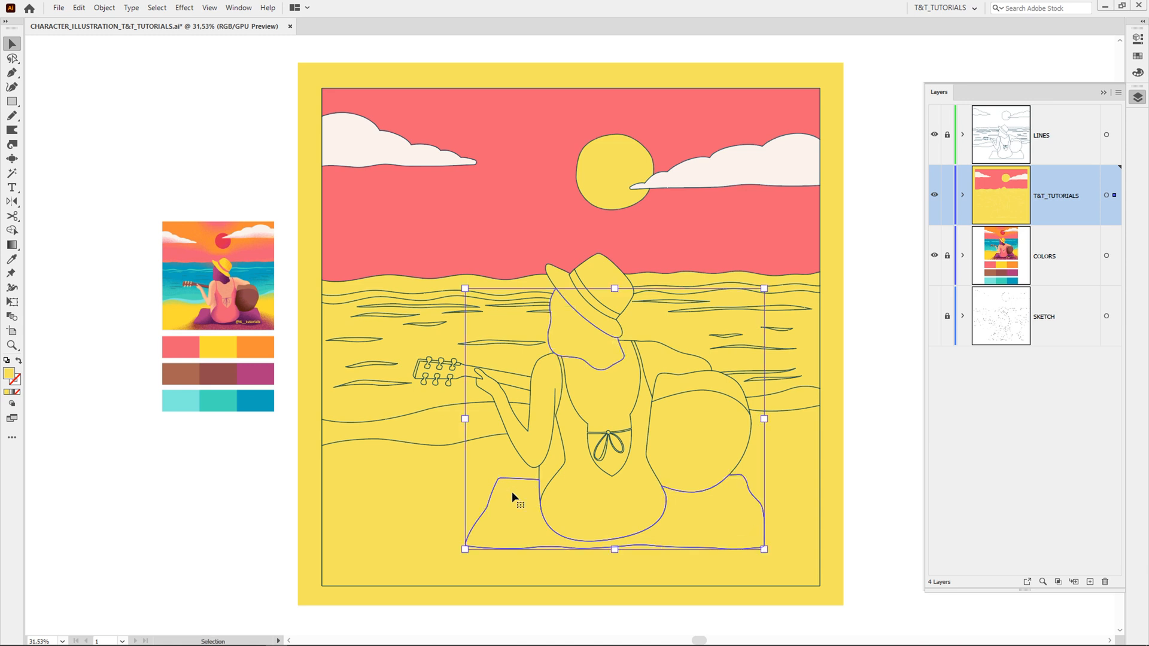
mouse_move(505, 495)
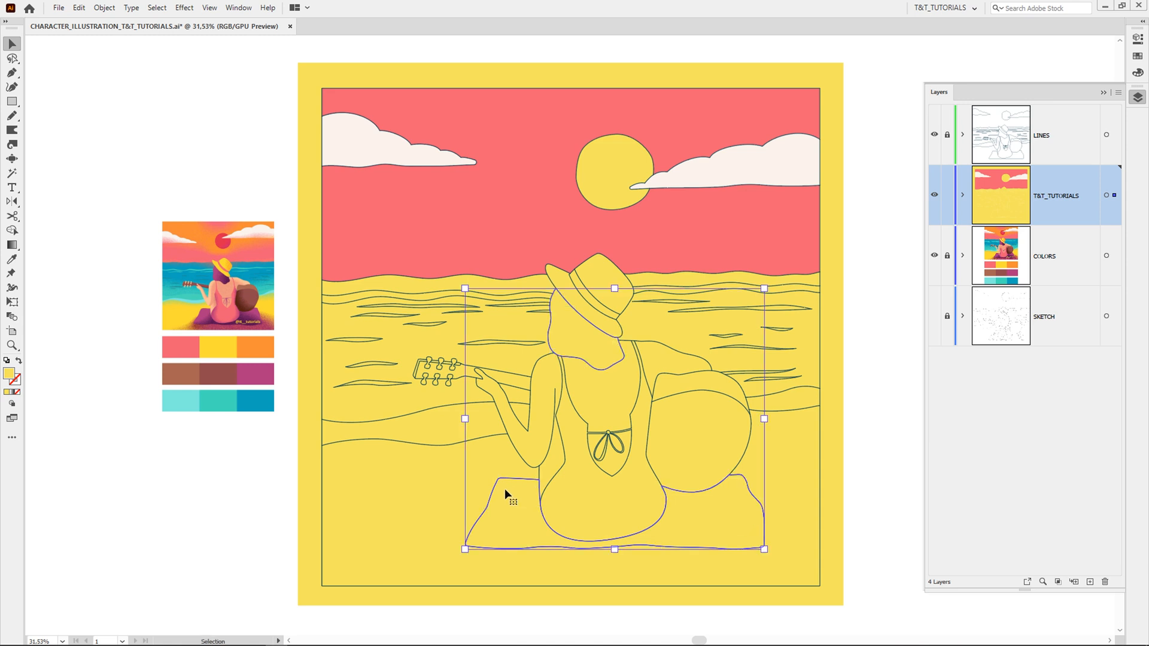
left_click(251, 374)
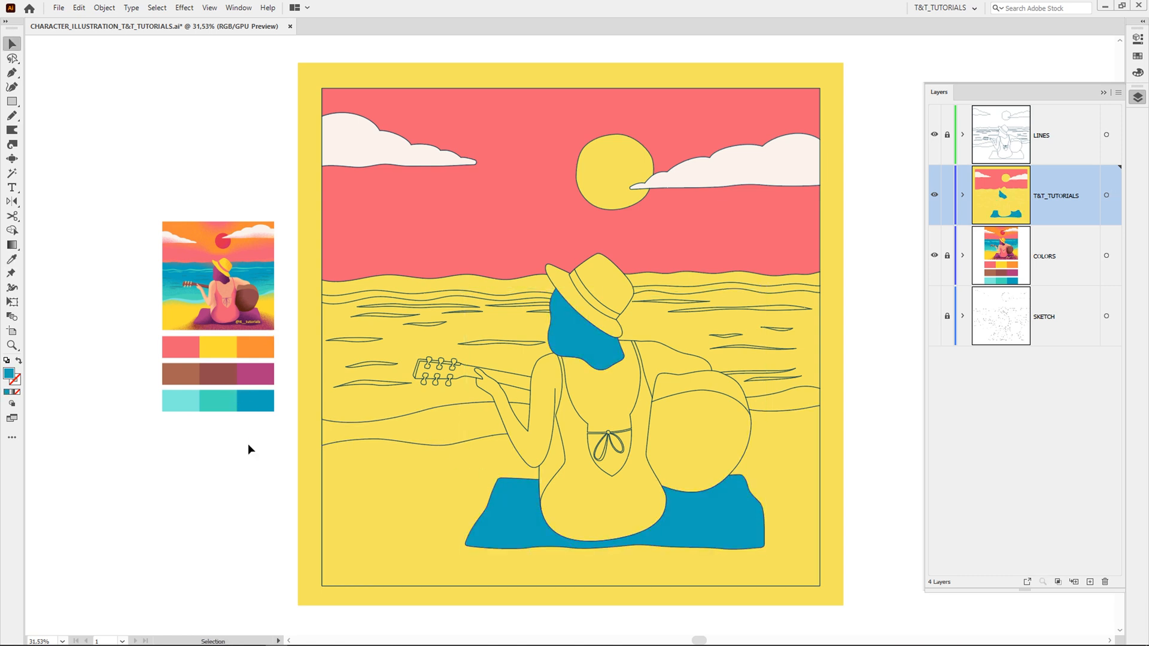
left_click(512, 507)
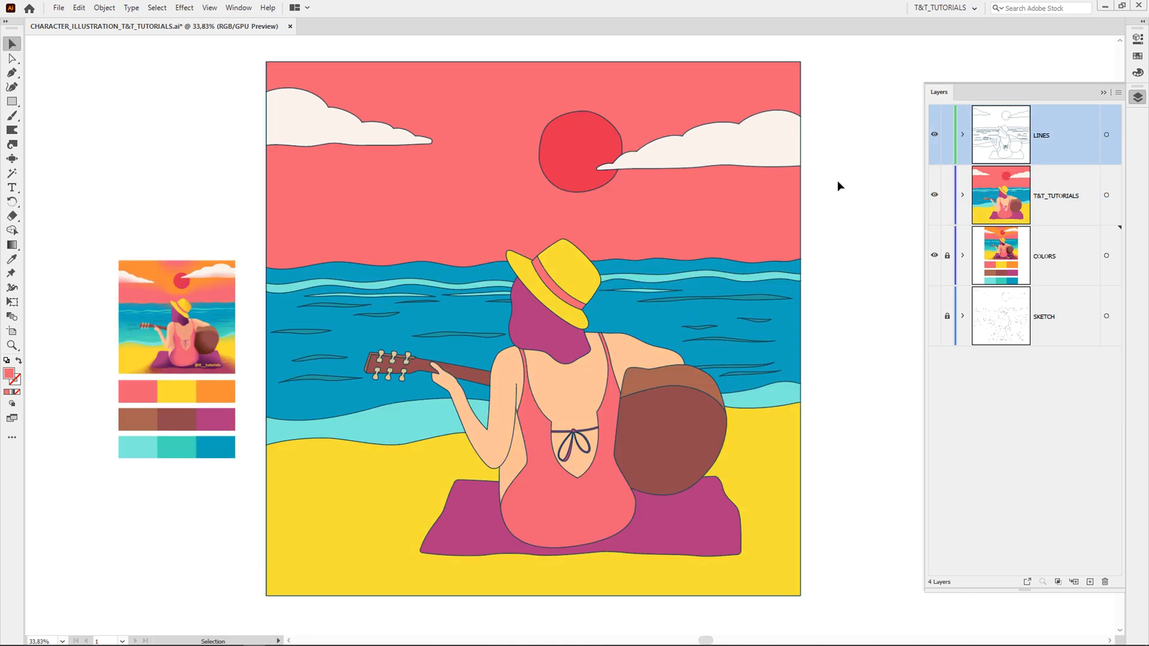
Recolour the pasted swimsuit copy with the magenta swatch
left_click(934, 134)
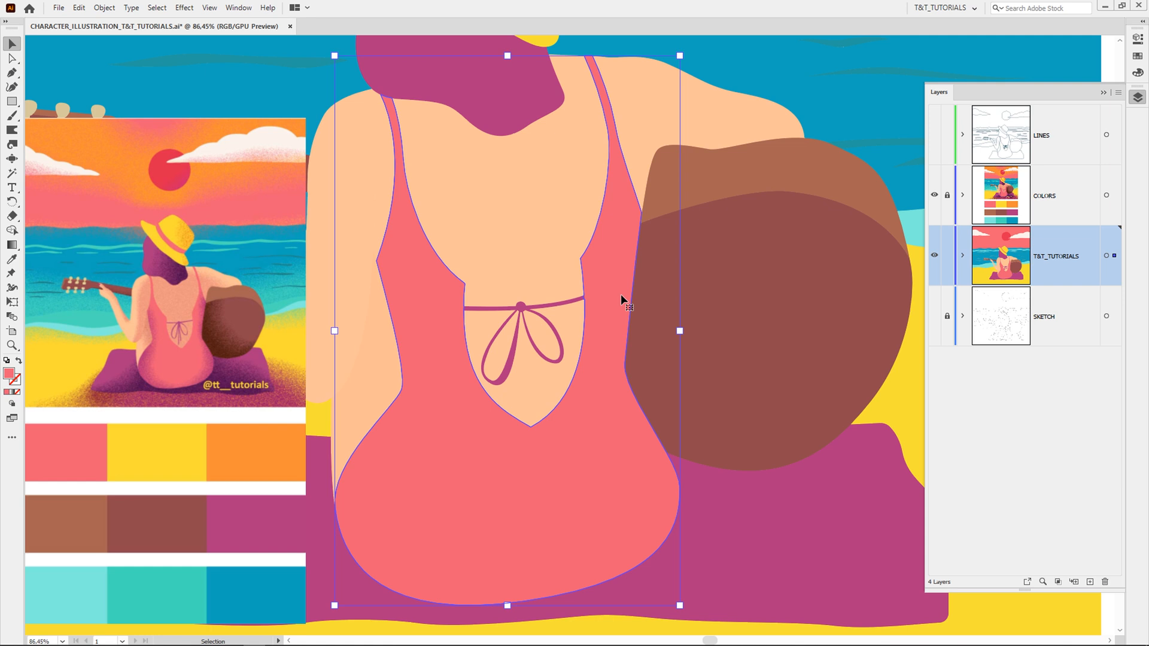
left_click(962, 255)
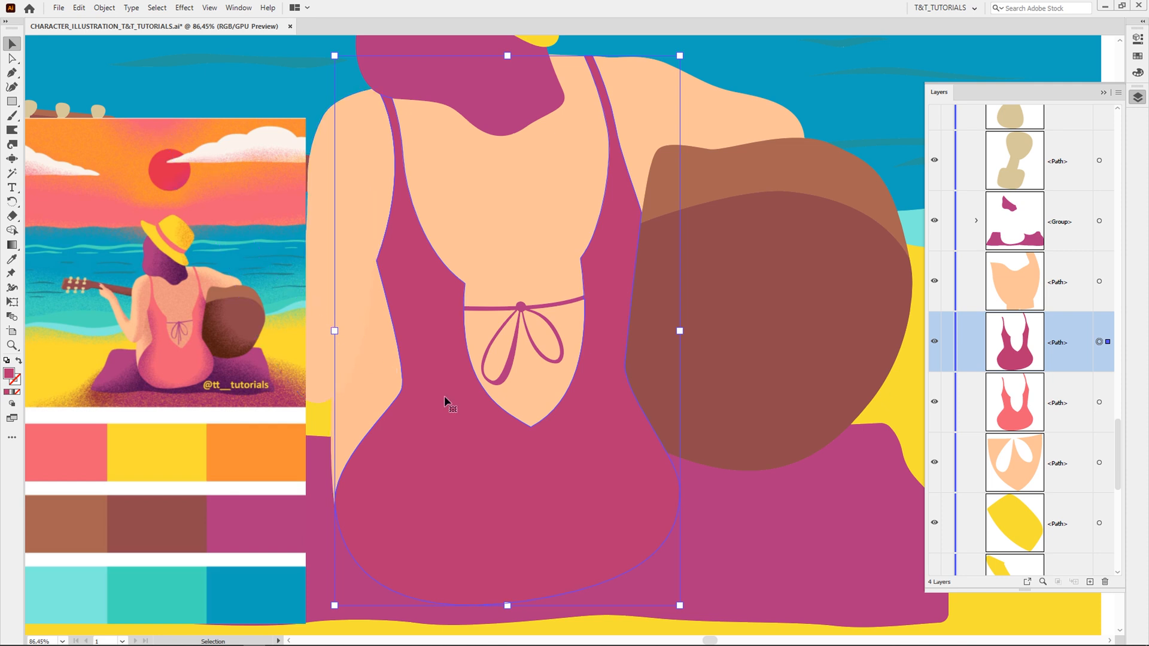
left_click(238, 7)
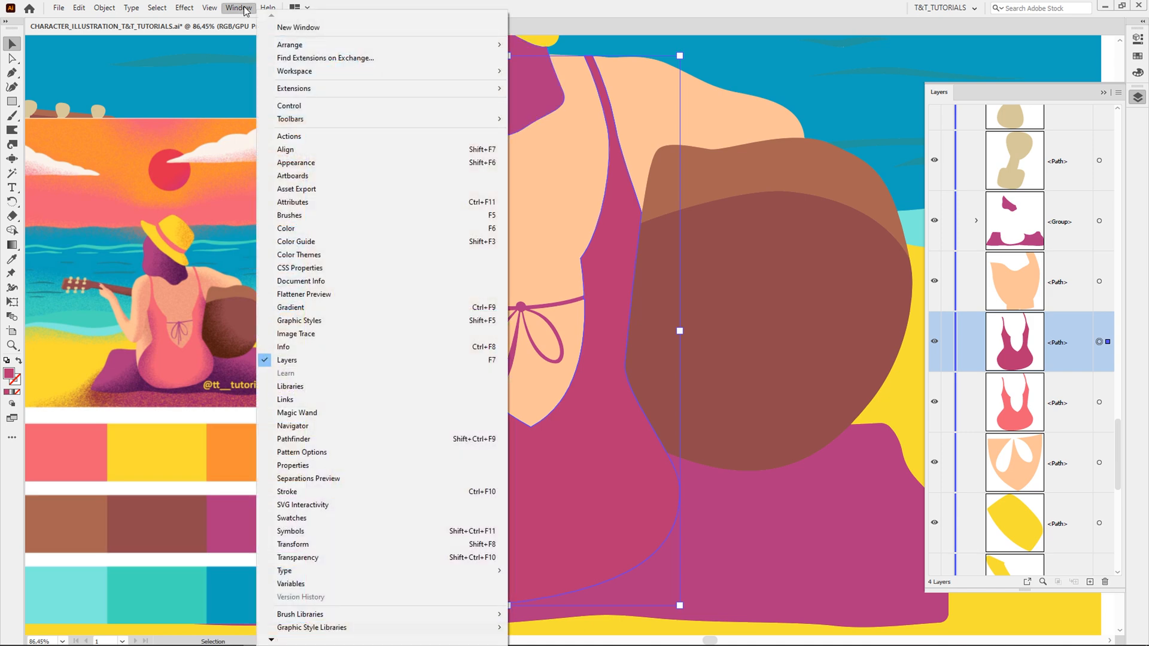
mouse_move(324, 482)
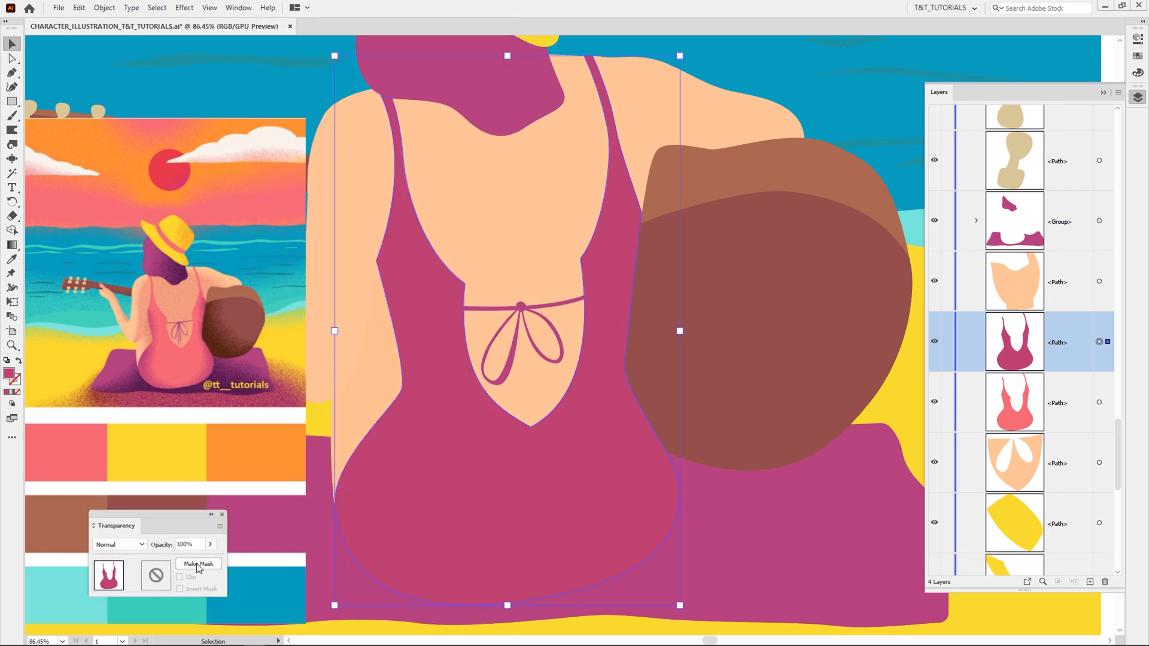
Make an unclipped opacity mask on the magenta swimsuit and draw a rectangle over it inside the mask
left_click(198, 563)
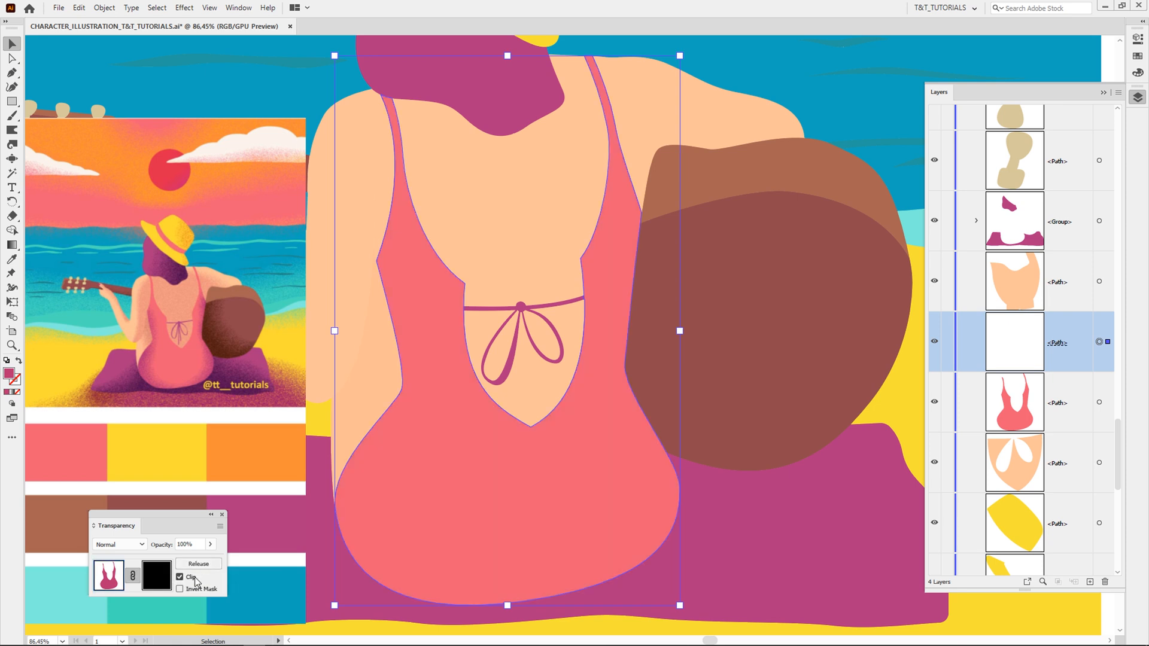
left_click(181, 578)
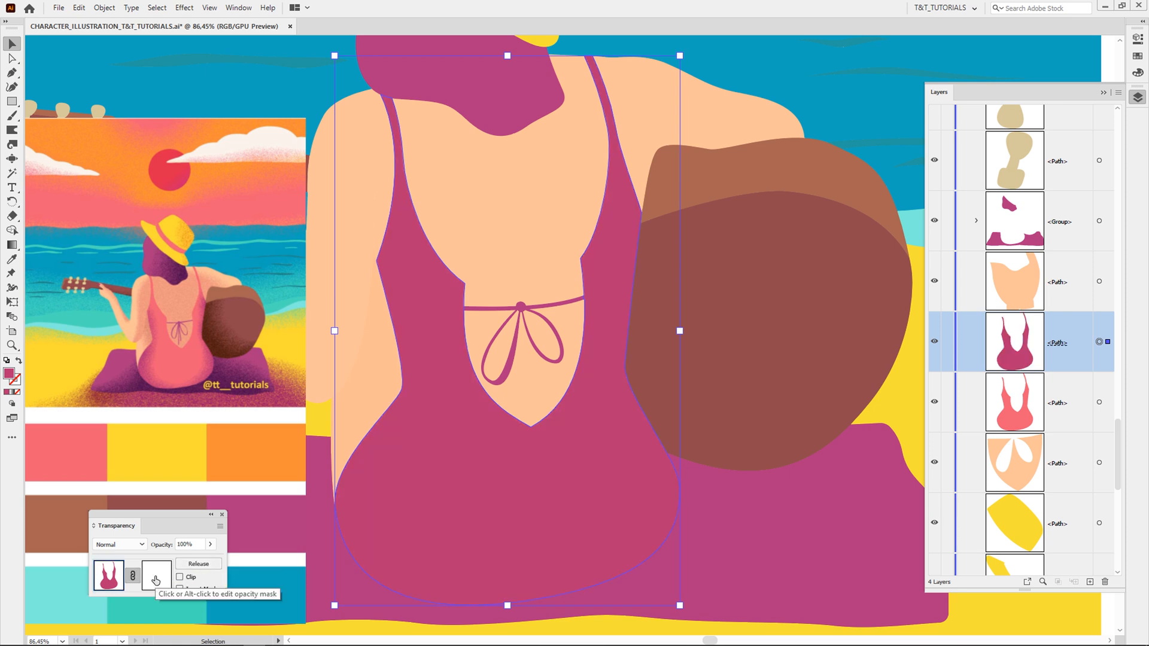
left_click(154, 576)
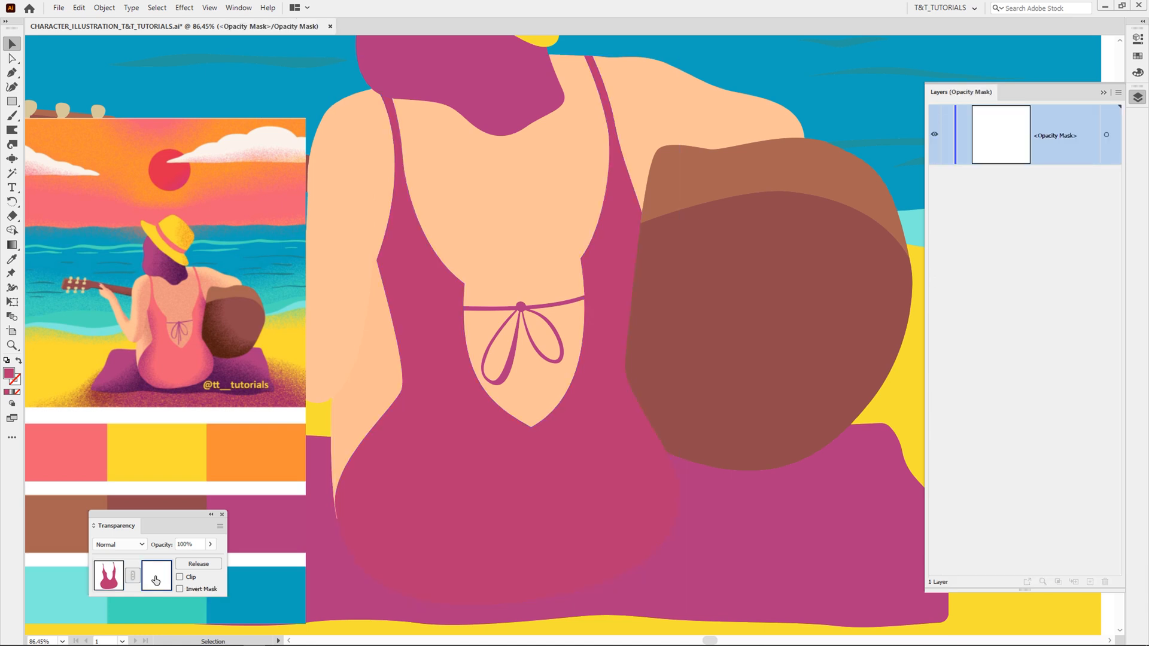
left_click_drag(229, 48, 495, 283)
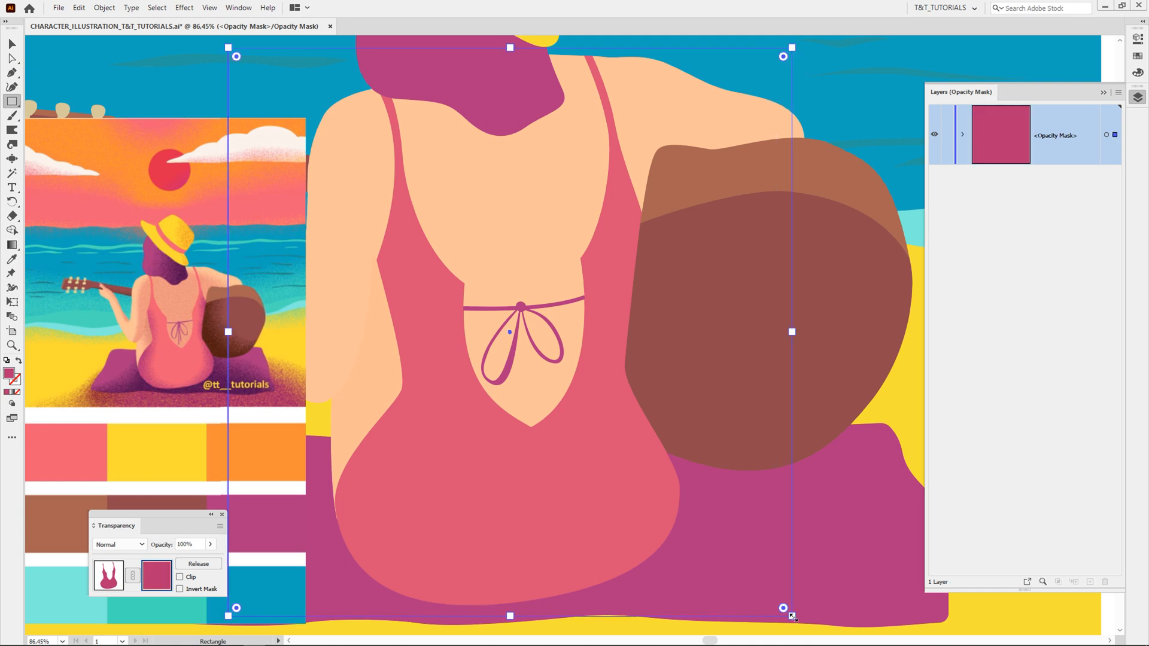
left_click(240, 7)
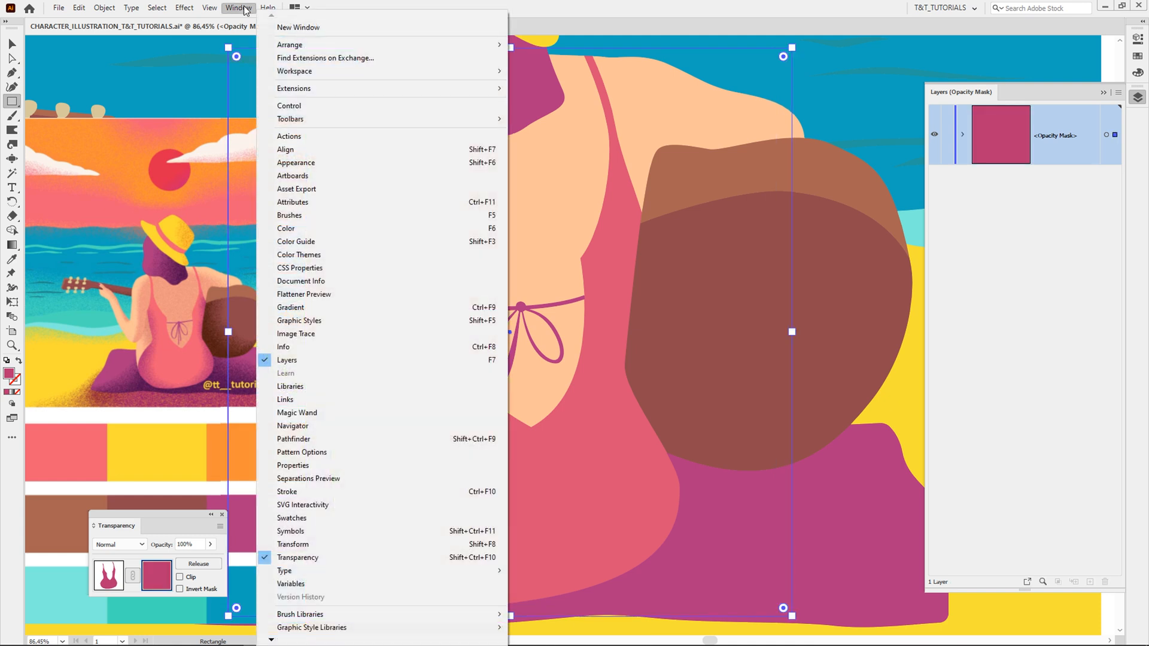
Fill the mask rectangle with a Freeform gradient from the Gradient panel
left_click(290, 306)
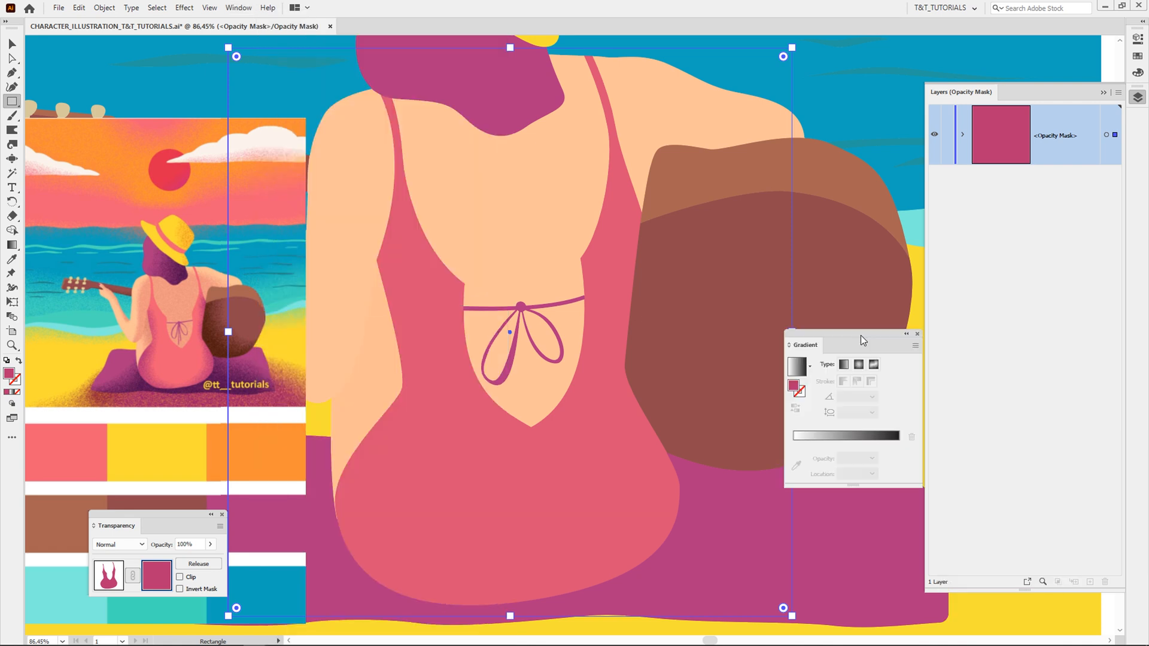
left_click_drag(862, 338, 833, 462)
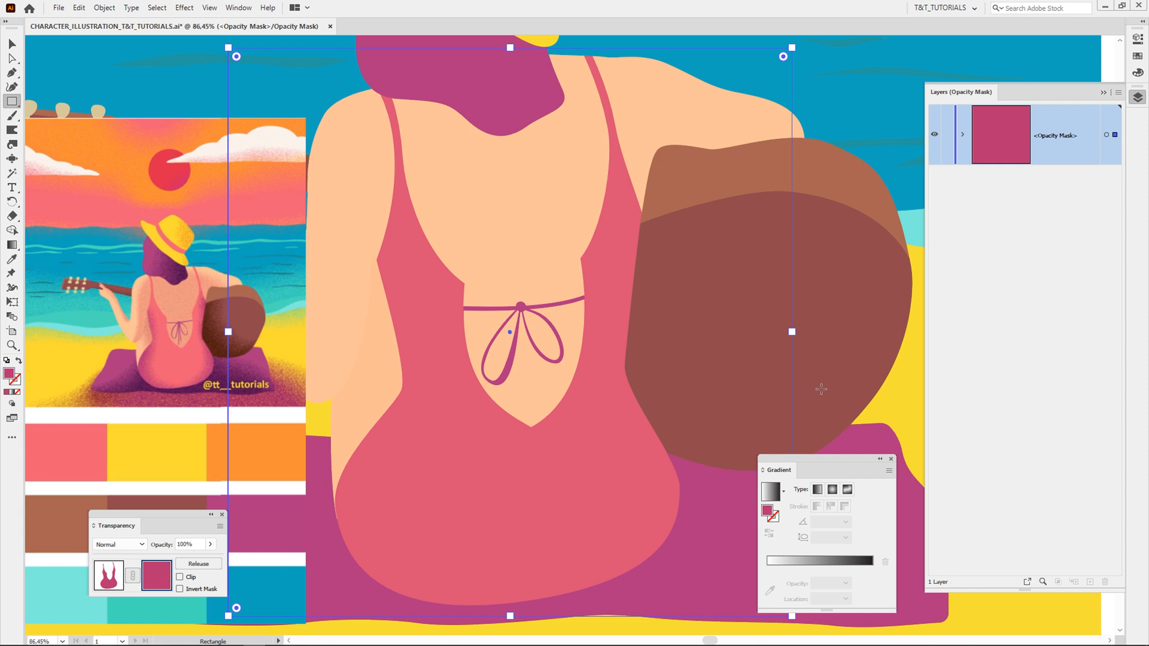
mouse_move(847, 489)
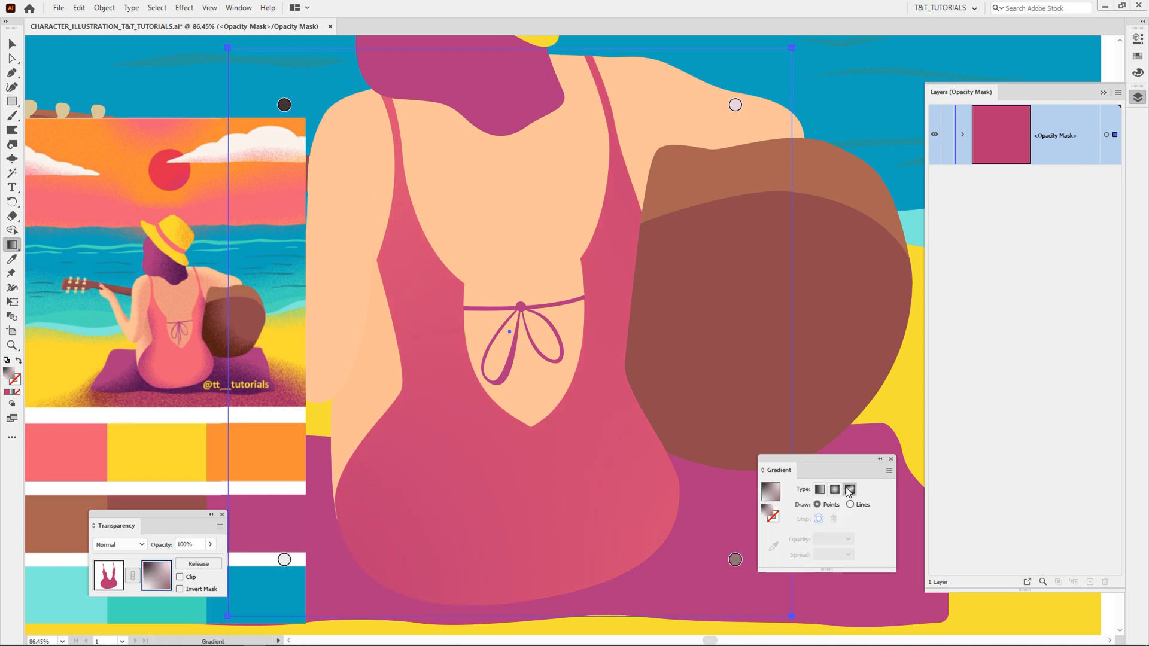
left_click(847, 489)
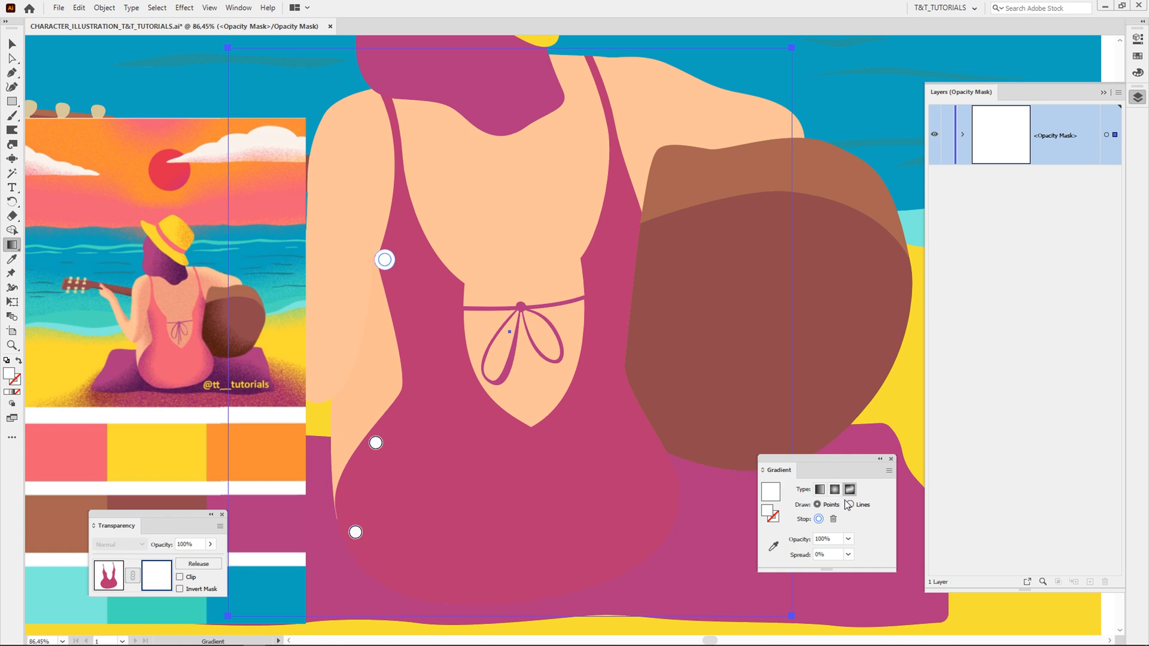
Switch the freeform gradient to Lines and trace white points down the swimsuit's left edge
left_click(850, 504)
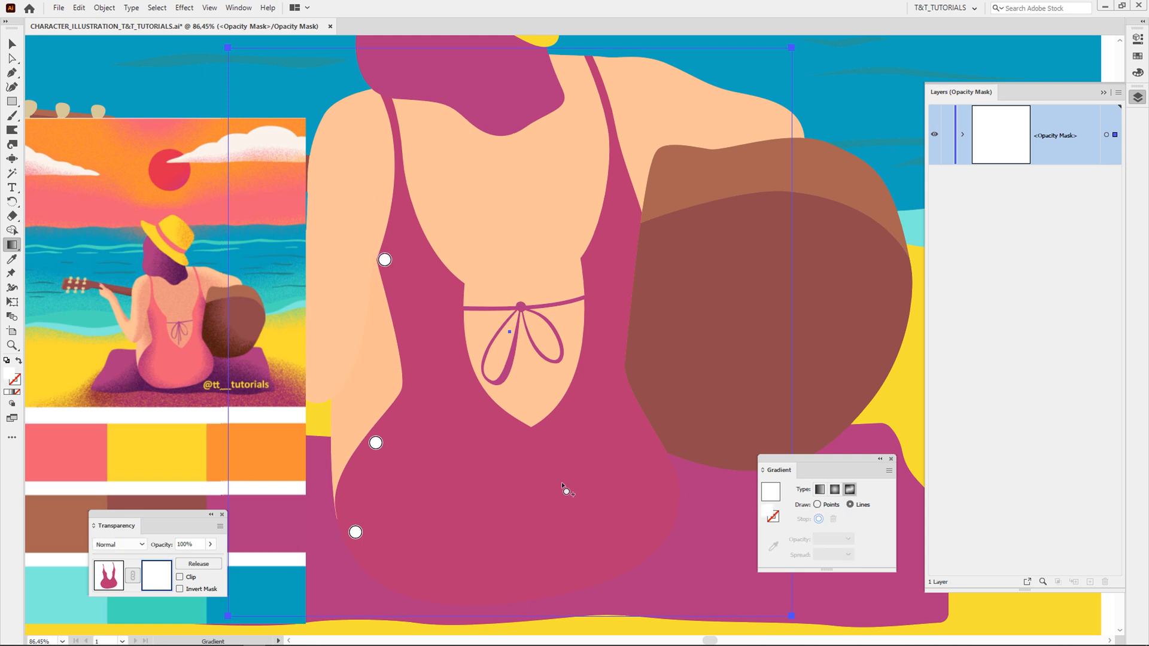
left_click_drag(375, 443, 355, 533)
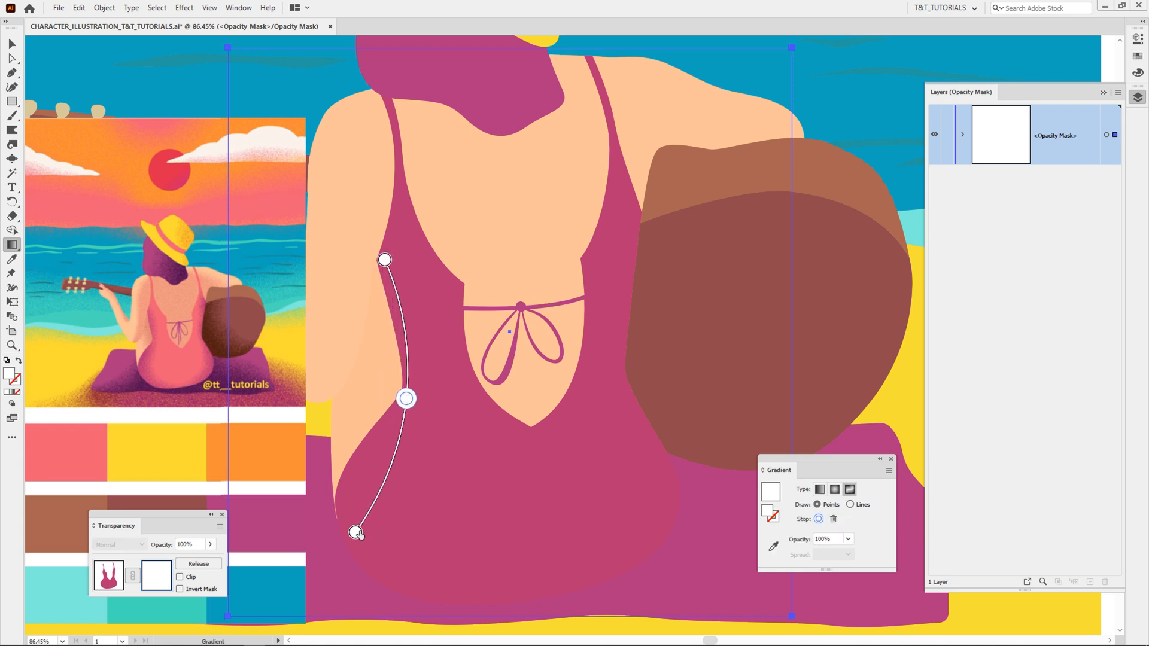
left_click_drag(356, 531, 387, 468)
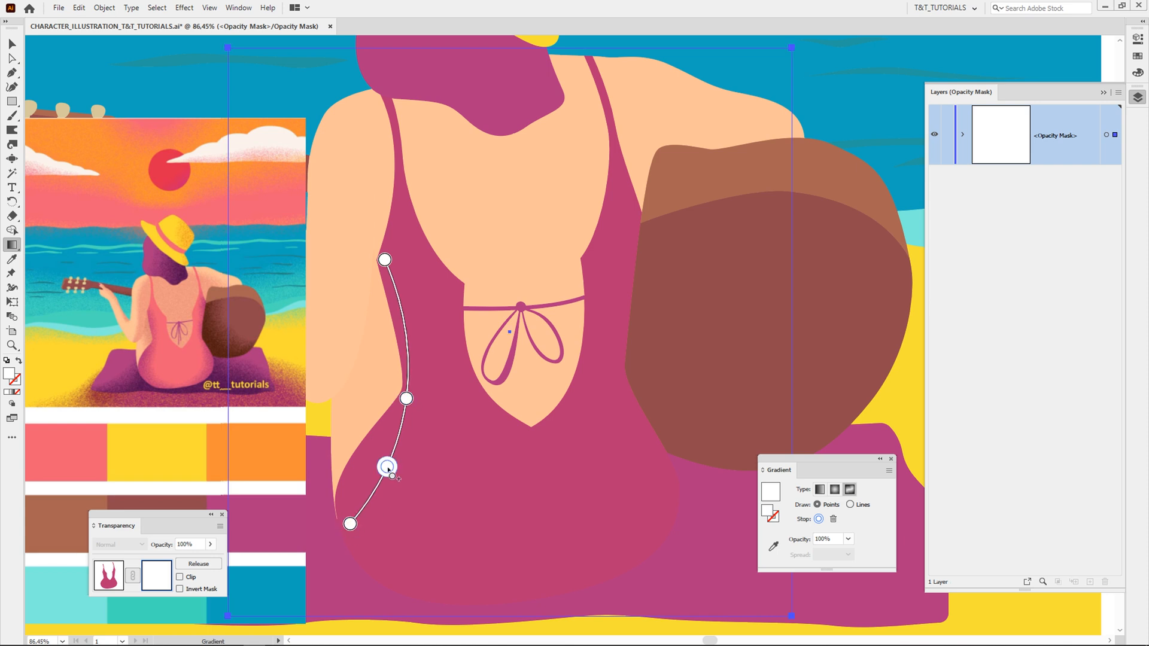
left_click_drag(387, 467, 403, 402)
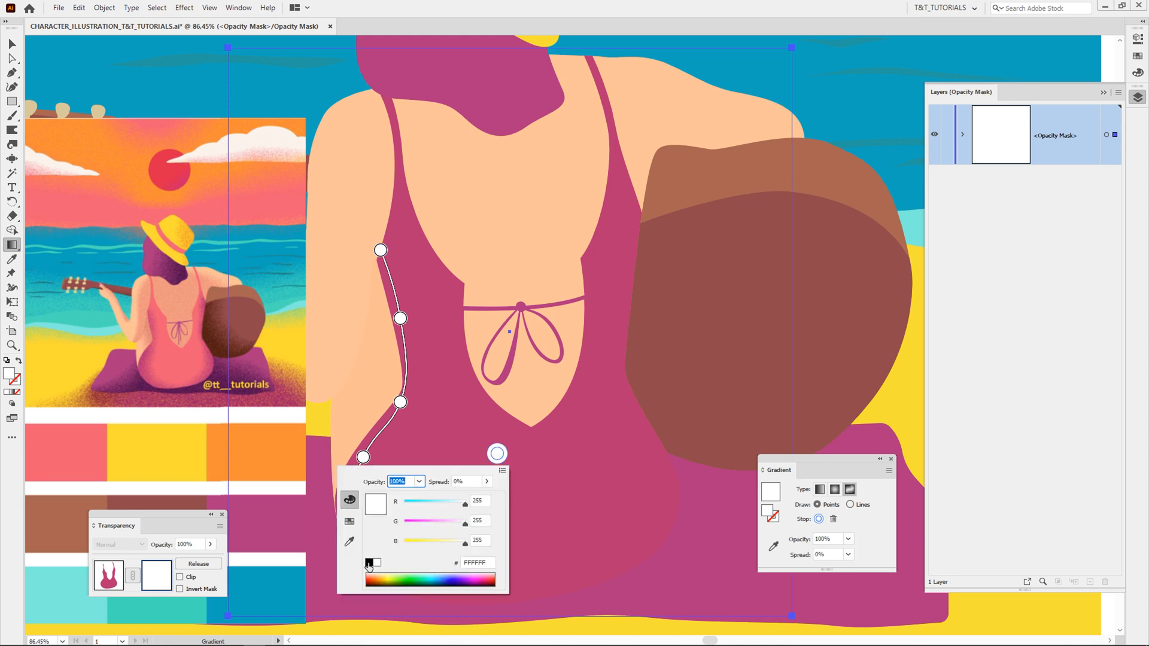
Place black gradient points down the swimsuit's centre with white along the sides
left_click(368, 562)
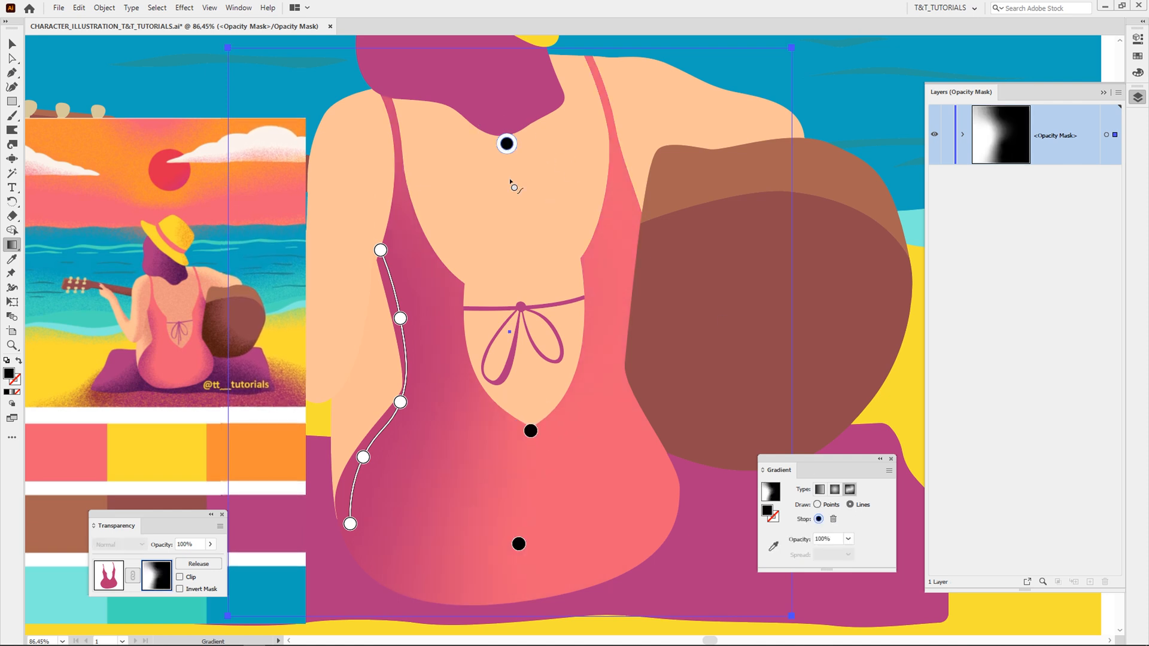
left_click(814, 504)
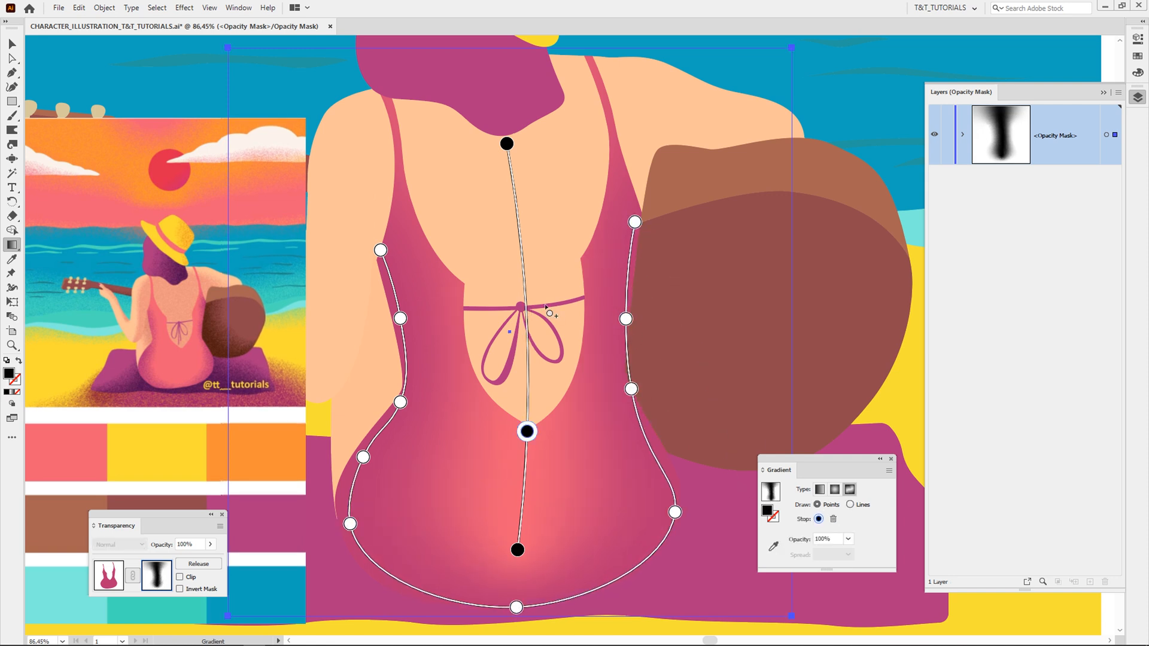
Apply a Grain texture effect with Stippled grain type to the swimsuit mask
left_click(185, 7)
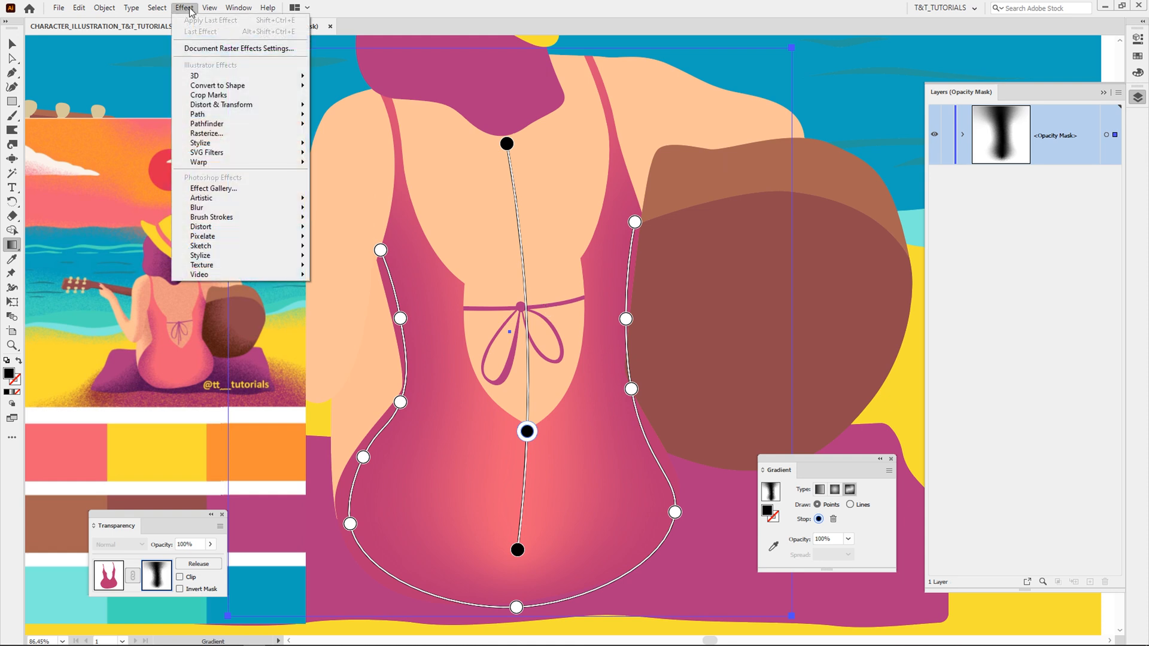
mouse_move(211, 266)
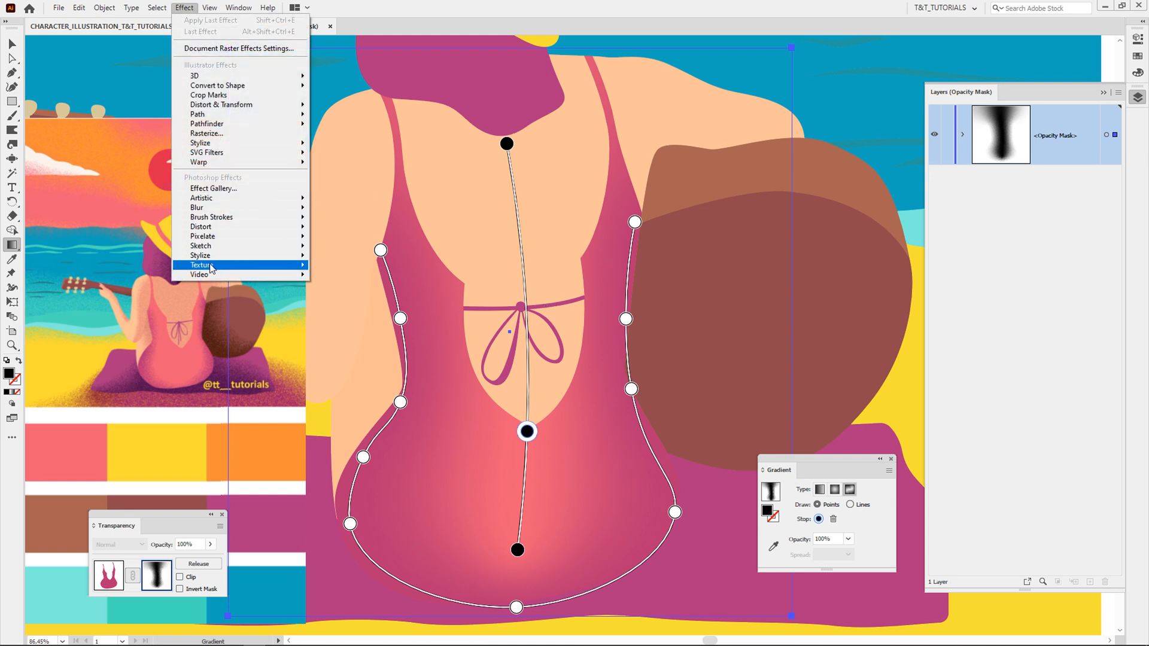
mouse_move(211, 264)
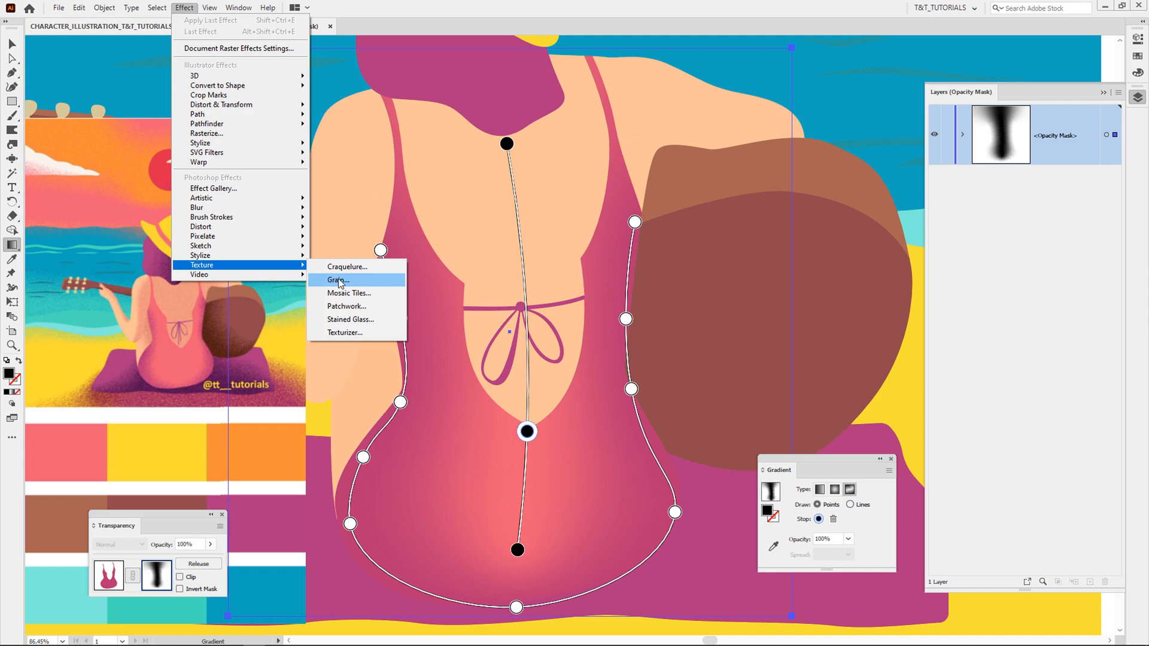
left_click(335, 280)
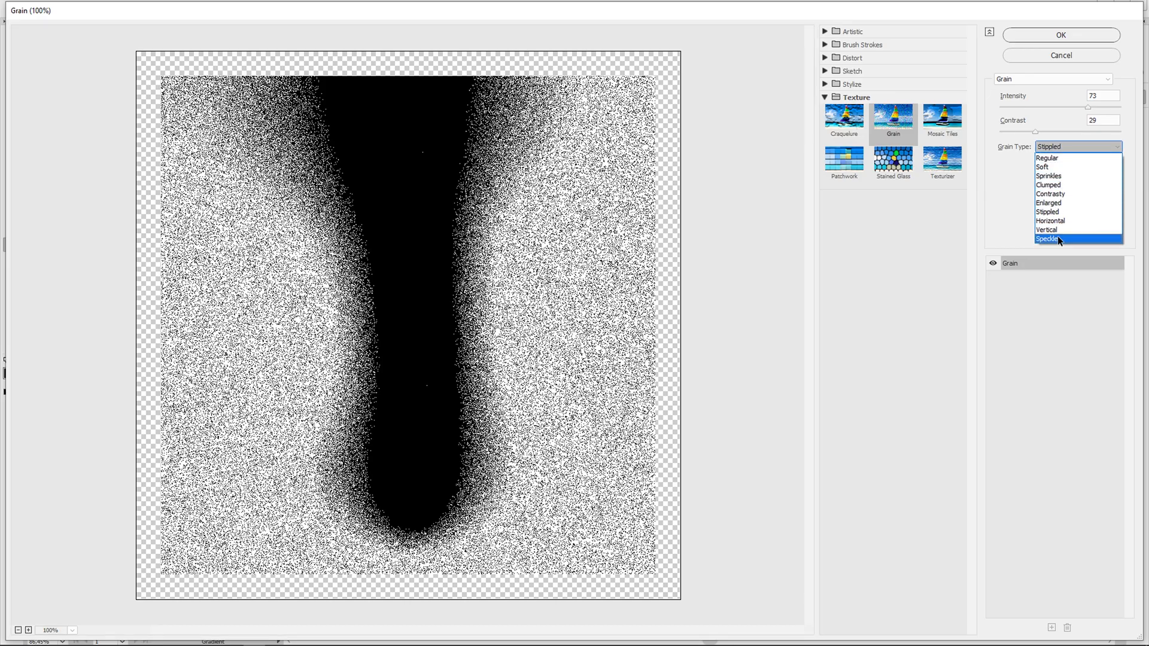
mouse_move(1066, 213)
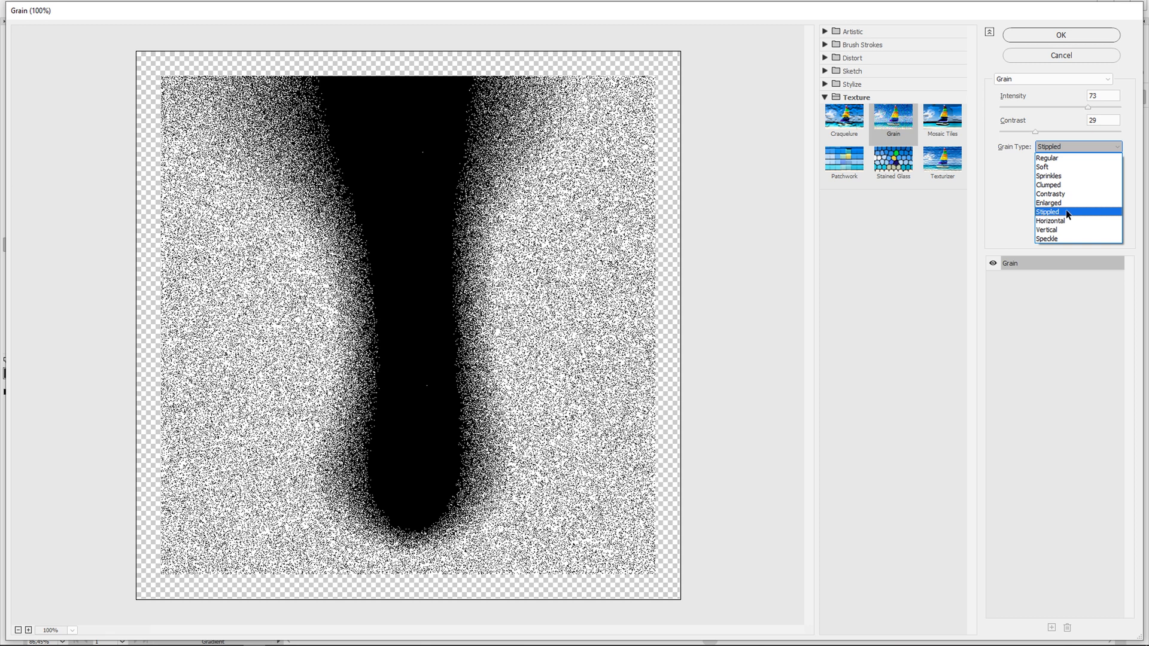
left_click(1056, 212)
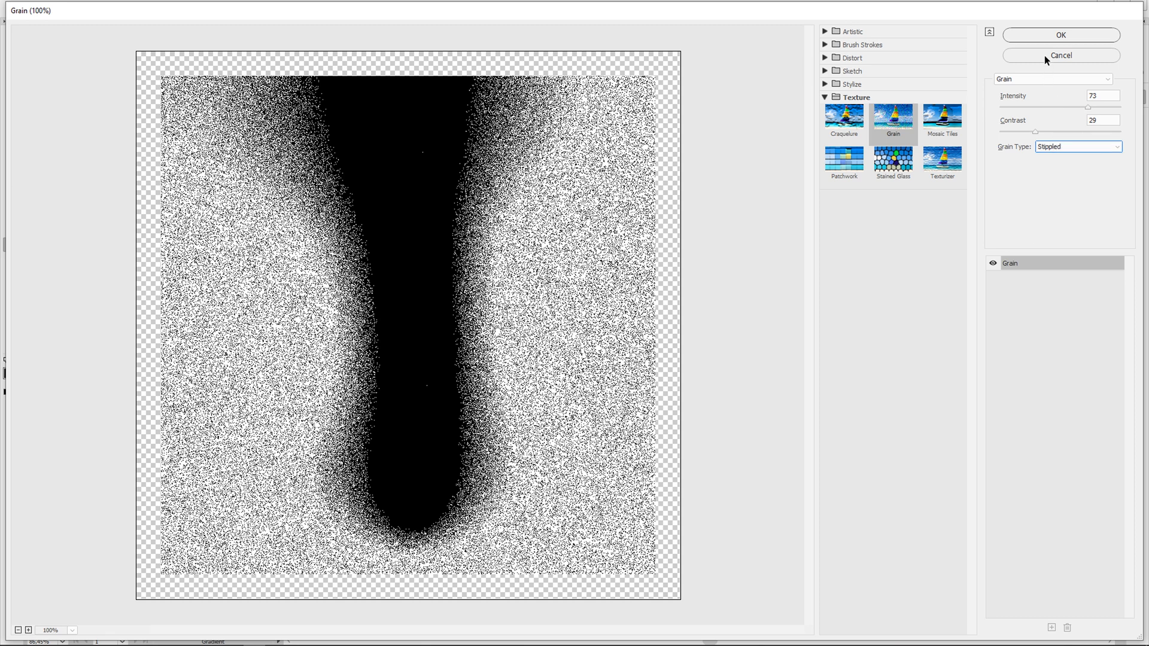
mouse_move(1058, 35)
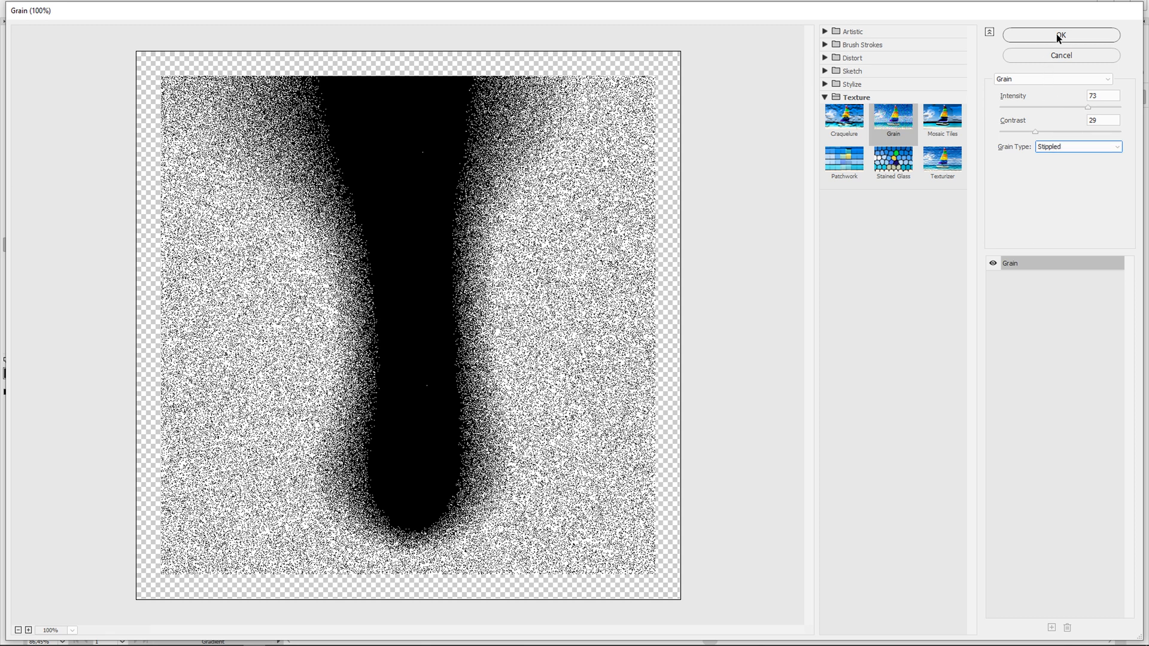
left_click(1060, 34)
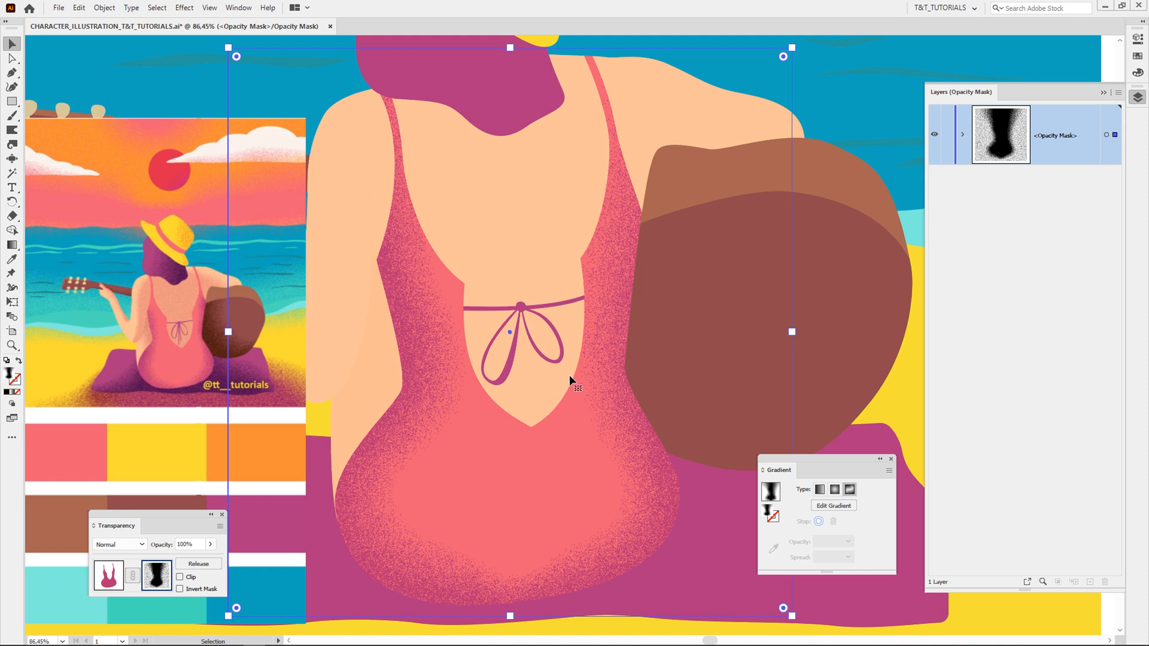
mouse_move(529, 386)
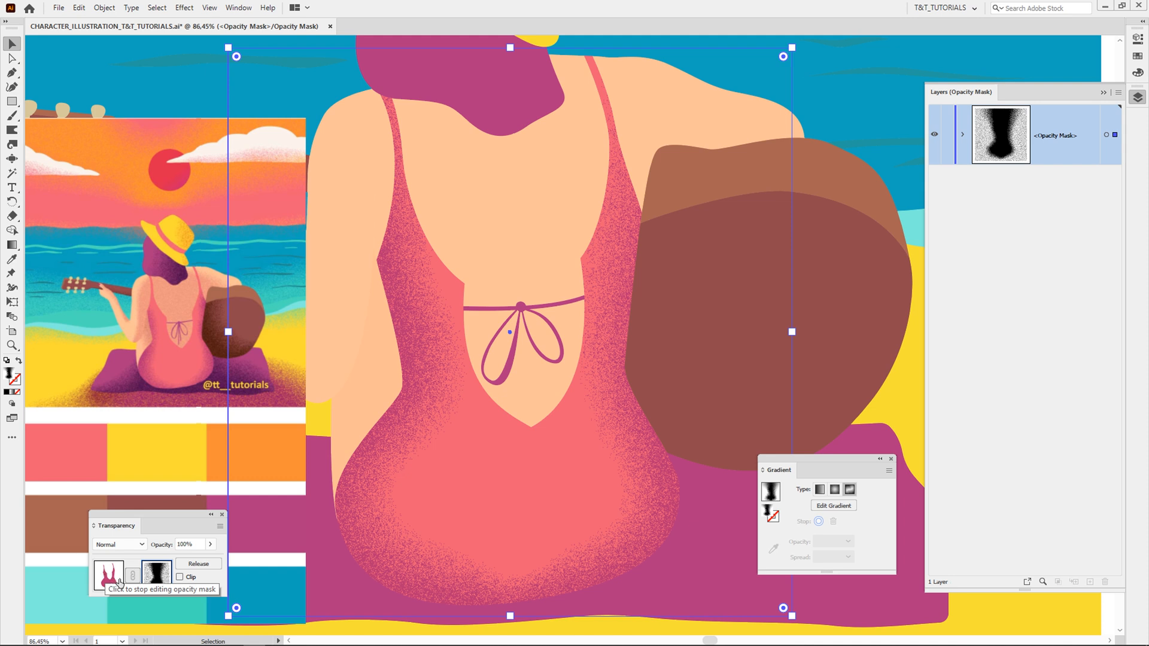
Exit and re-enter the swimsuit mask, show its gradient points and Grain settings in Properties
left_click(115, 578)
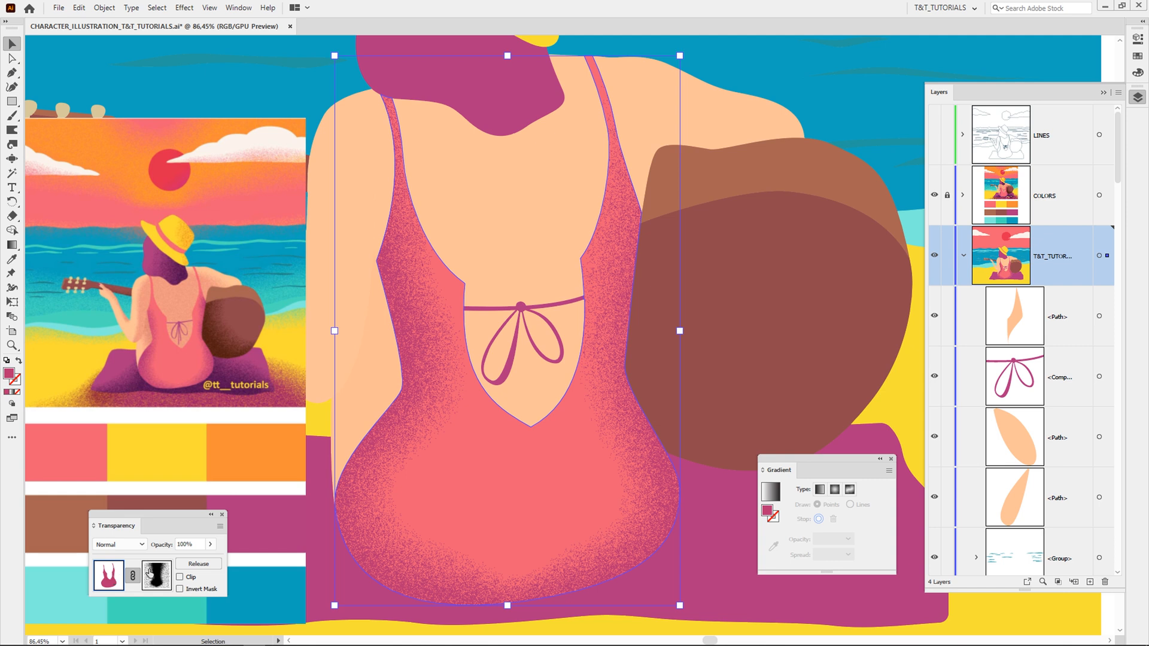
left_click(156, 575)
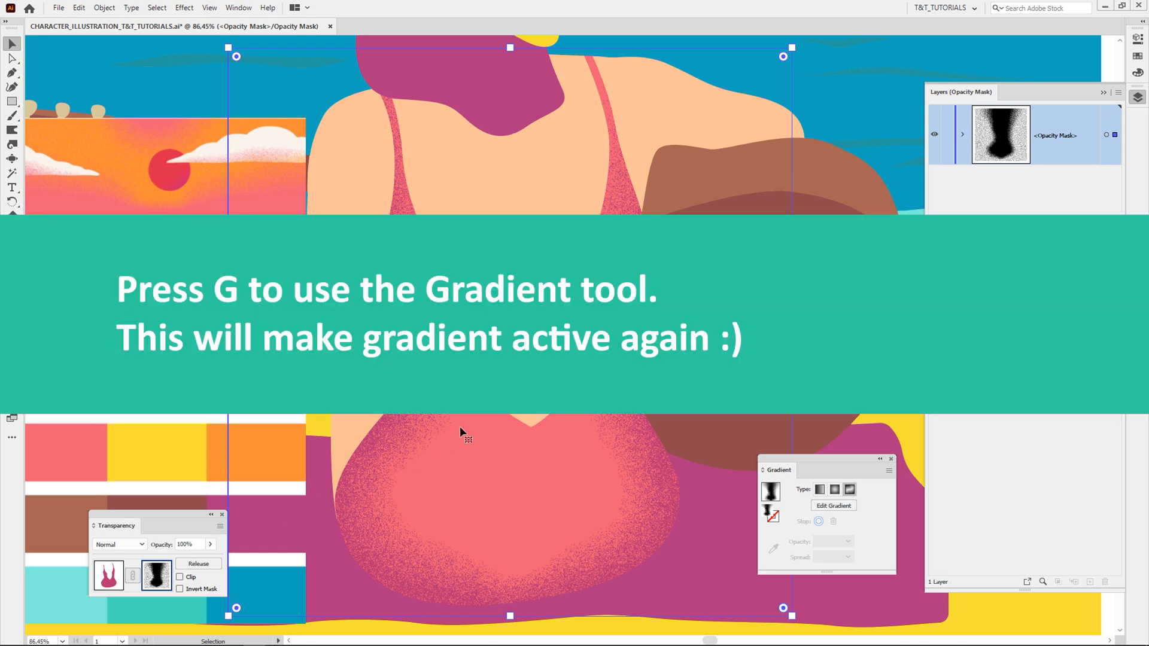
key("g")
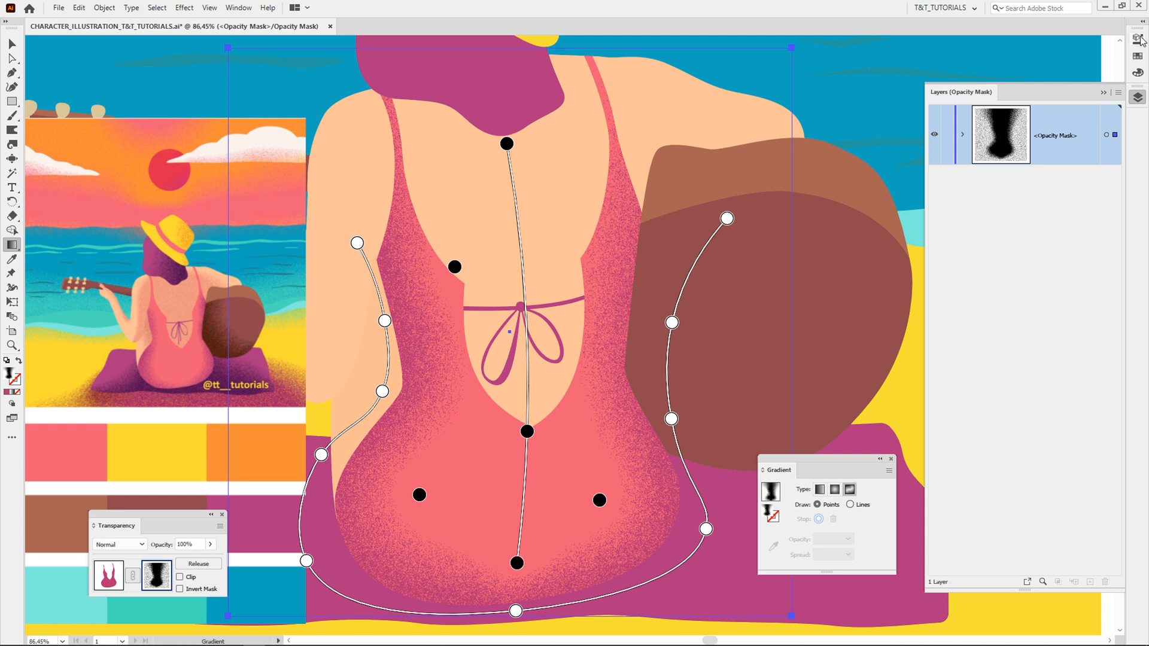
left_click(1134, 39)
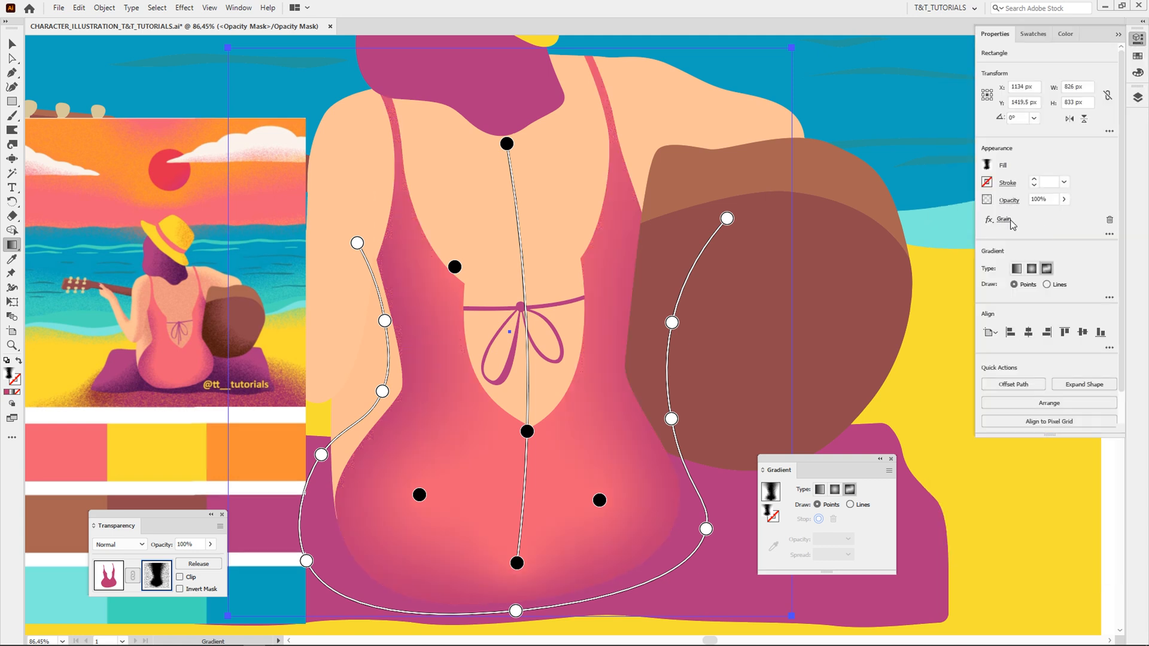
left_click(1005, 219)
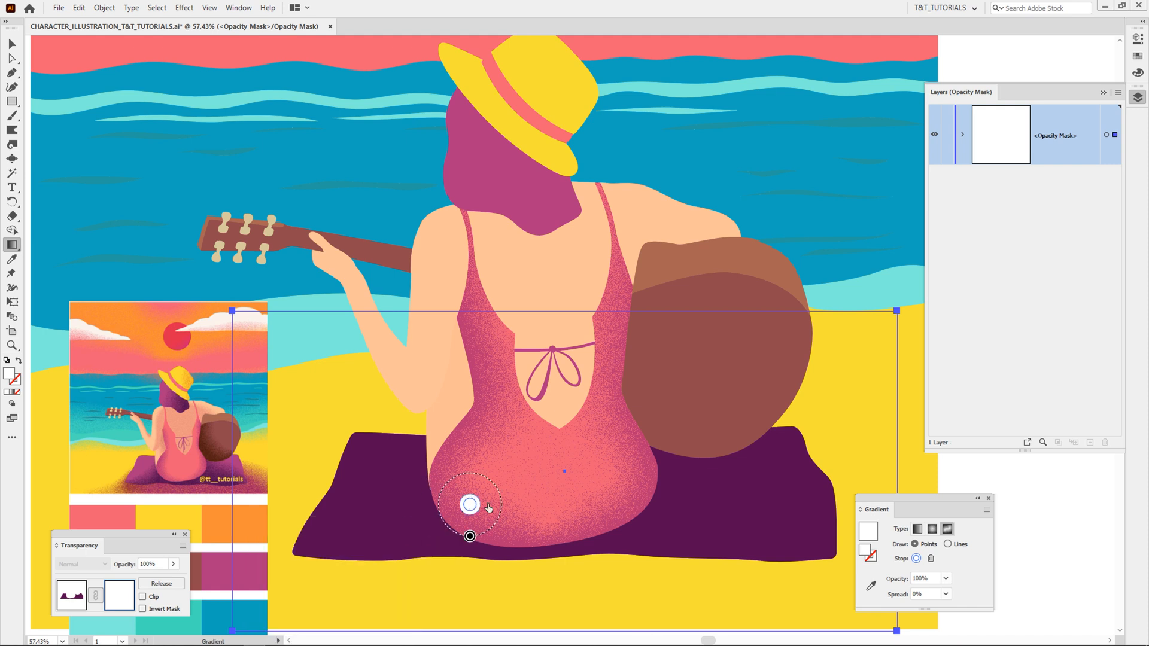
Adjust the colour of a gradient point in the swimsuit mask
double_click(469, 504)
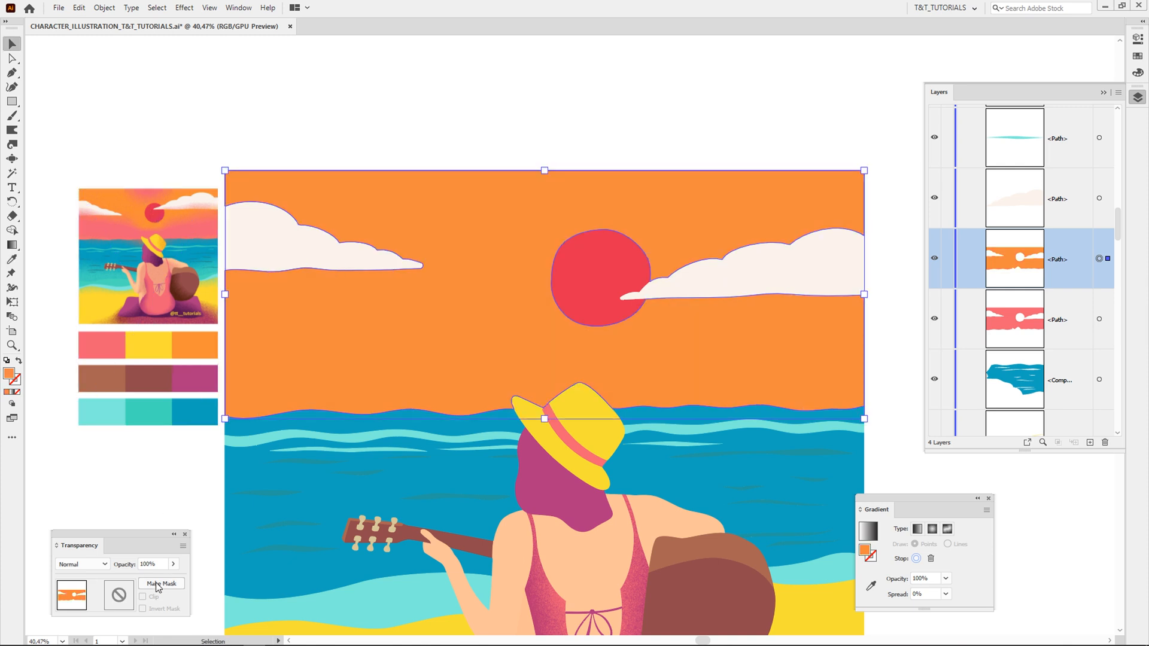
Mask the orange sky with a rectangle filled by a freeform gradient and arrange its points
left_click(160, 584)
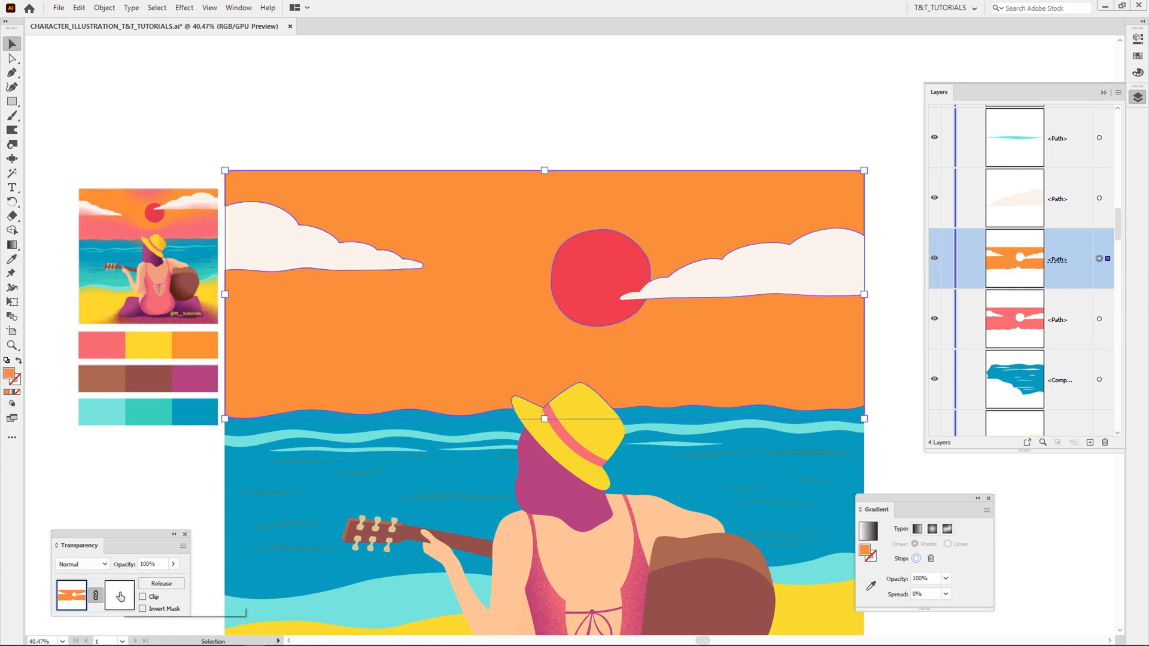
left_click(117, 599)
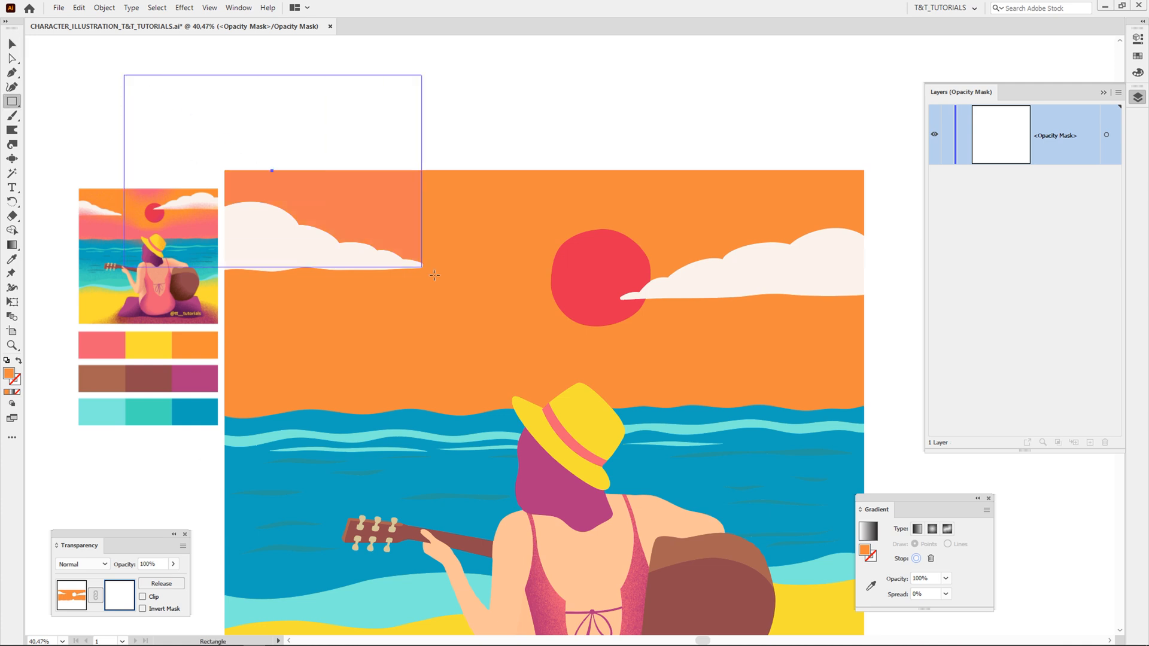
left_click(951, 529)
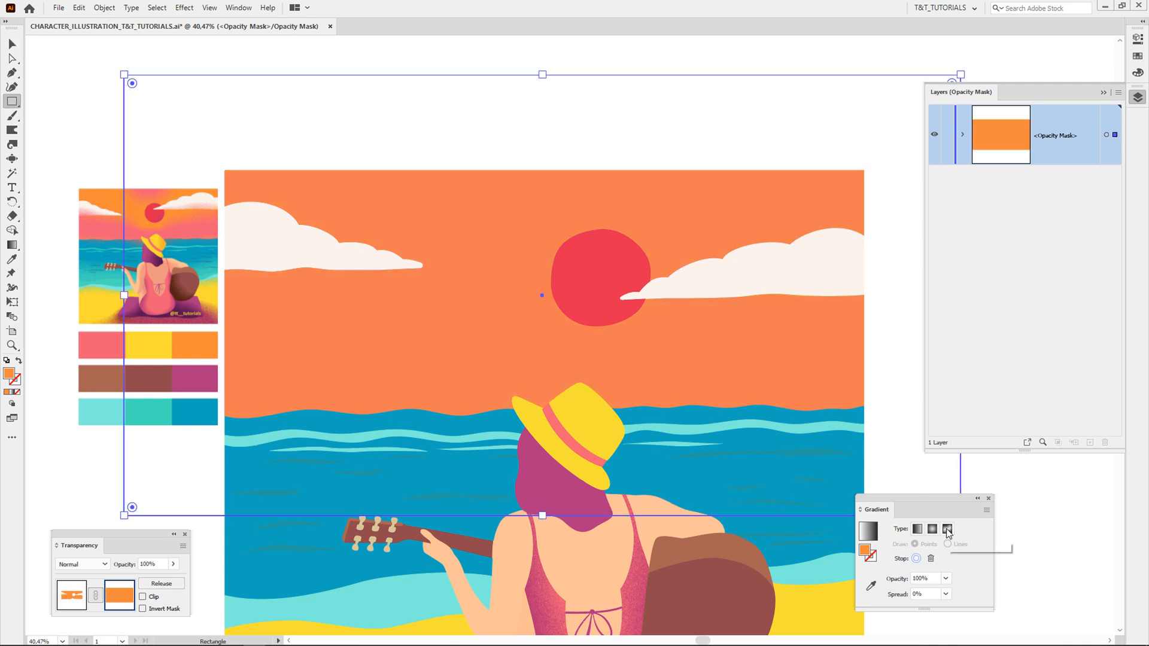
left_click(946, 528)
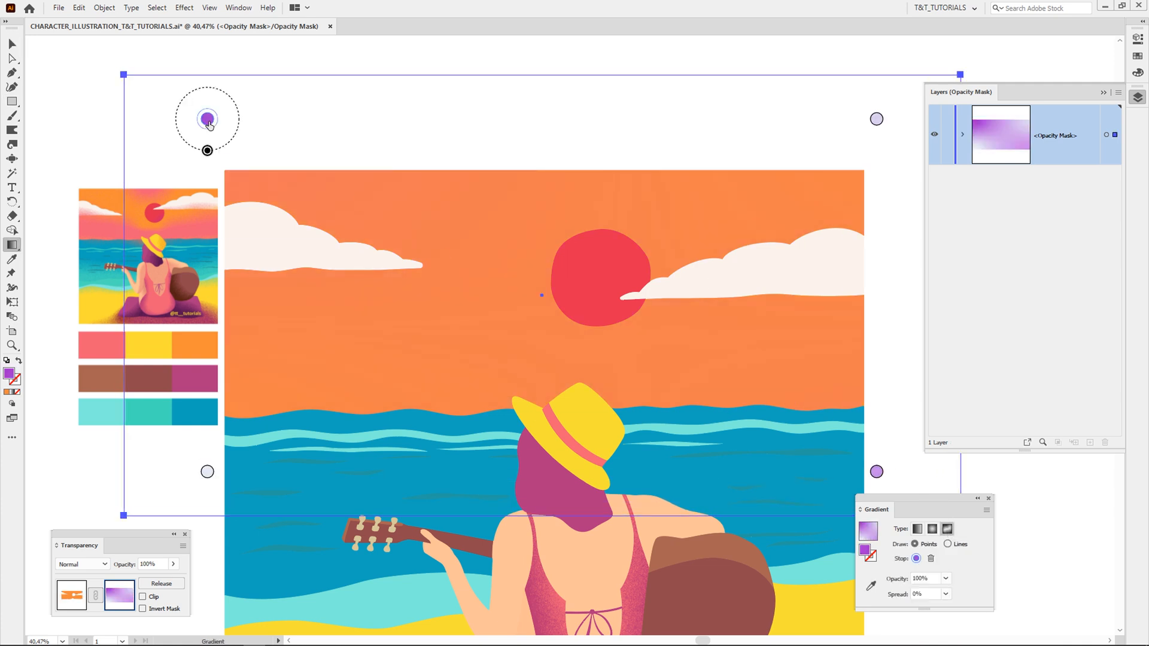
left_click_drag(207, 118, 381, 375)
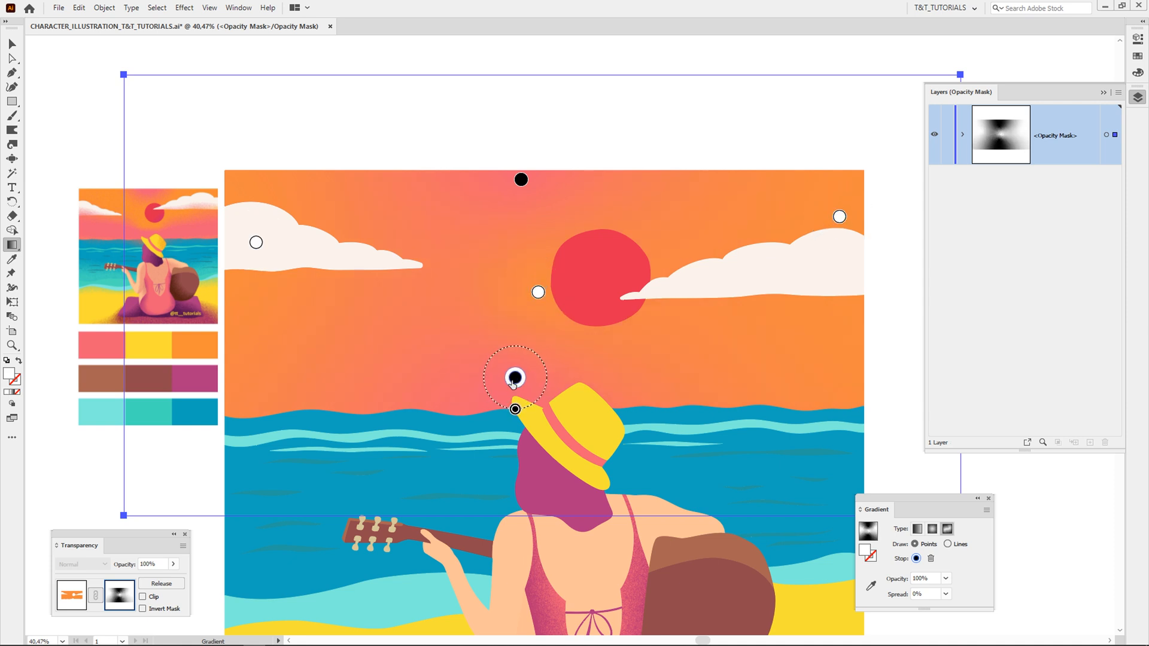
Toggle Lines/Points drawing and set the middle gradient point's colour for the pink glow
left_click(948, 543)
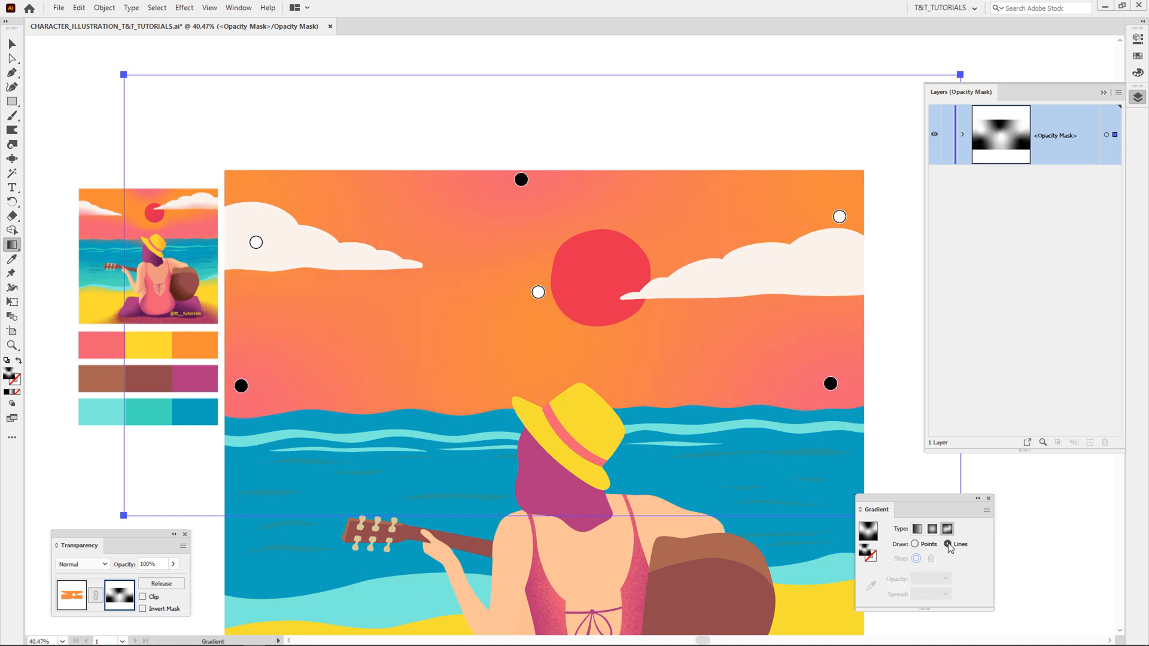
left_click(913, 544)
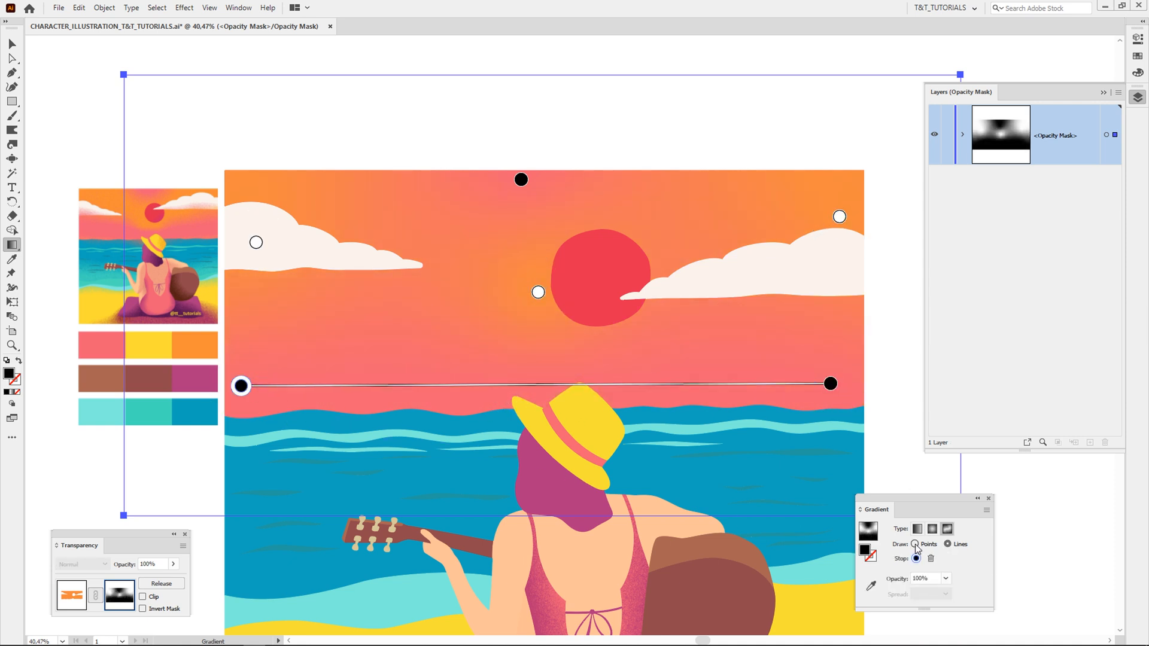
double_click(530, 380)
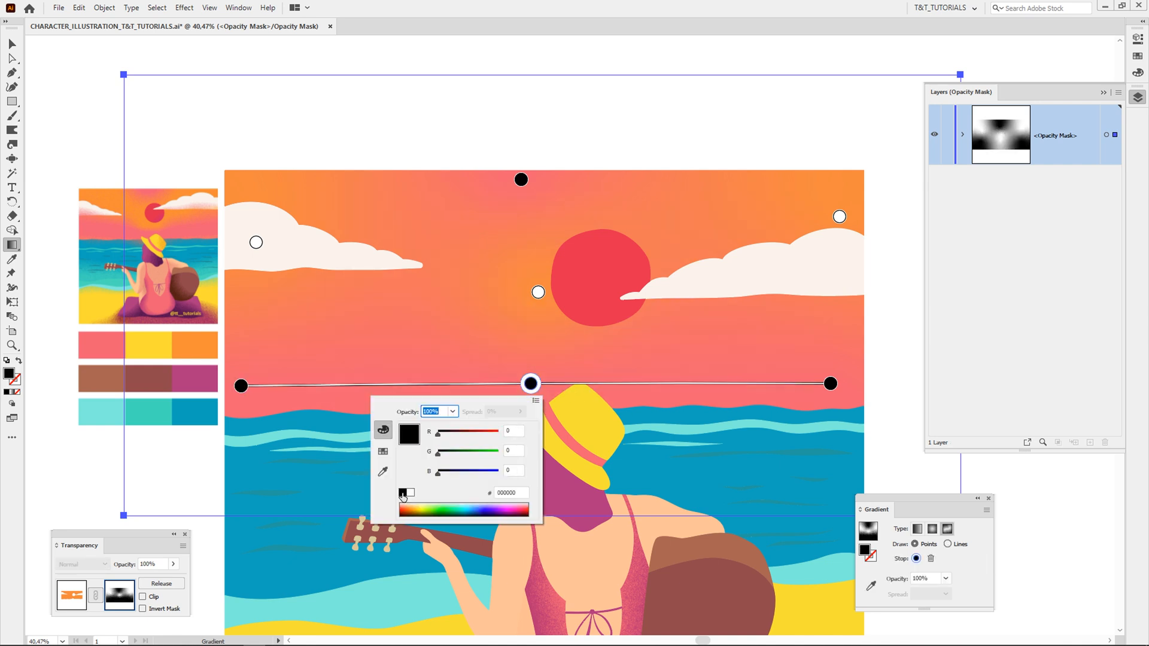
left_click_drag(531, 383, 527, 450)
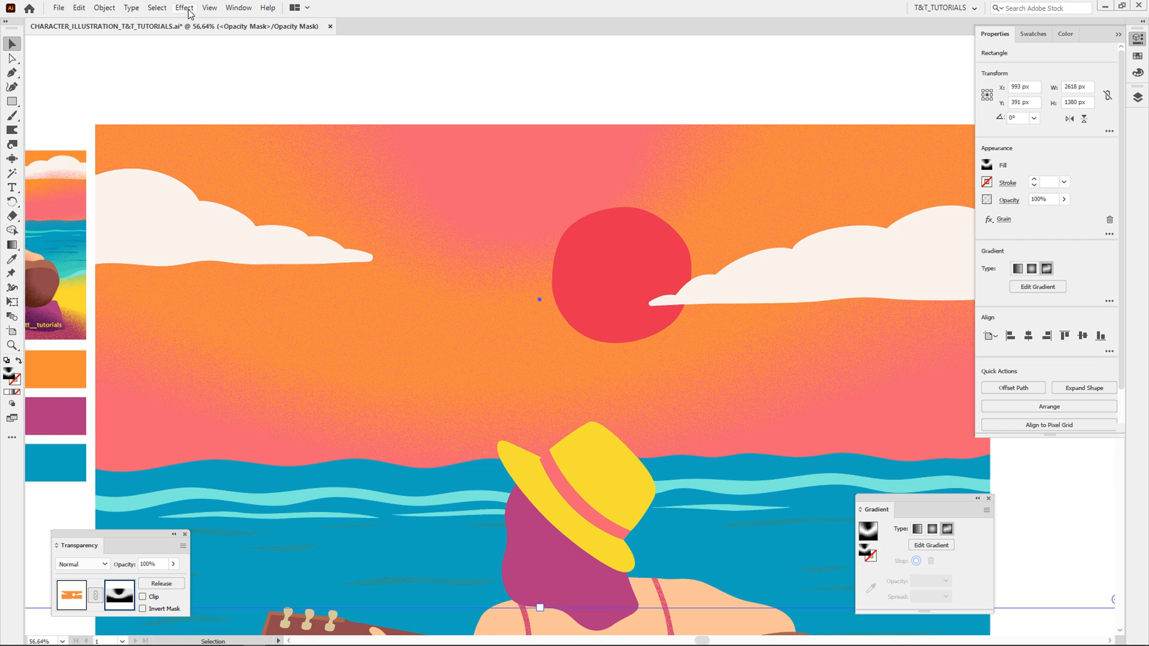
Set Document Raster Effects resolution to Other with a custom ppi value
left_click(185, 7)
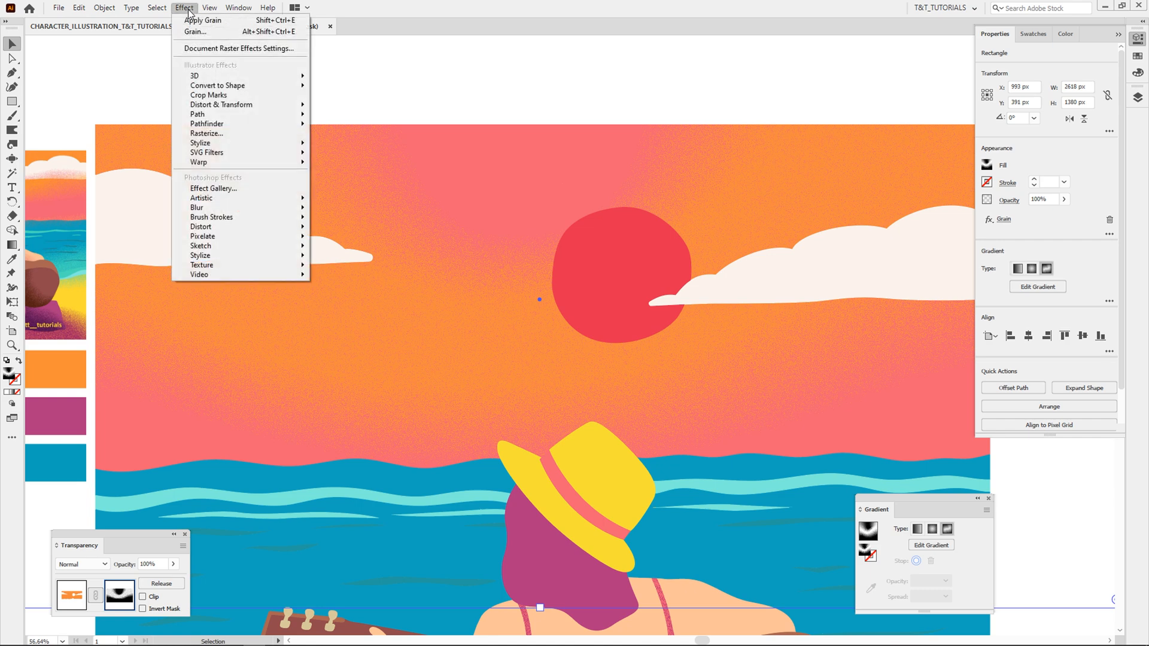
mouse_move(263, 48)
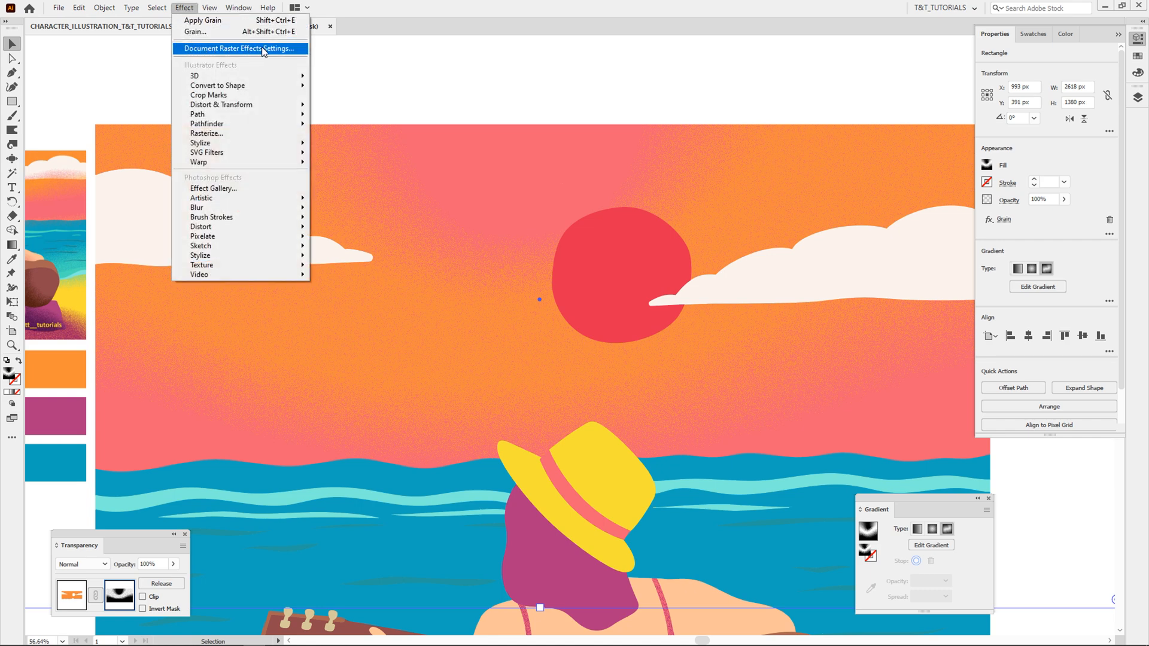
left_click(237, 48)
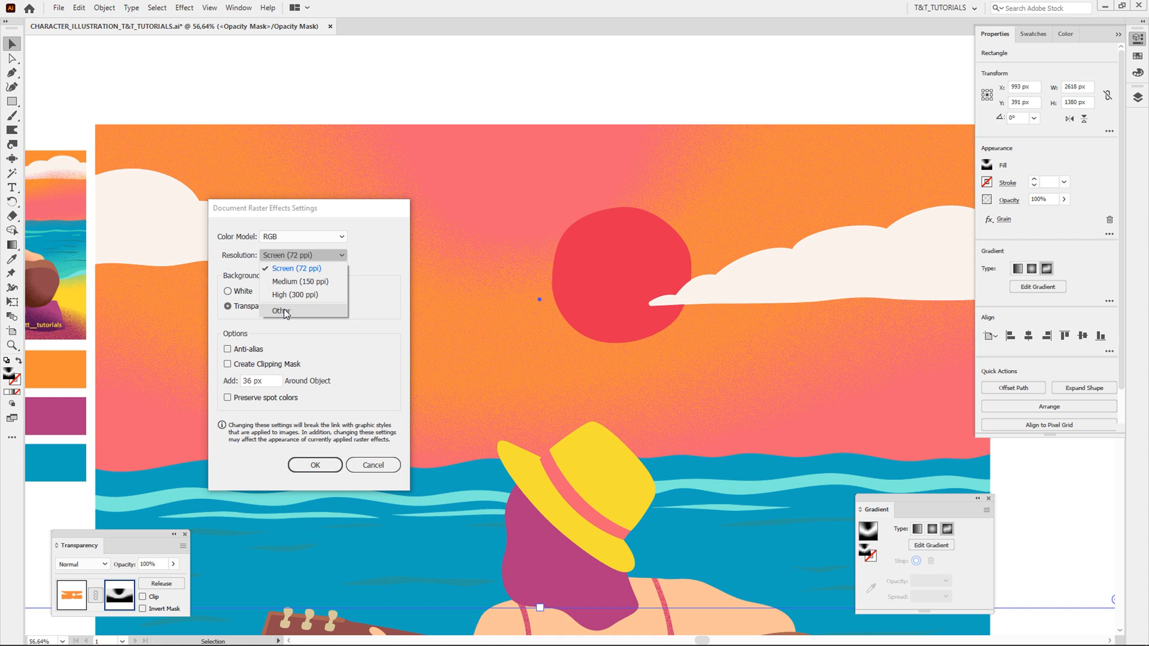
left_click(280, 311)
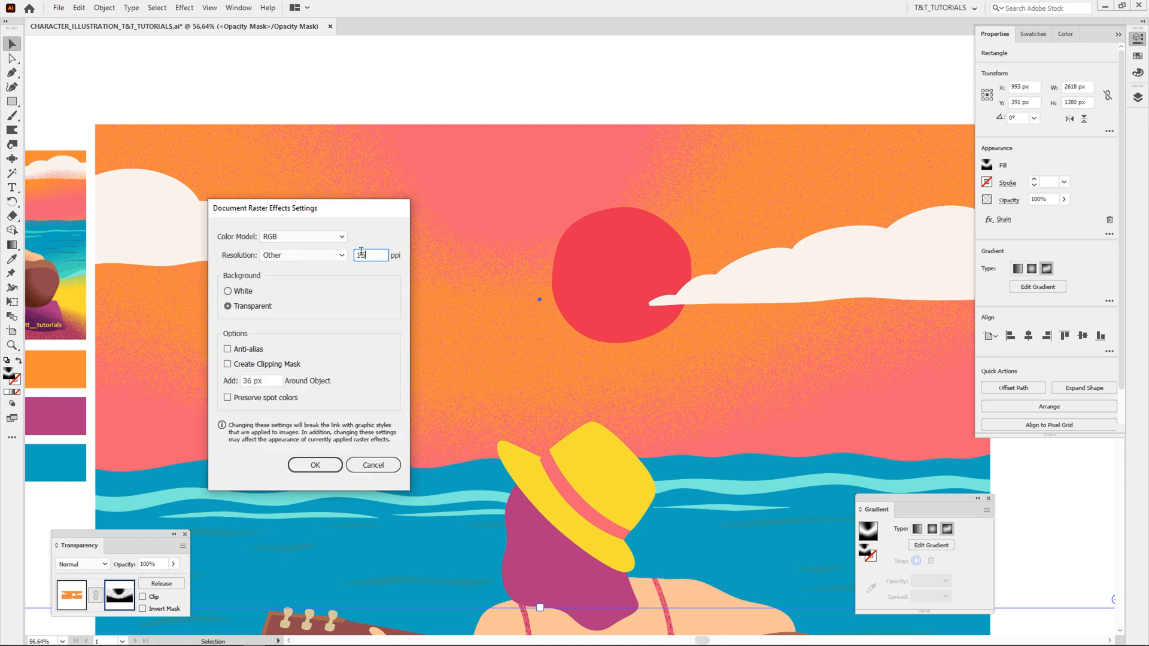
left_click(315, 464)
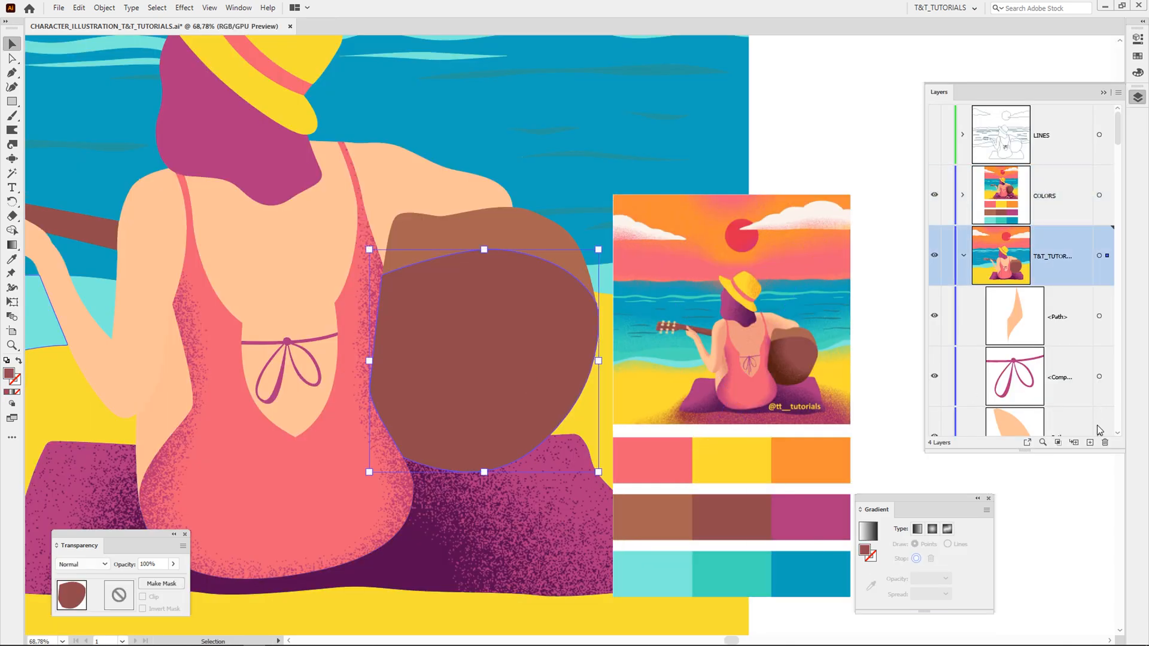
Give the dark guitar shape an opacity mask with Clip off and enter mask editing
scroll("down", 3)
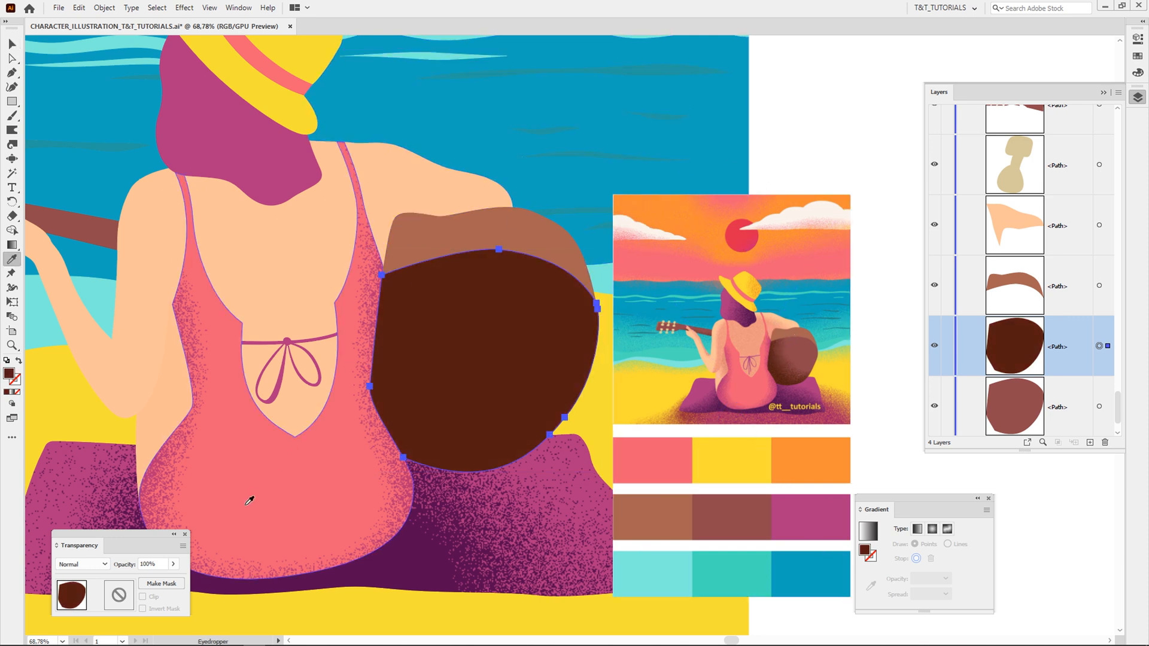
left_click(161, 583)
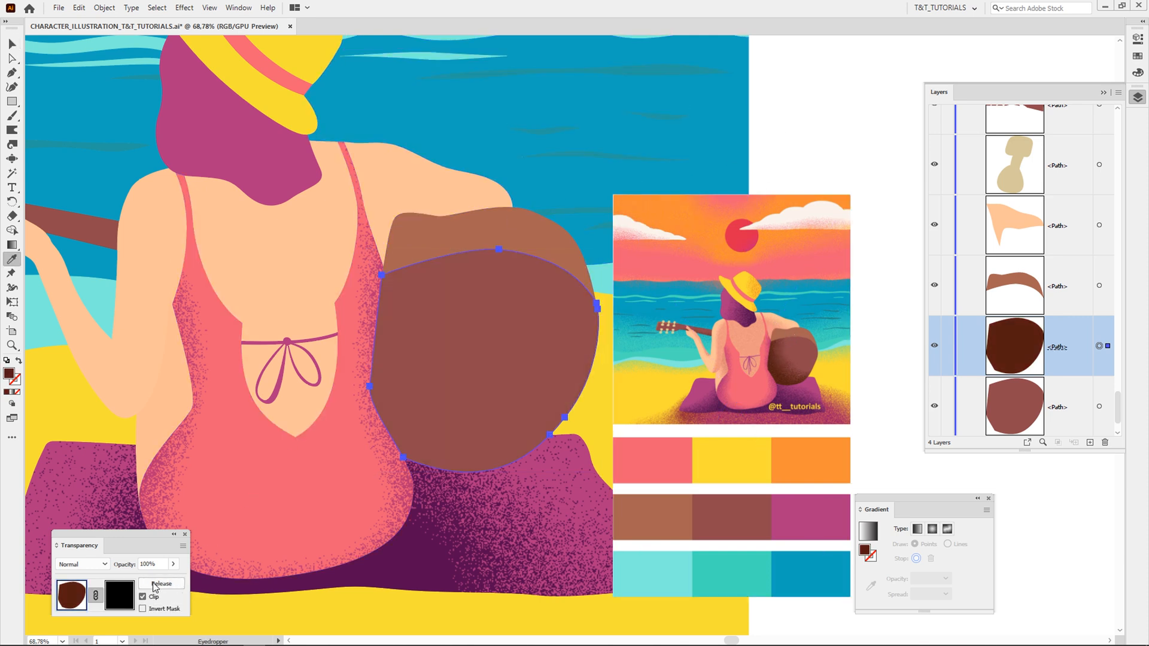
left_click(142, 598)
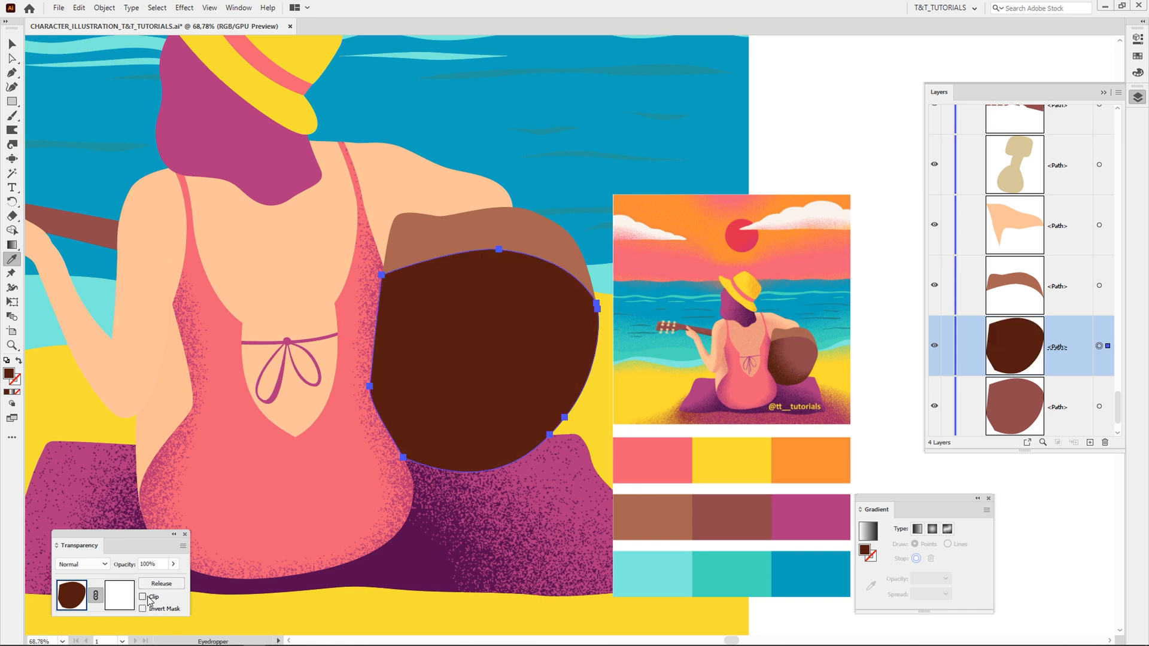
left_click(118, 600)
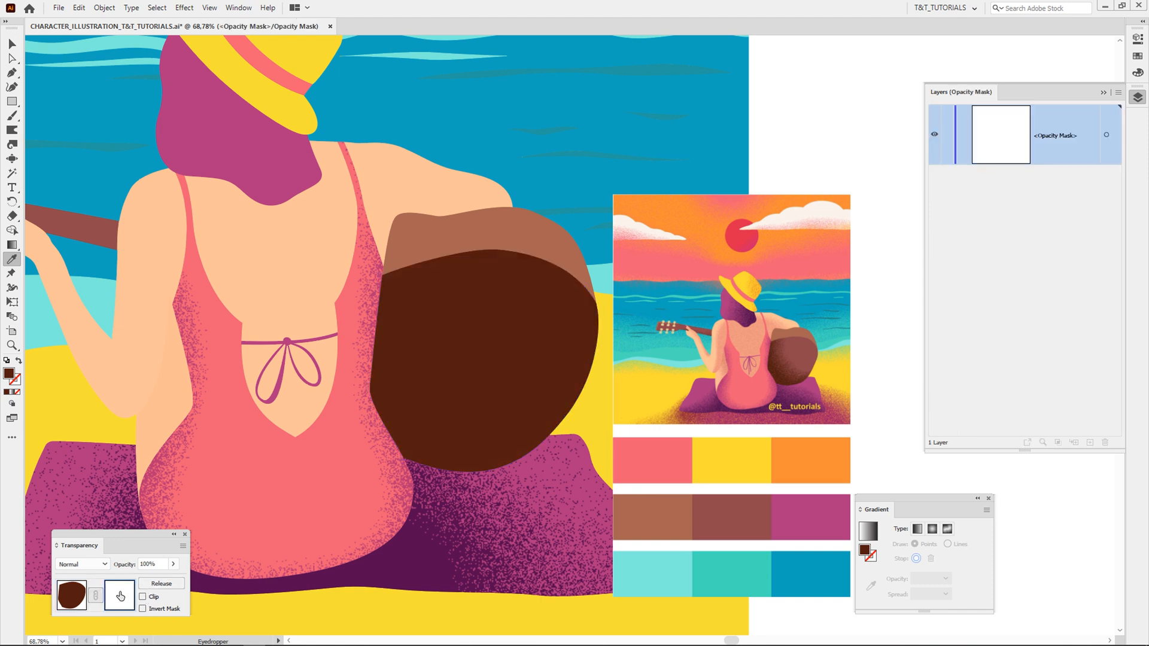